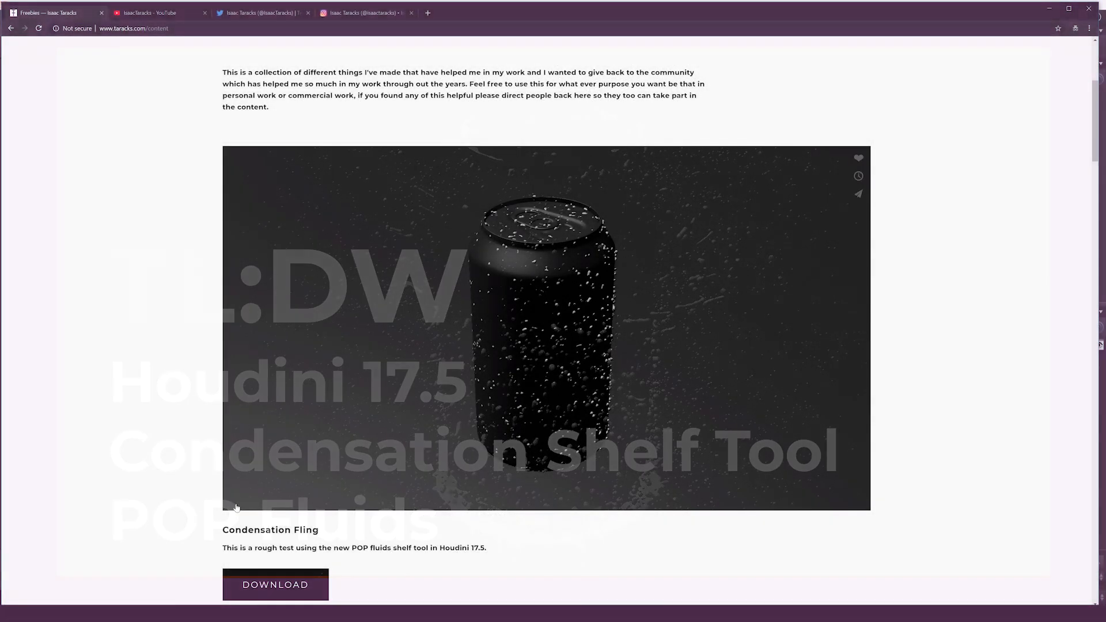
Play and pause the Condensation Fling preview, then switch to the creator's YouTube channel page.
left_click(547, 328)
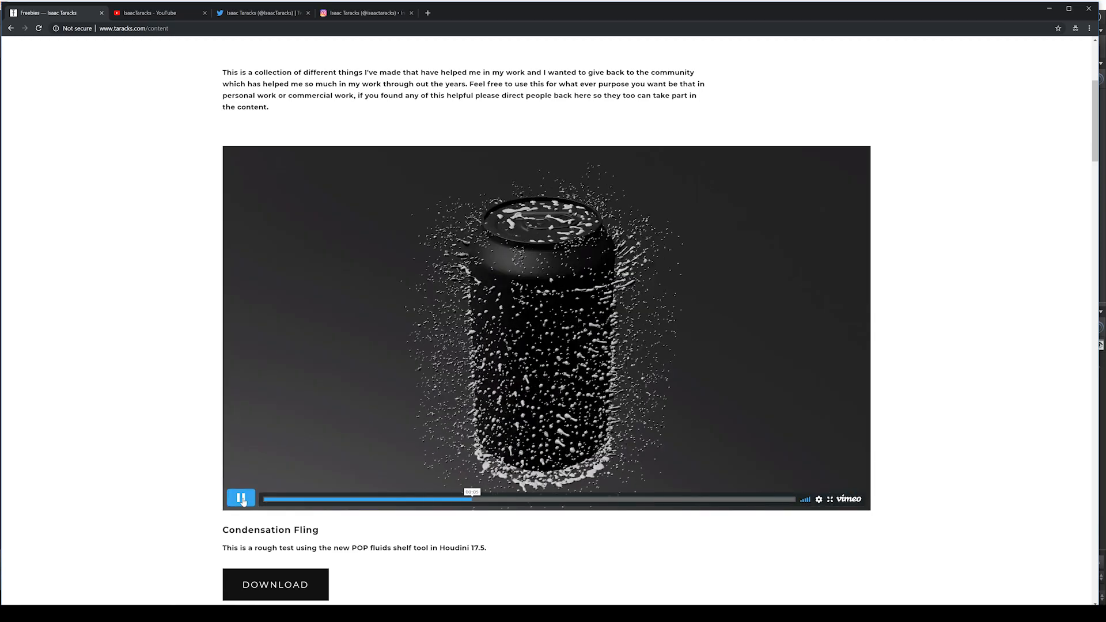
left_click(241, 499)
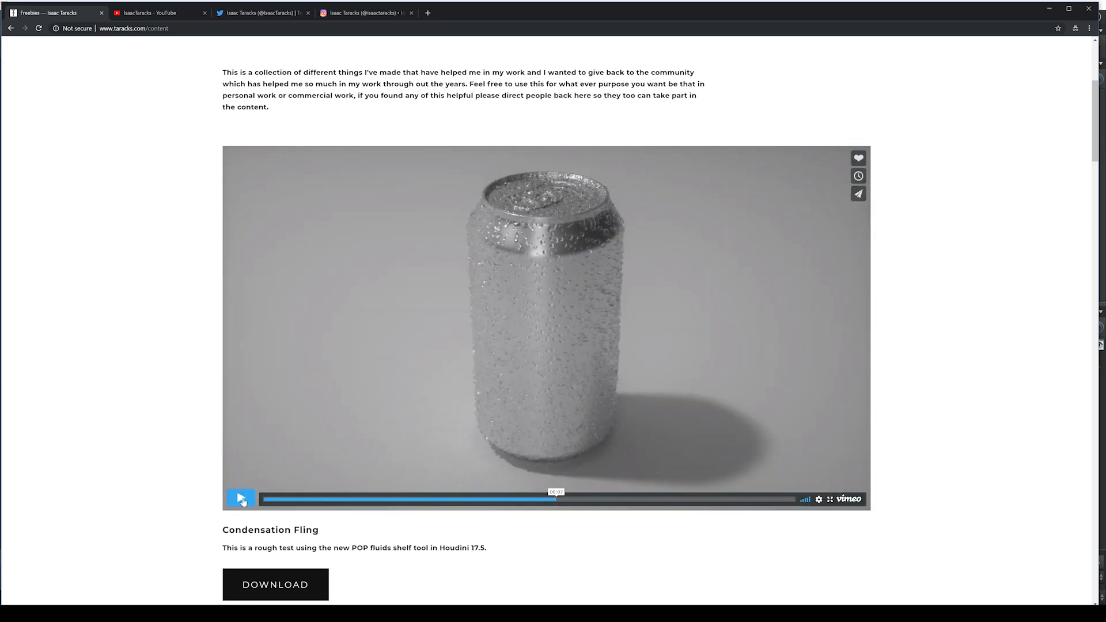
left_click(159, 12)
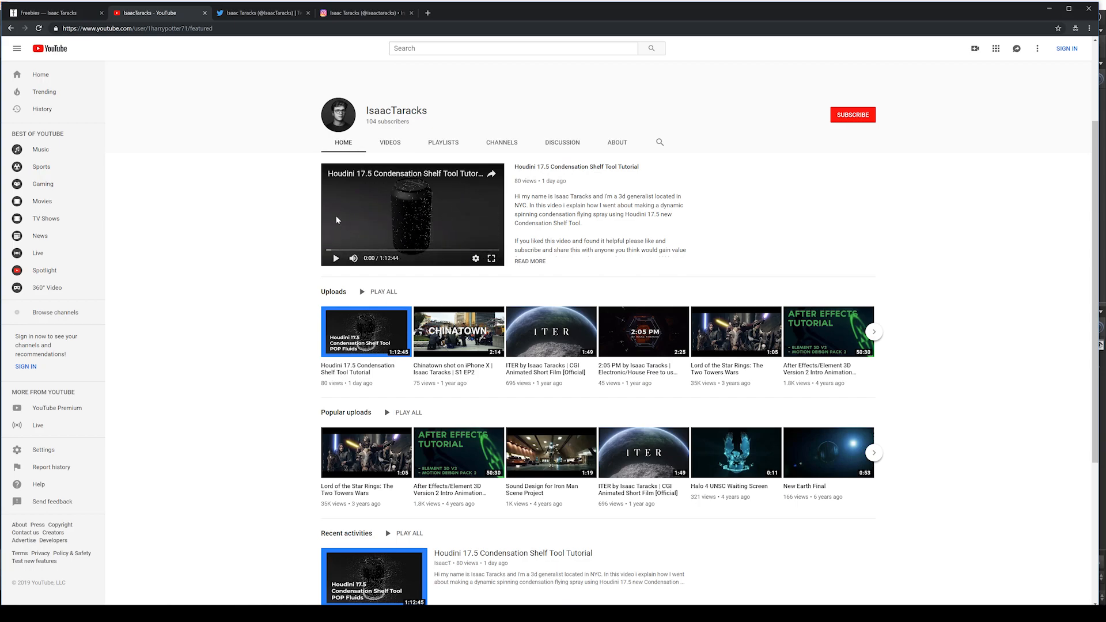
mouse_move(416, 202)
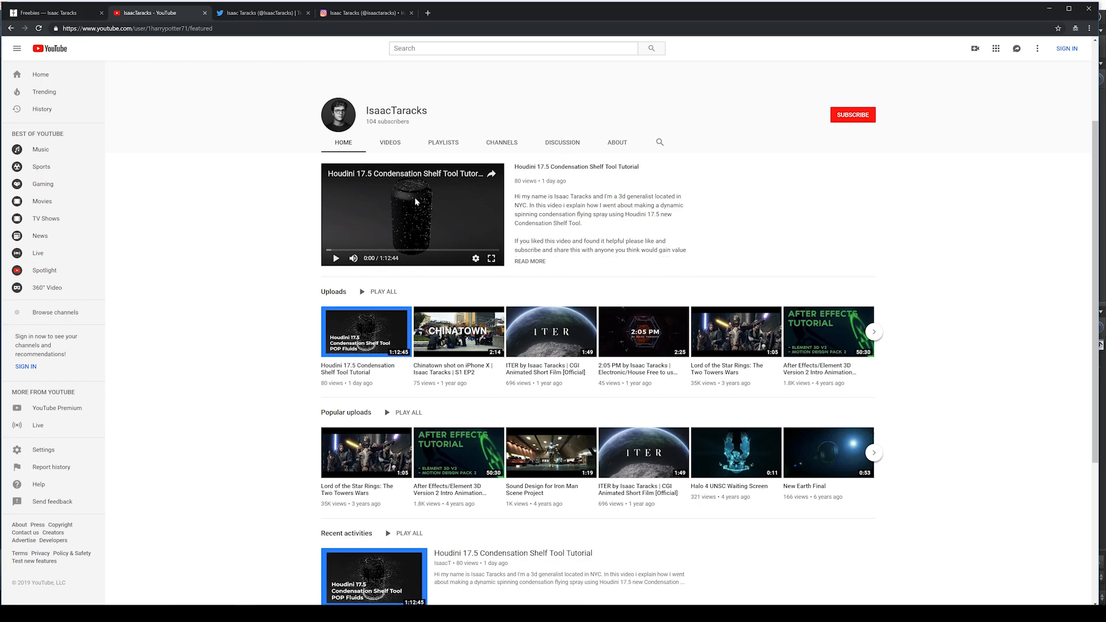
mouse_move(445, 200)
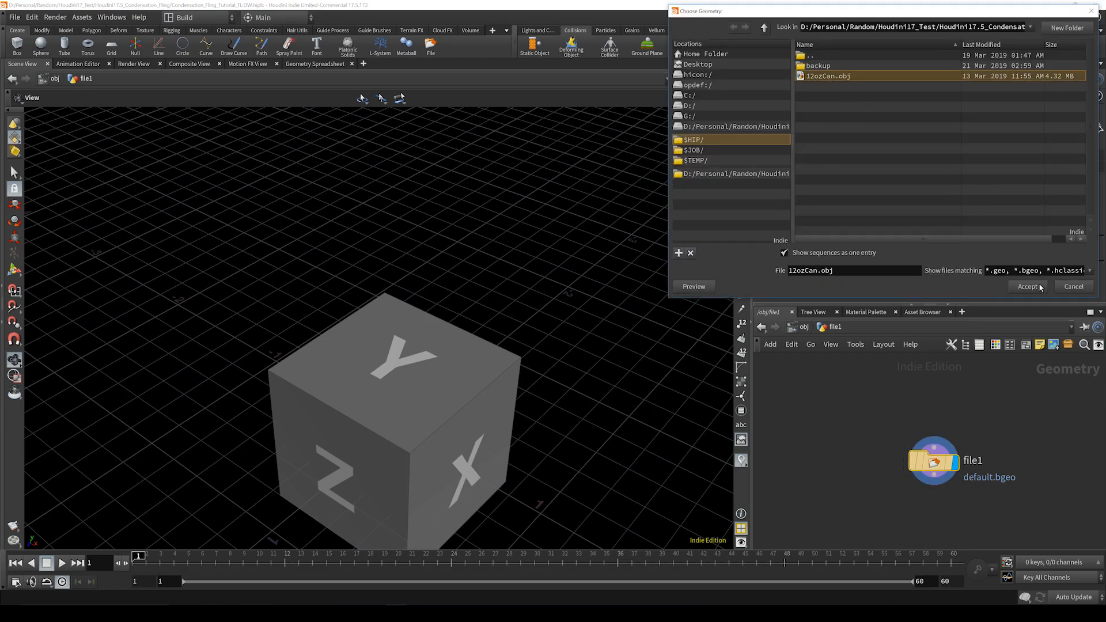
Load 12ozCan.obj, give the can point colour 0.0125, and return to /obj.
left_click(1027, 287)
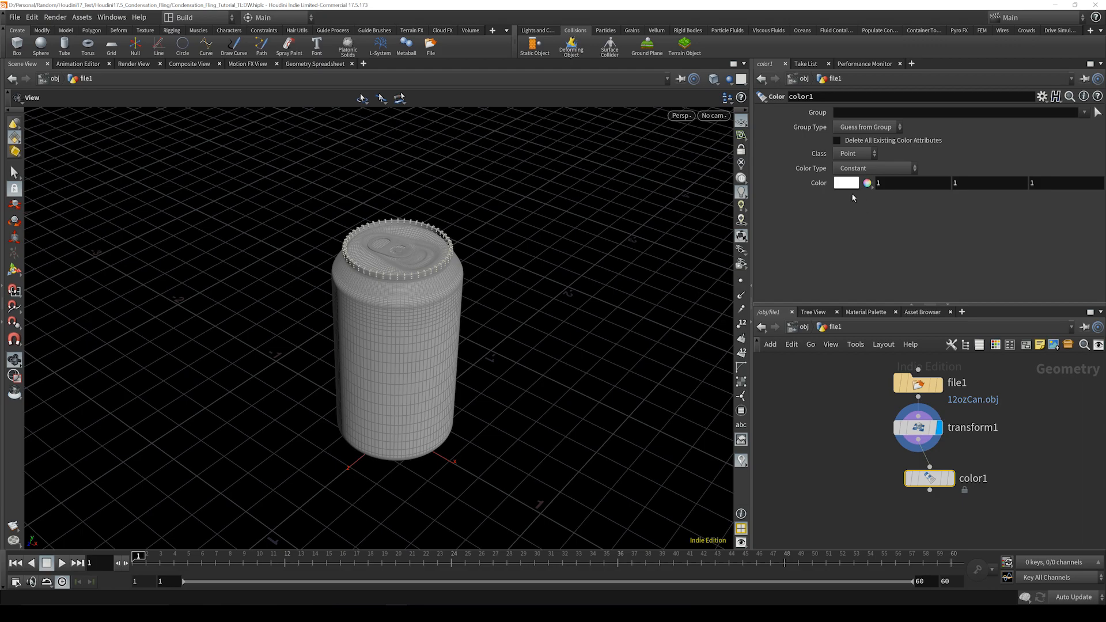
left_click(845, 183)
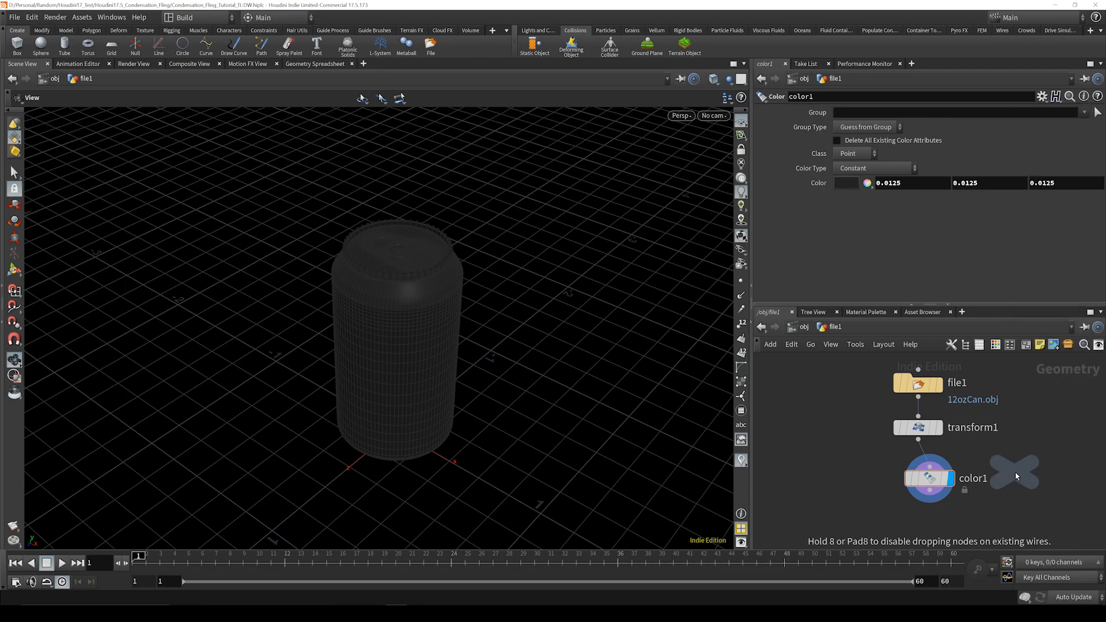
left_click(1017, 471)
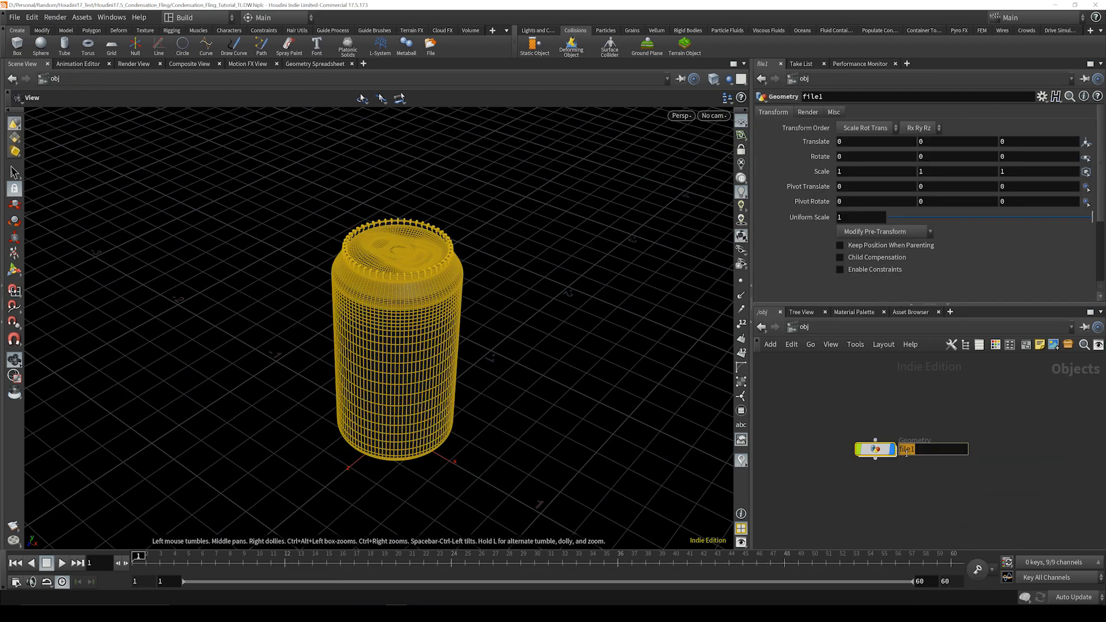
Rename the geometry object to 'can' and bring up the Particle Fluids shelf tools.
type("can")
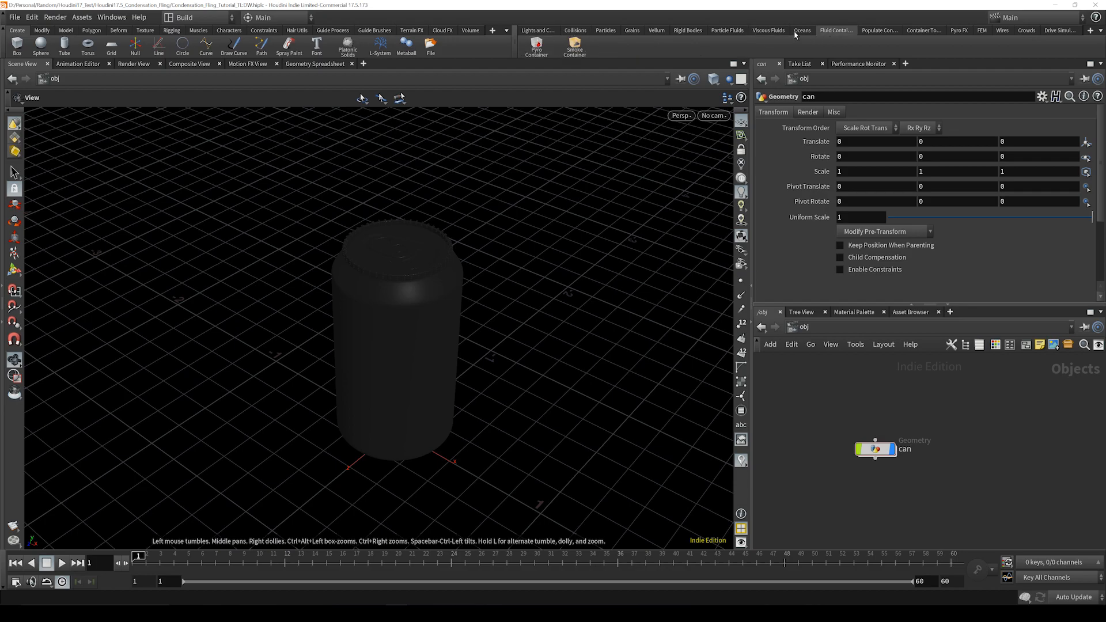
left_click(727, 30)
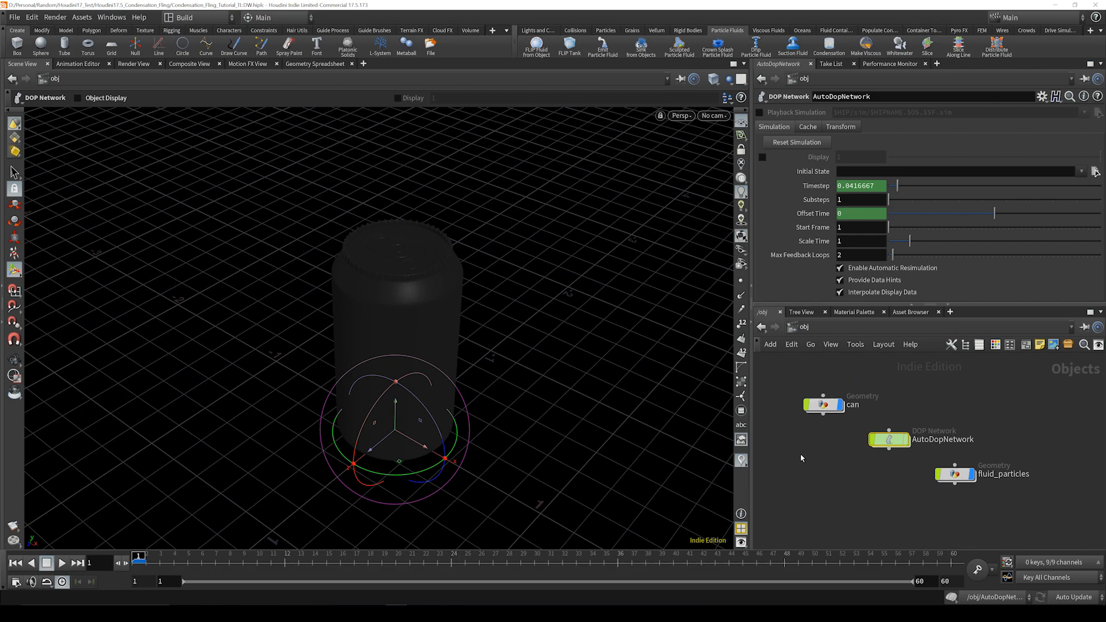
Set create_droplet_points to 20000 points, 20 relax iterations and radii scaled by .5.
double_click(821, 404)
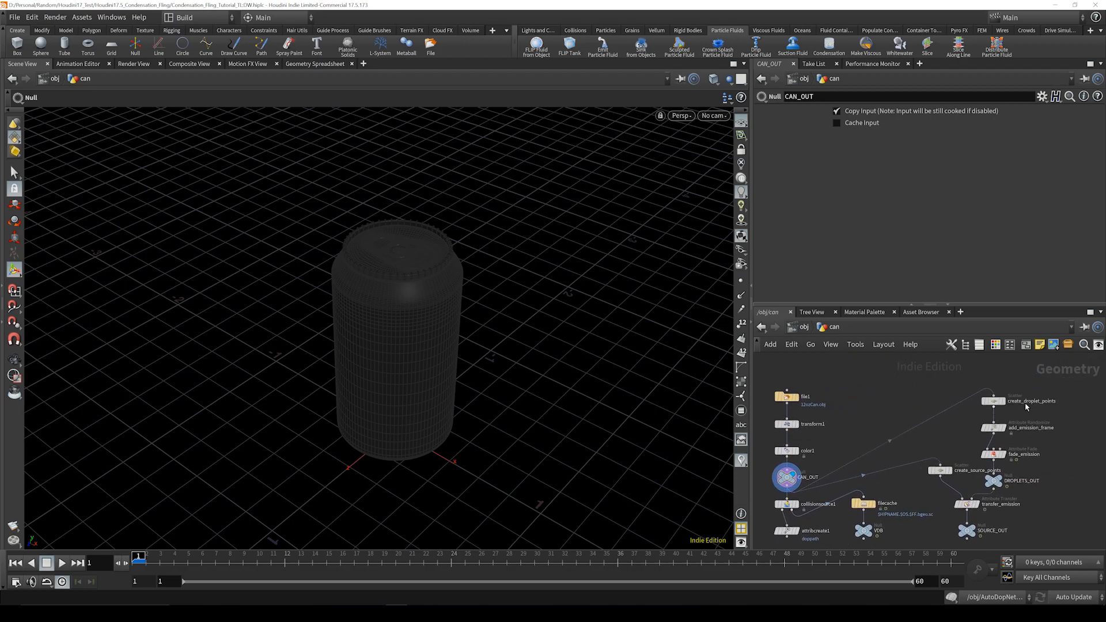
left_click(993, 401)
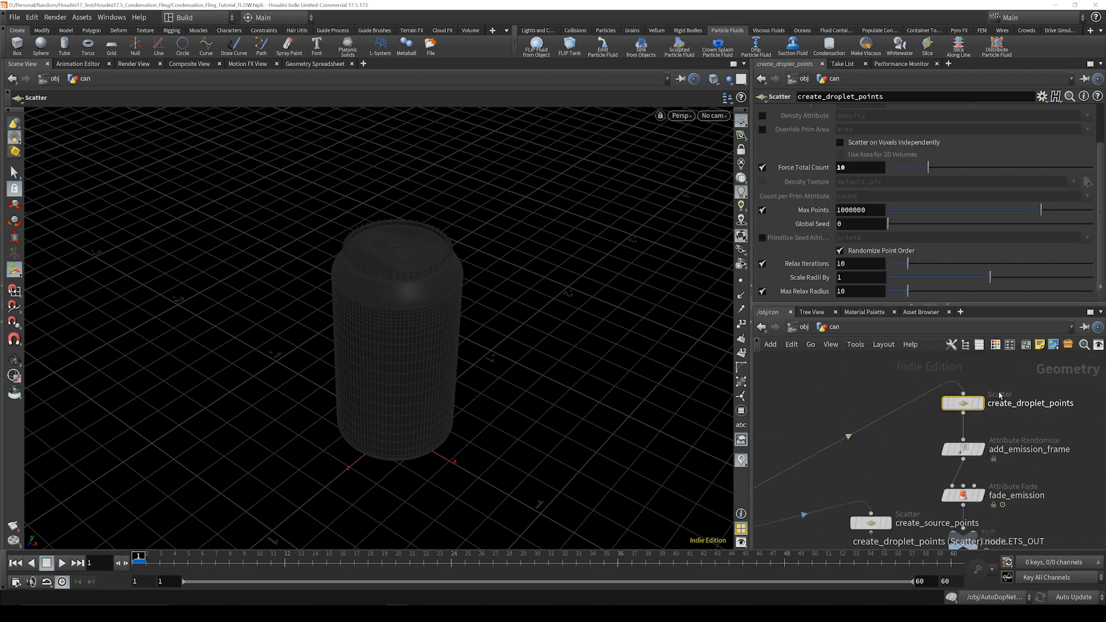
triple_click(860, 168)
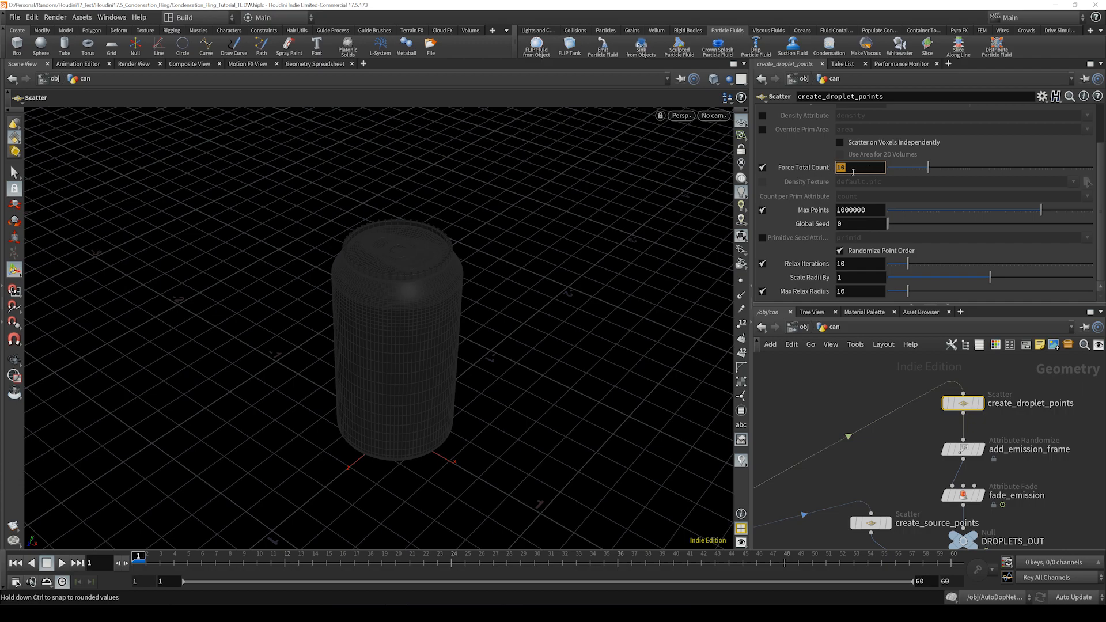
type("20")
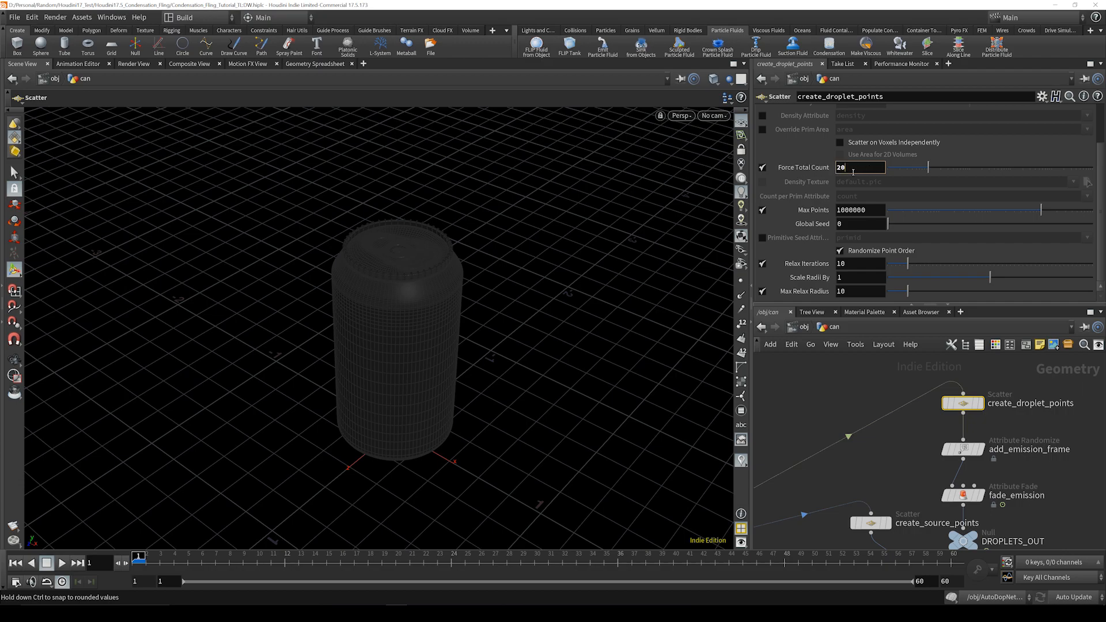
type("20000")
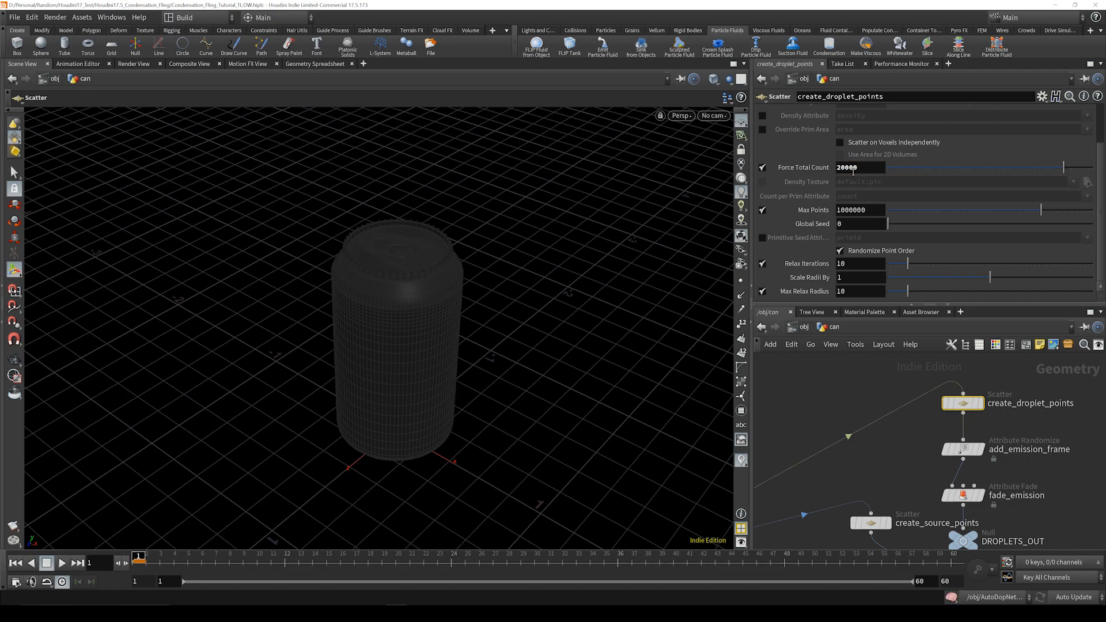
triple_click(861, 263)
type("20")
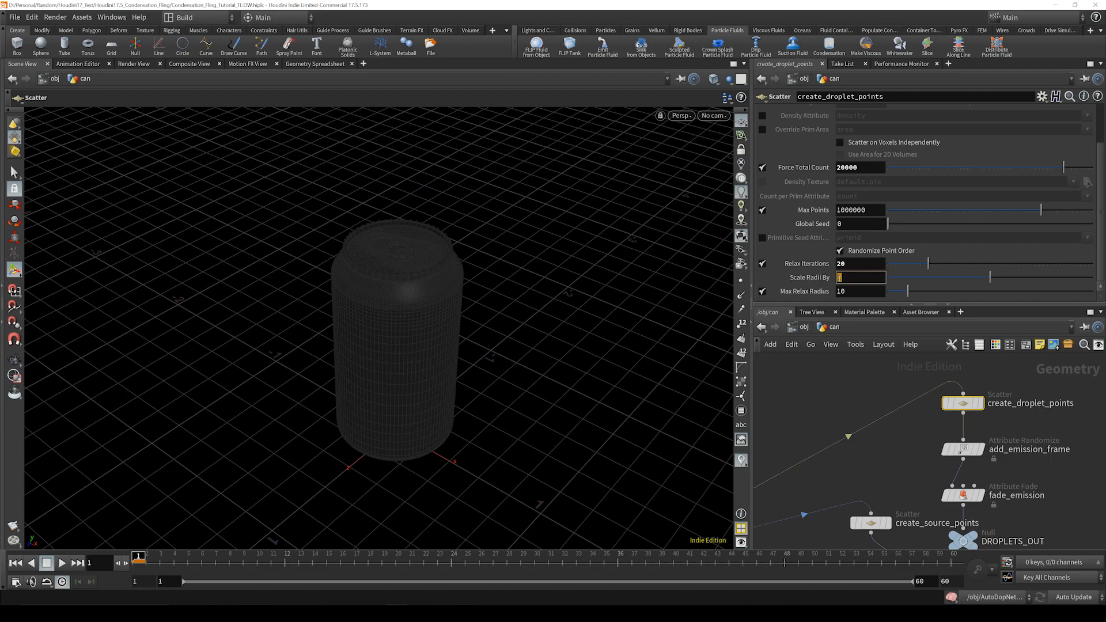
type(".5")
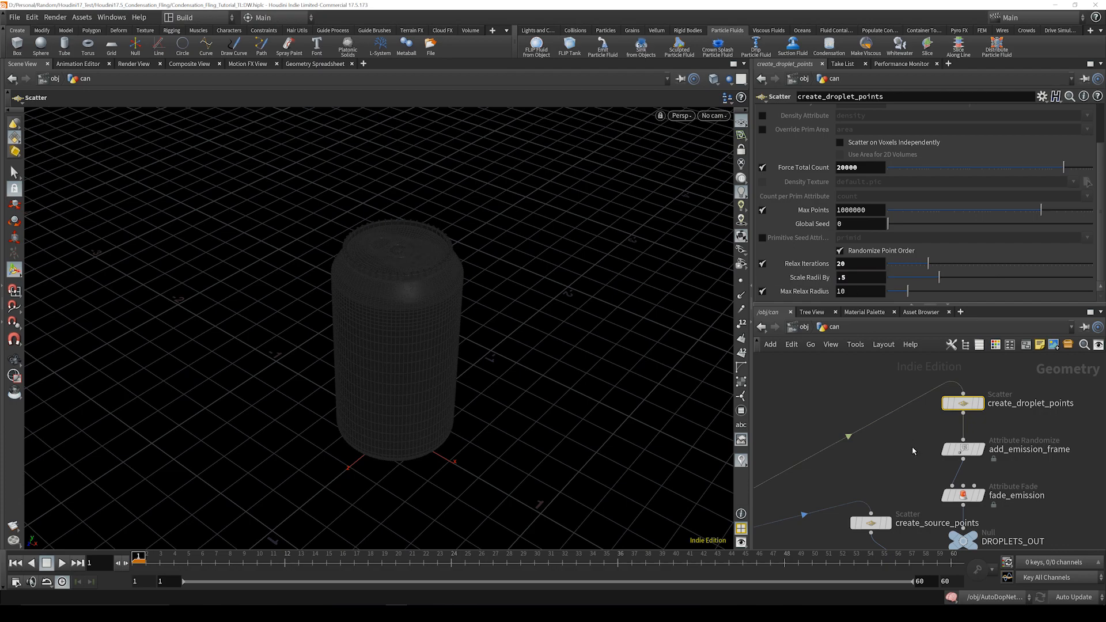
Cap add_emission_frame's max value at 5 and review fade_emission's fade-in and fade-out timings.
left_click(962, 448)
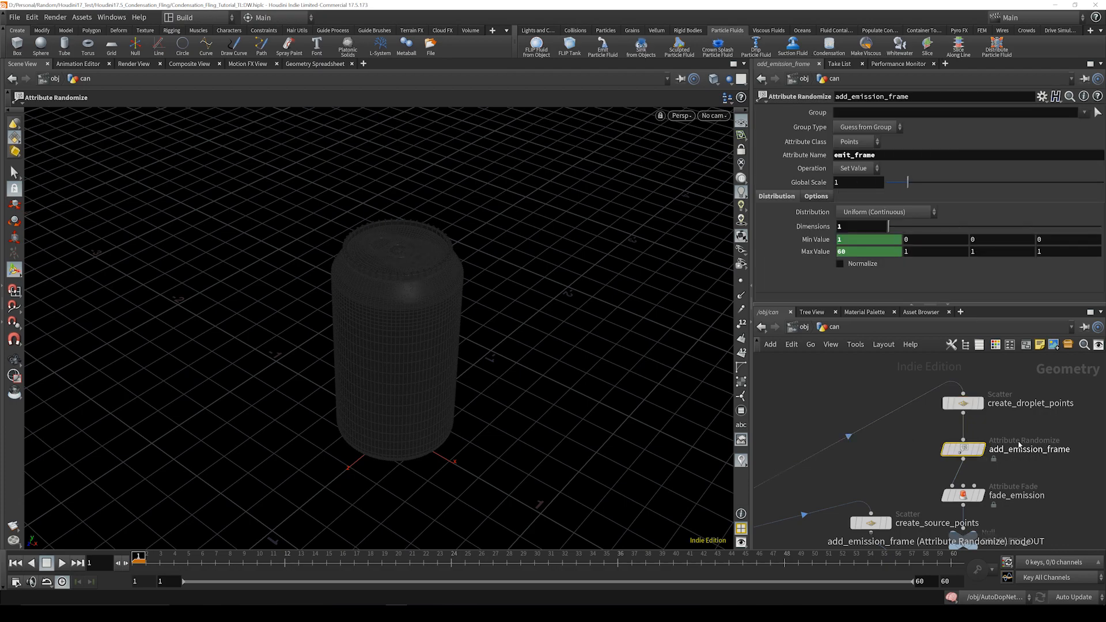
right_click(869, 240)
type("5")
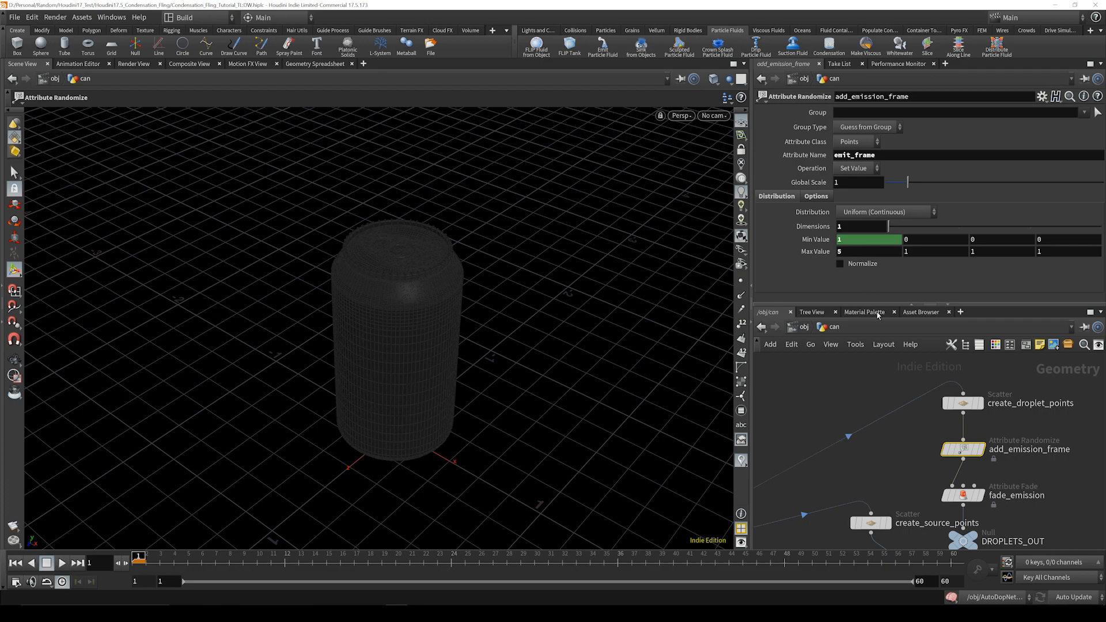
left_click(963, 495)
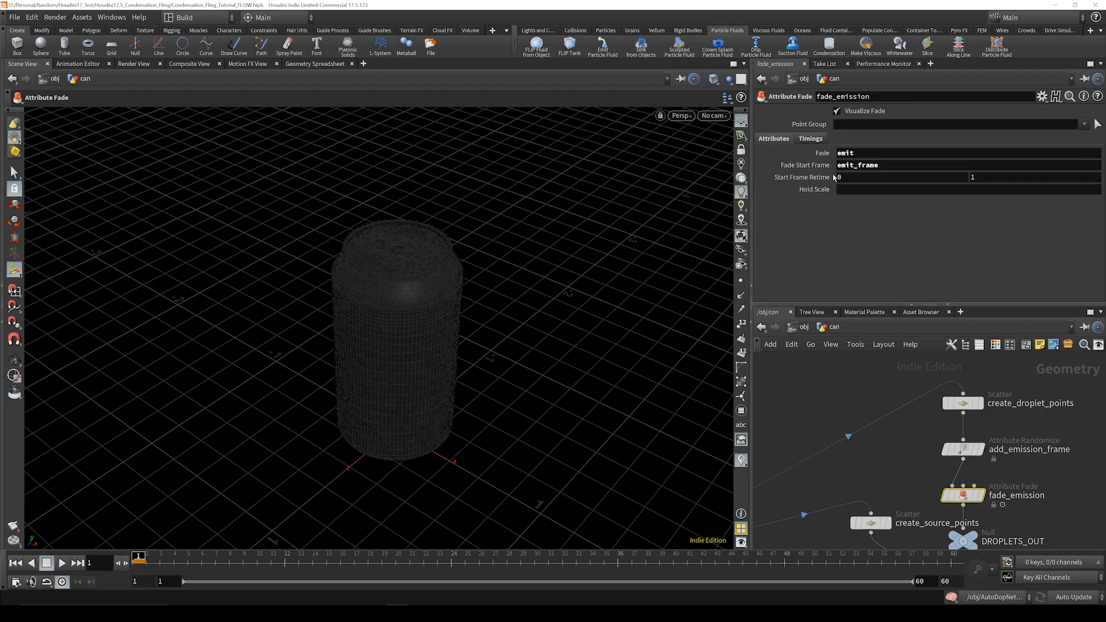
left_click(810, 138)
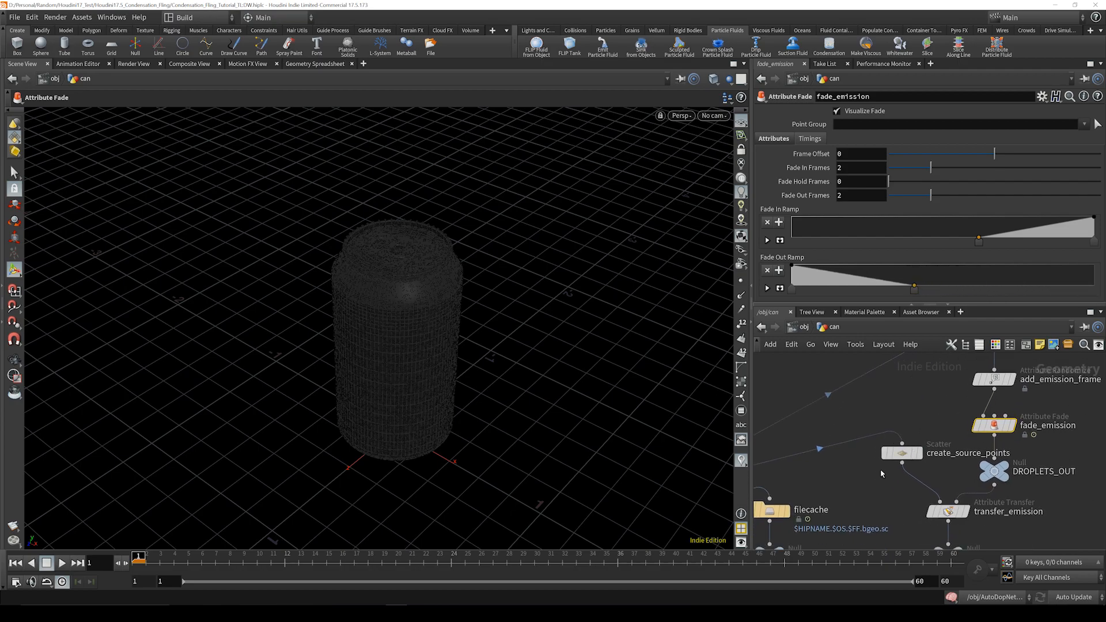
left_click(902, 452)
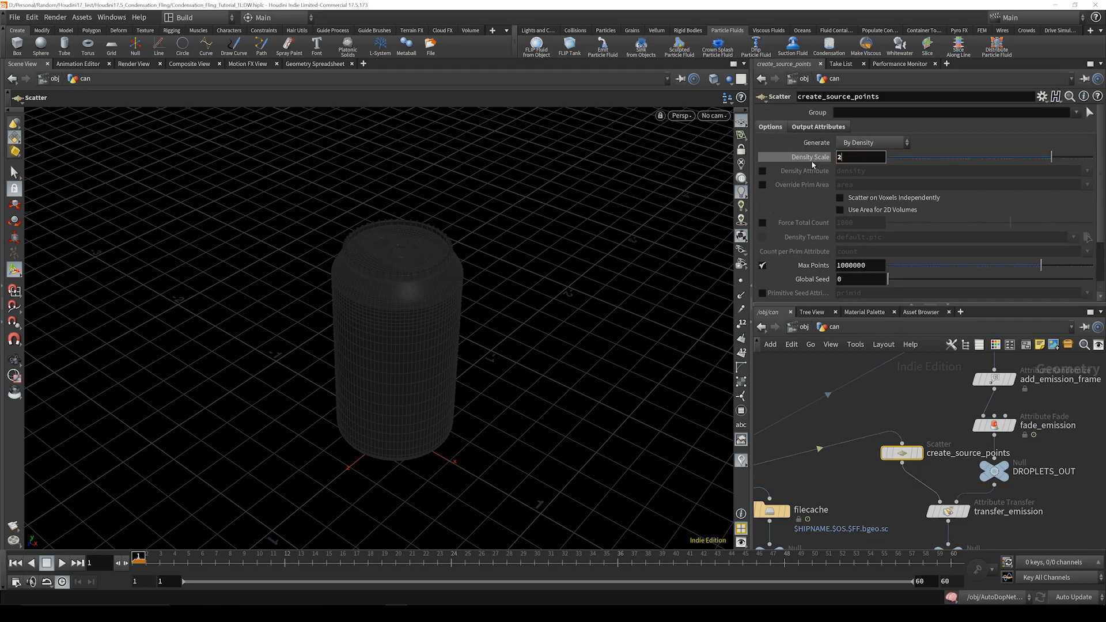
Set create_source_points density scale to 2500 and transfer_emission to kernel radius 10, max samples 1, threshold 0.08.
type("2500")
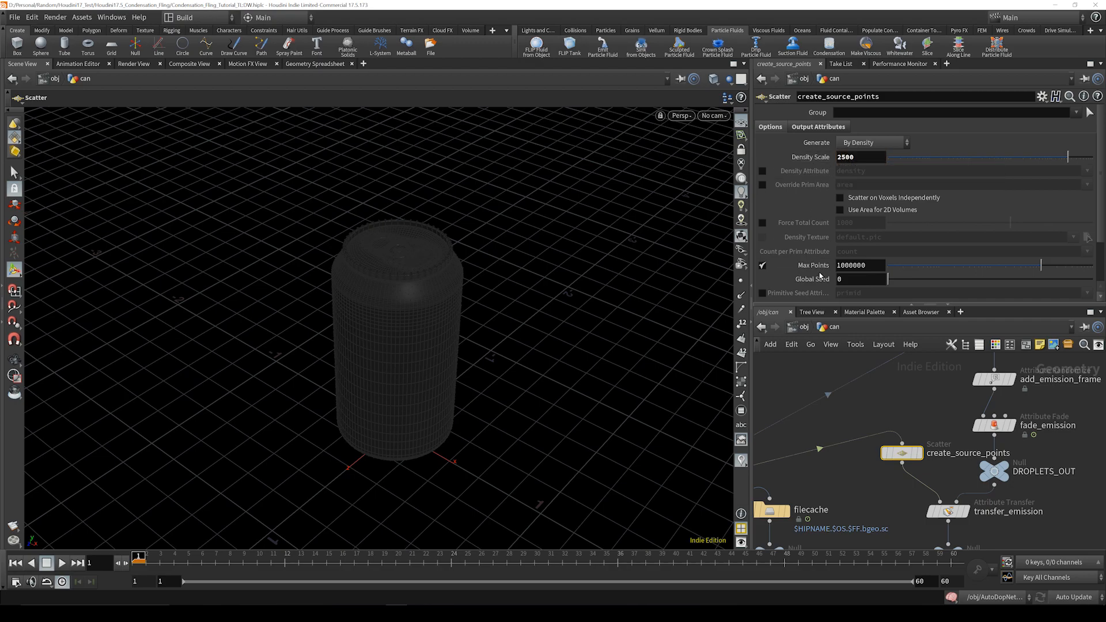
scroll("down", 3)
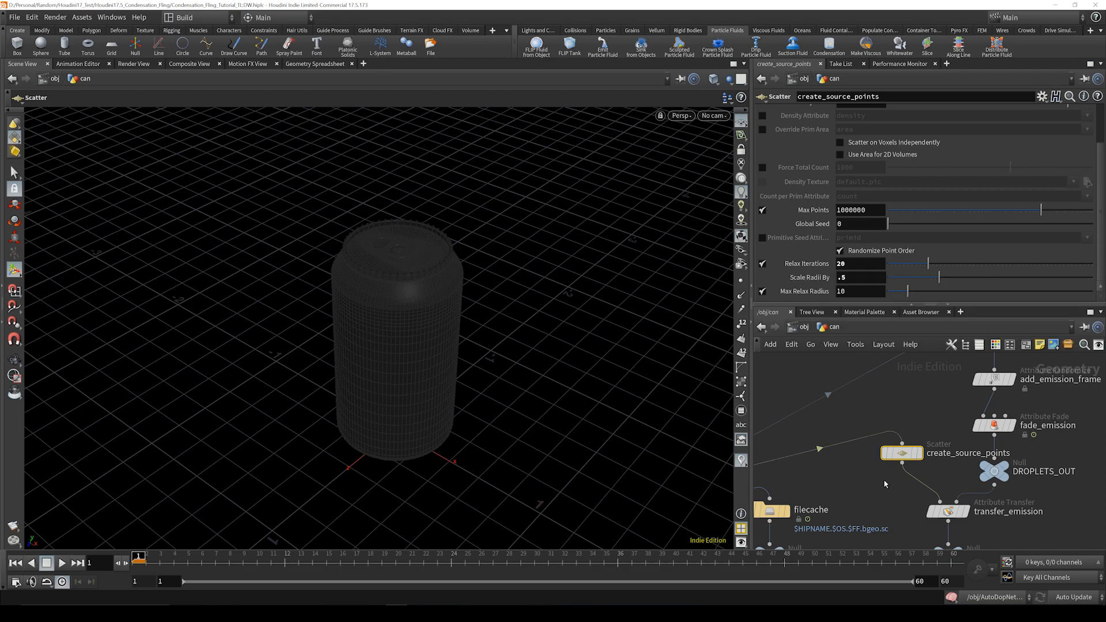
left_click(967, 448)
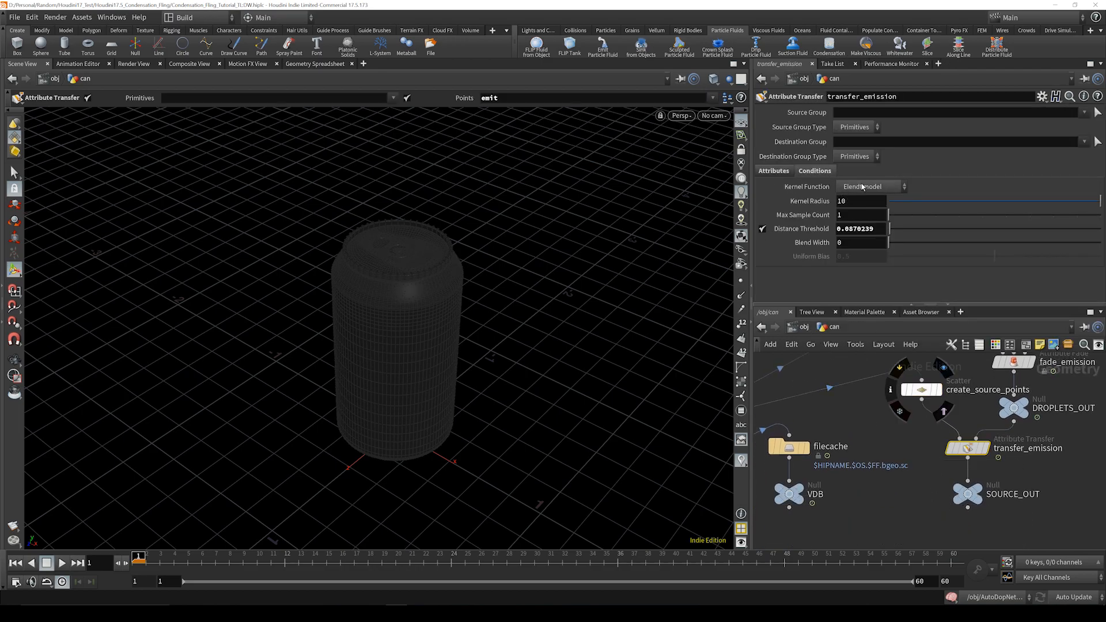
left_click(872, 187)
type("0.08")
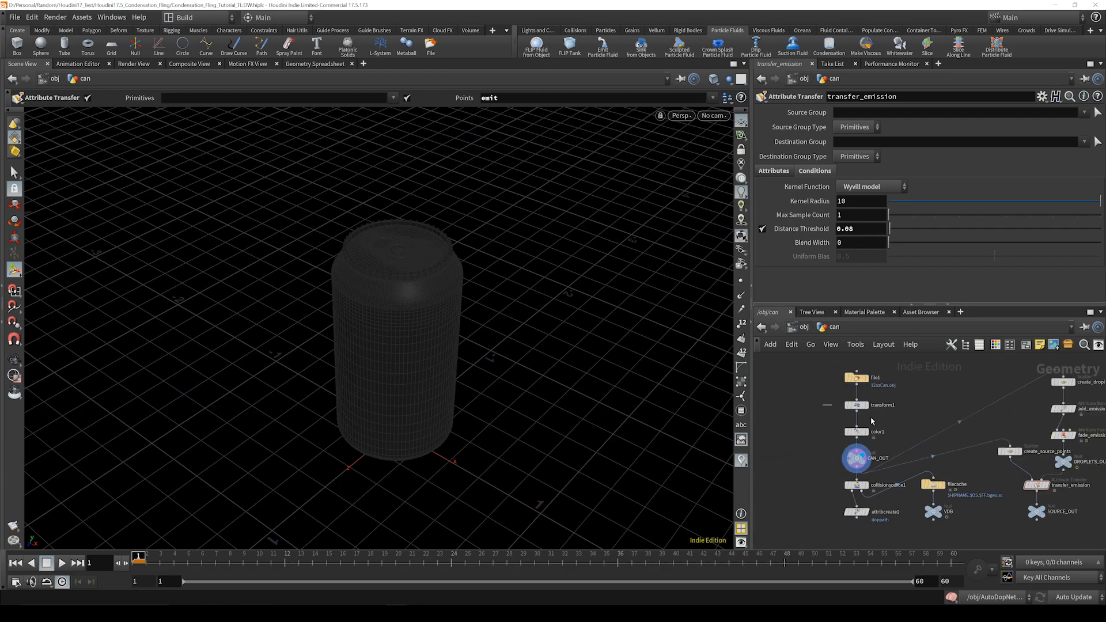
Key transform1 Rotate Y from 0 to 360 over the frame range and scrub back to check the spin.
left_click(856, 405)
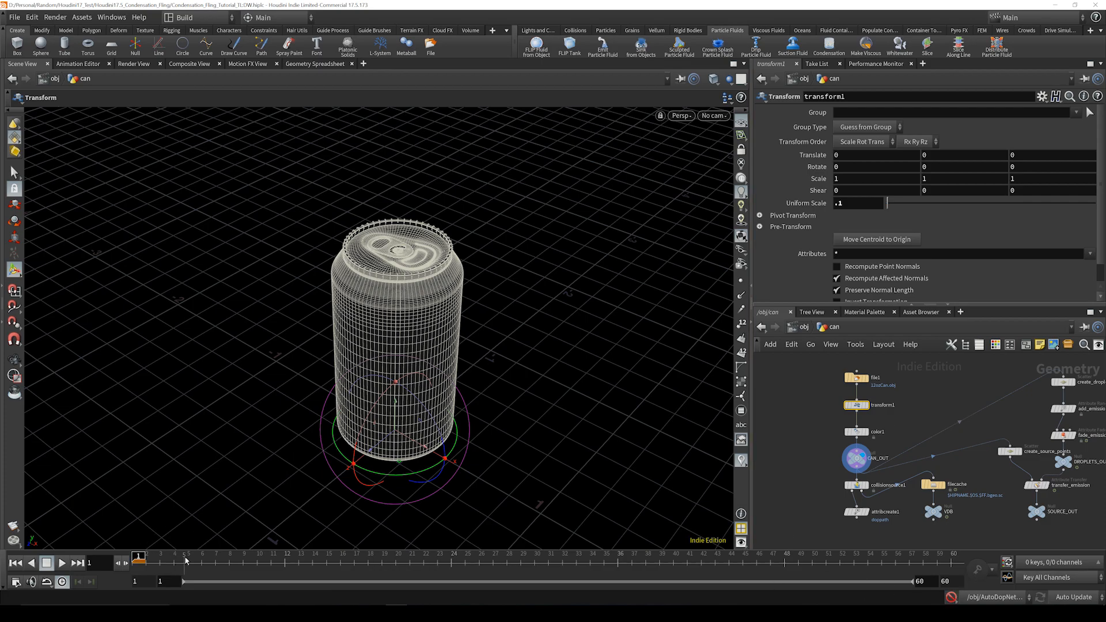
mouse_move(330, 563)
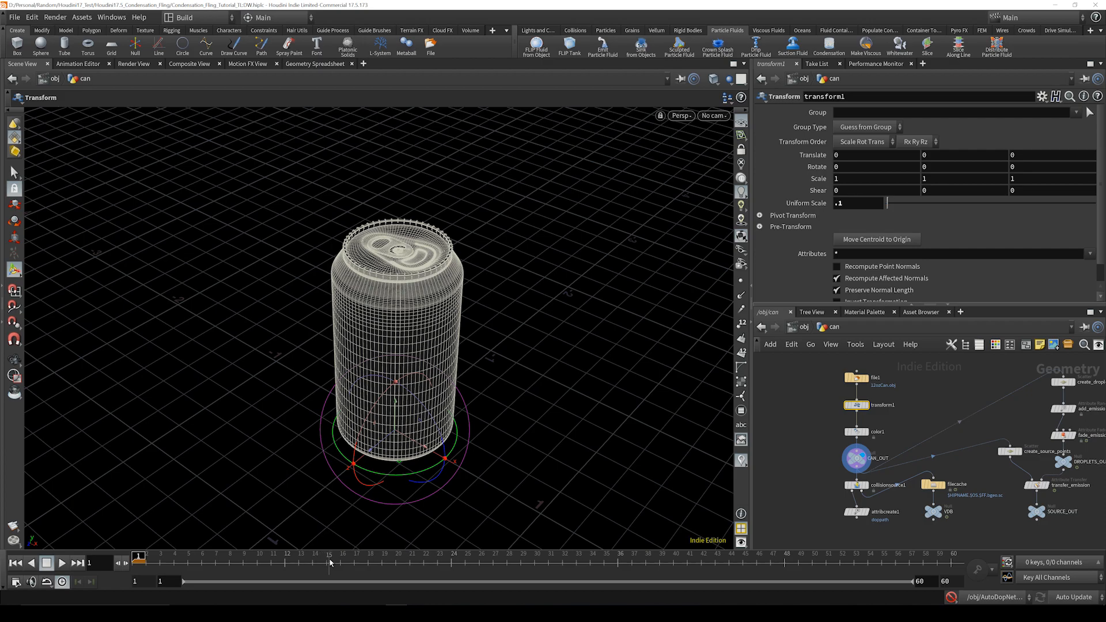
left_click(325, 557)
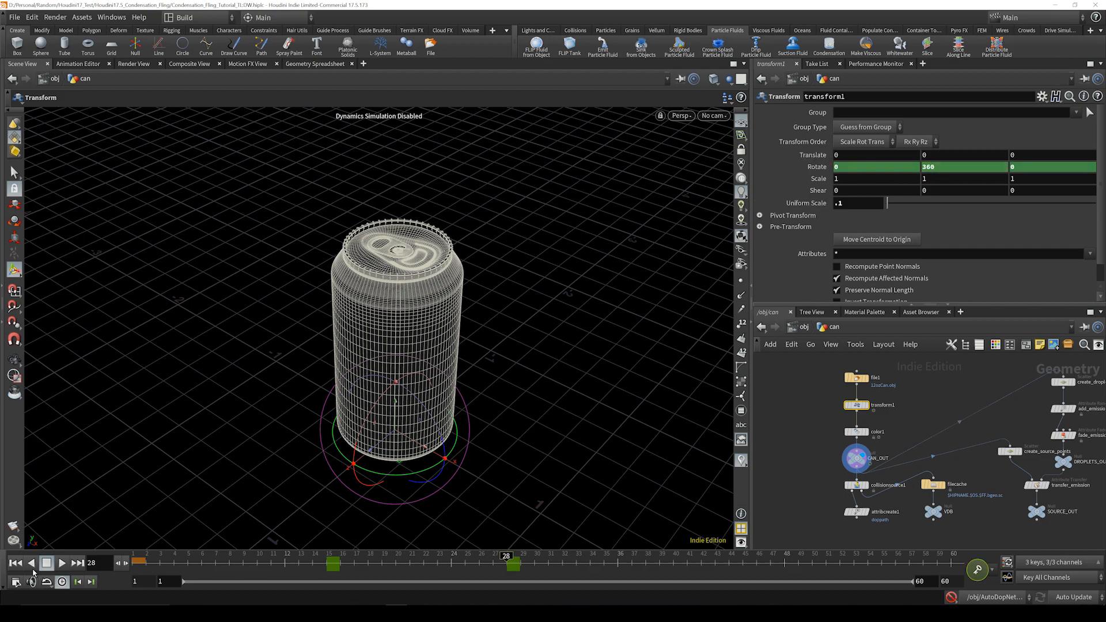
left_click(61, 562)
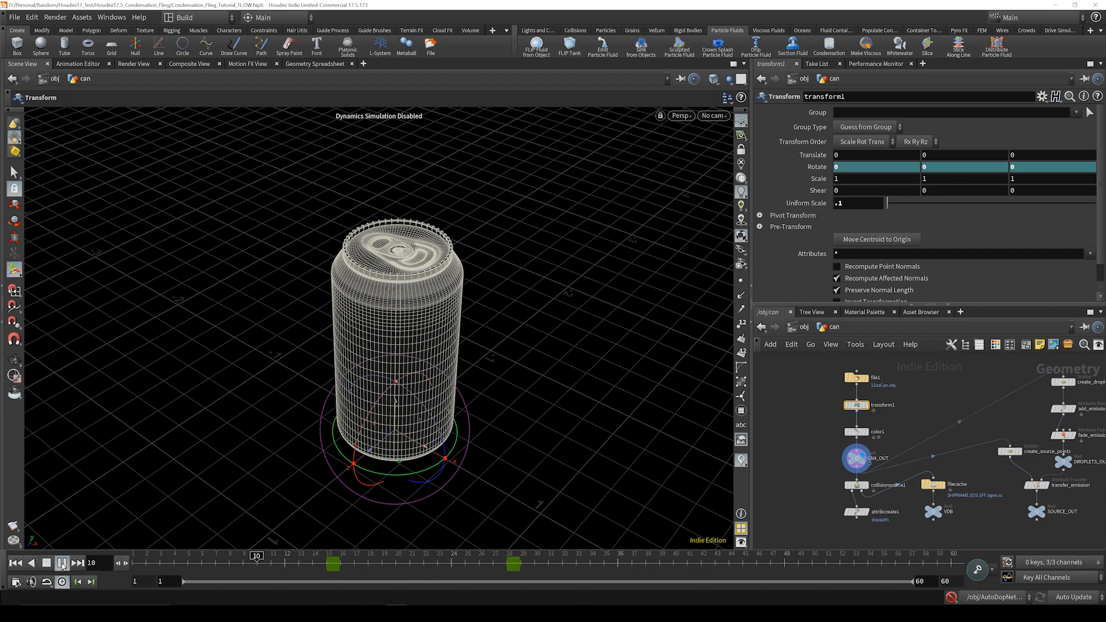
left_click(46, 562)
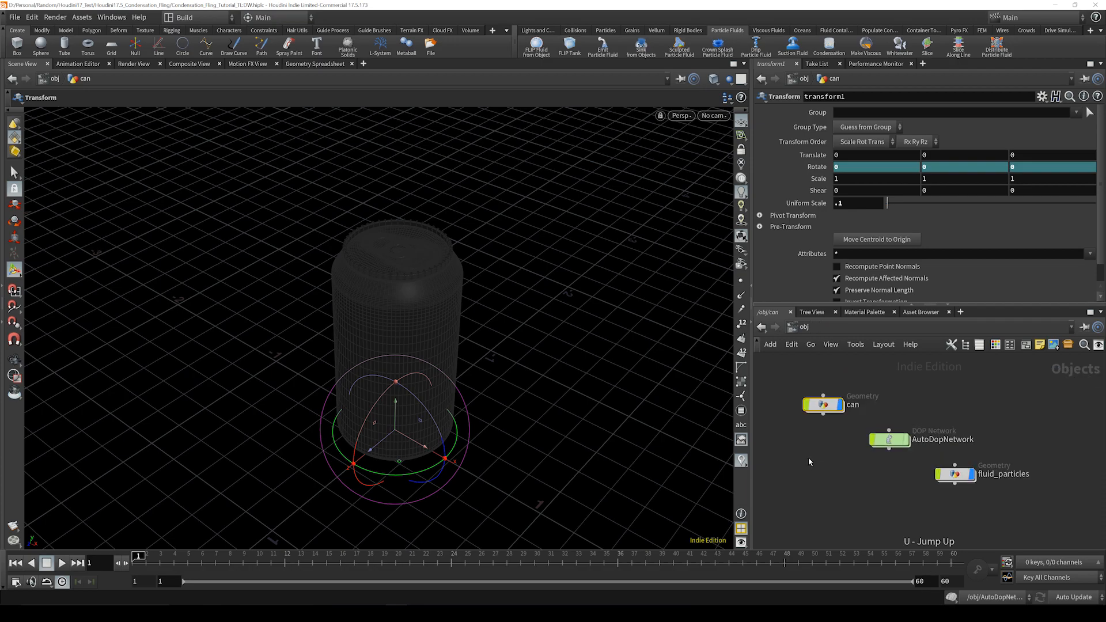
Inside AutoDopNetwork, set popfluid particle separation 0.004, constraint stiffness 1000, tensile strength 0.01.
double_click(889, 440)
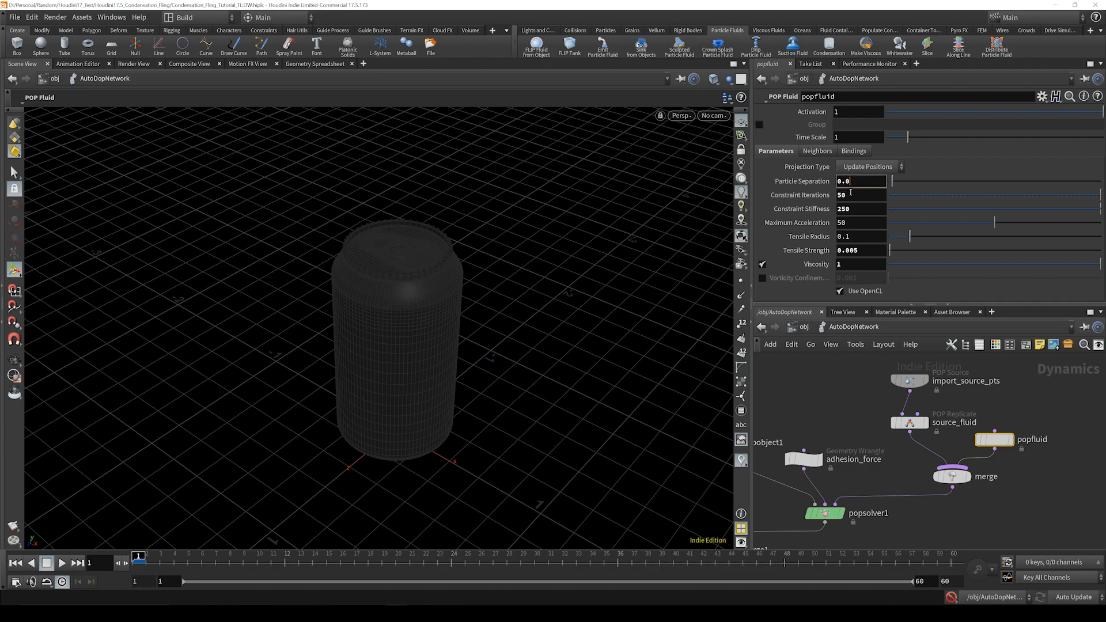
type("0.004")
left_click(861, 209)
type("1000")
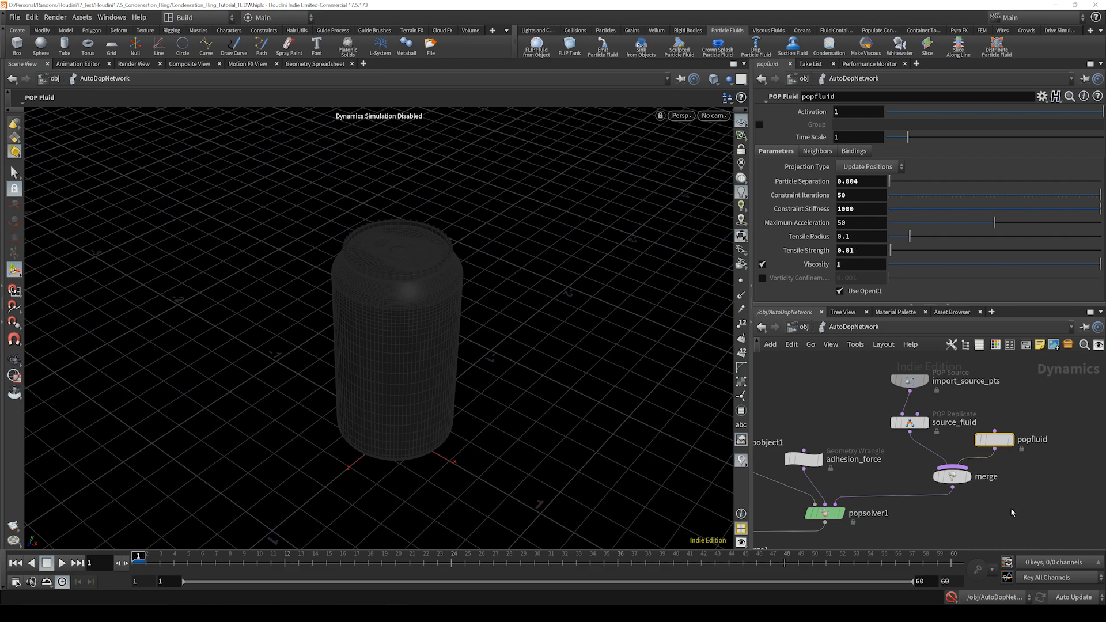
mouse_move(948, 519)
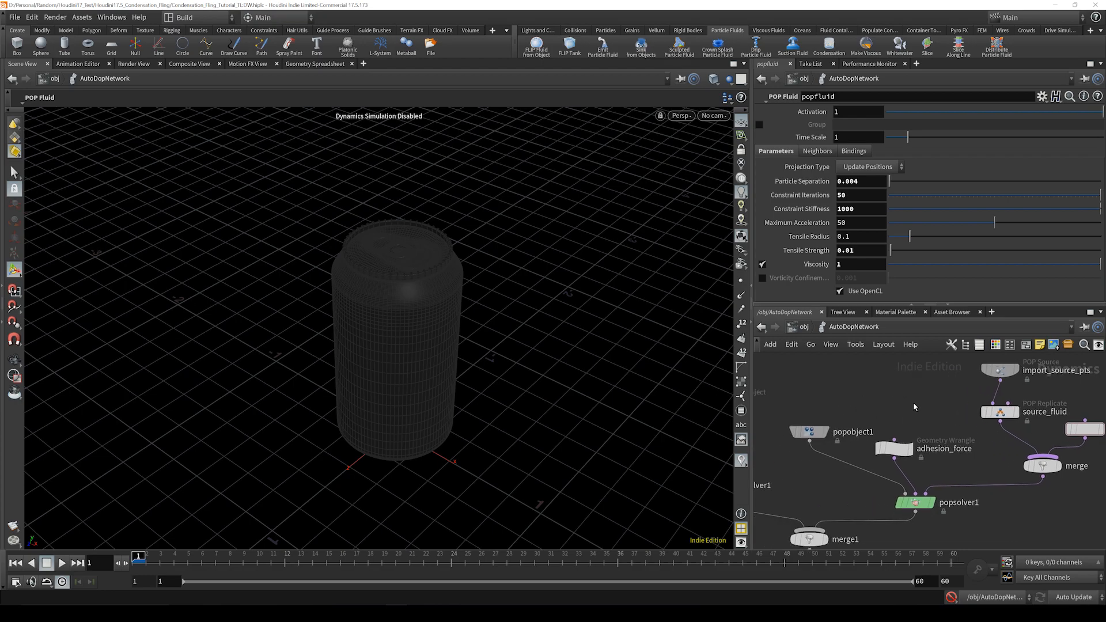
Set adhesion_force max distance 0.04 and strength multiplier 6 and key them.
left_click(895, 448)
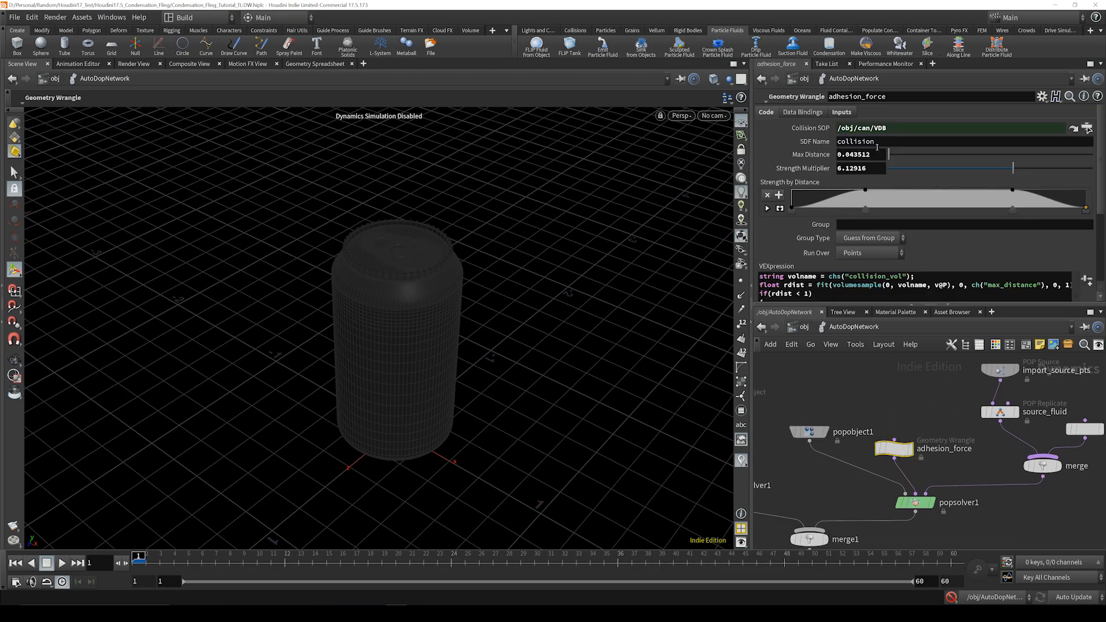
triple_click(857, 154)
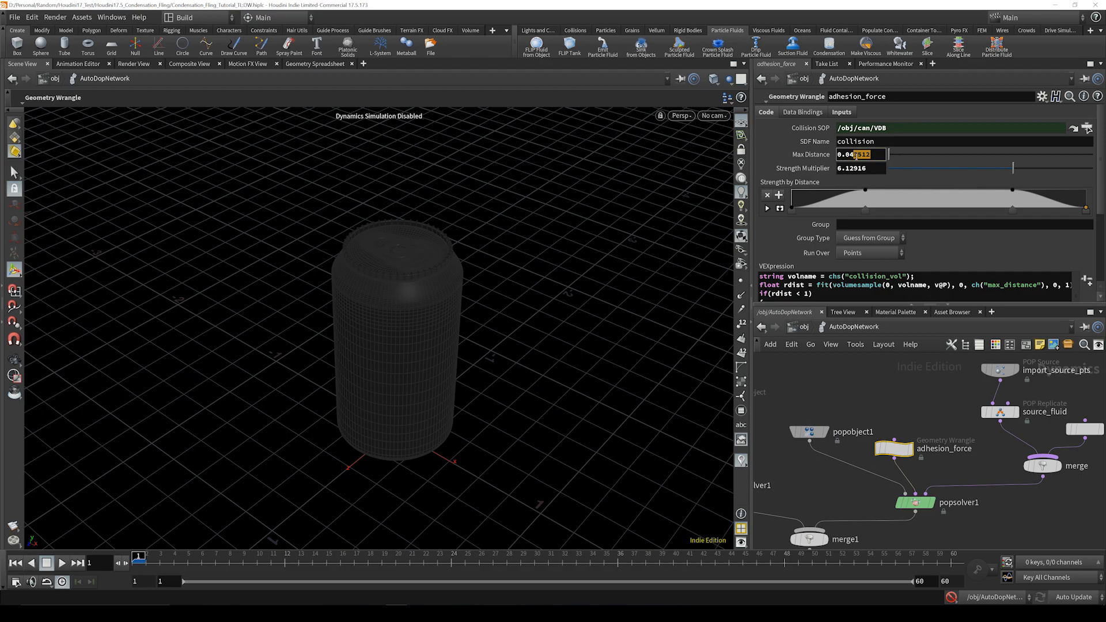
left_click(858, 153)
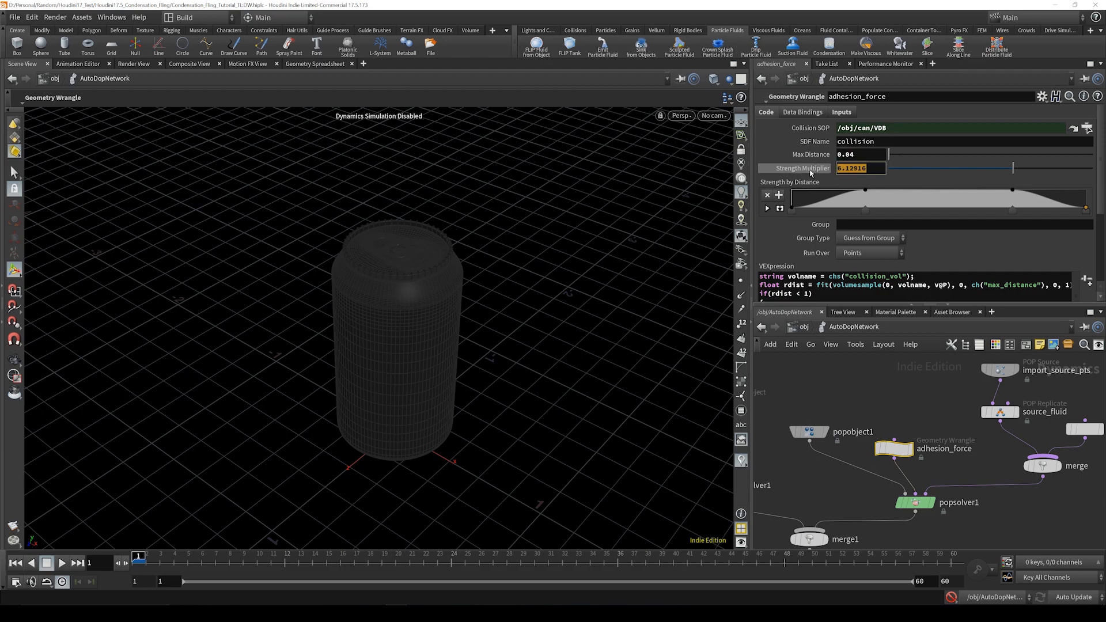
type("6")
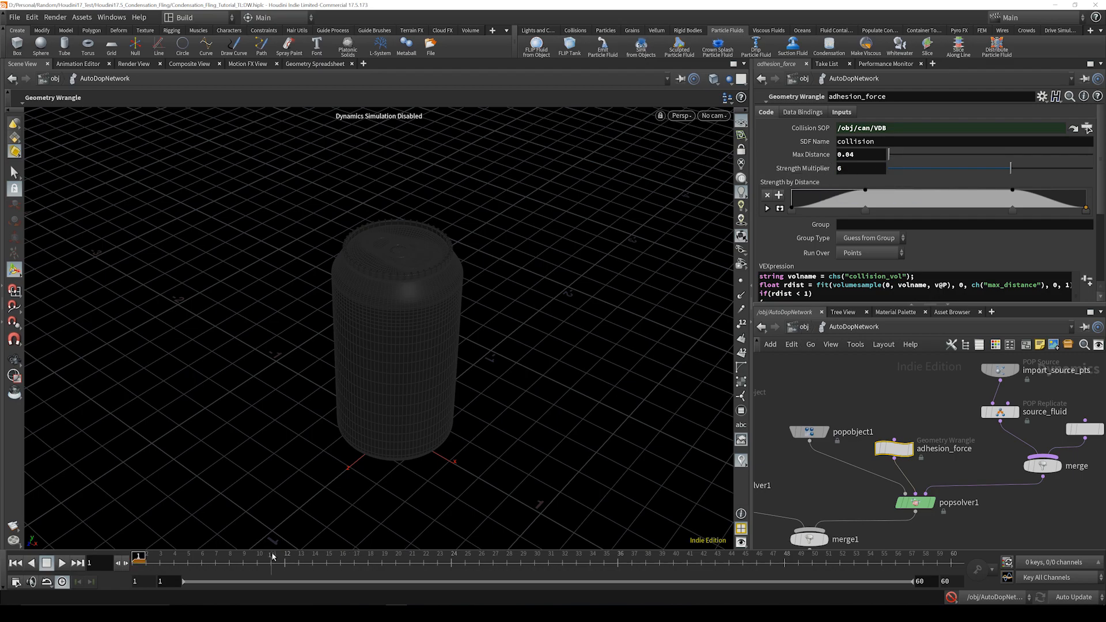
mouse_move(339, 563)
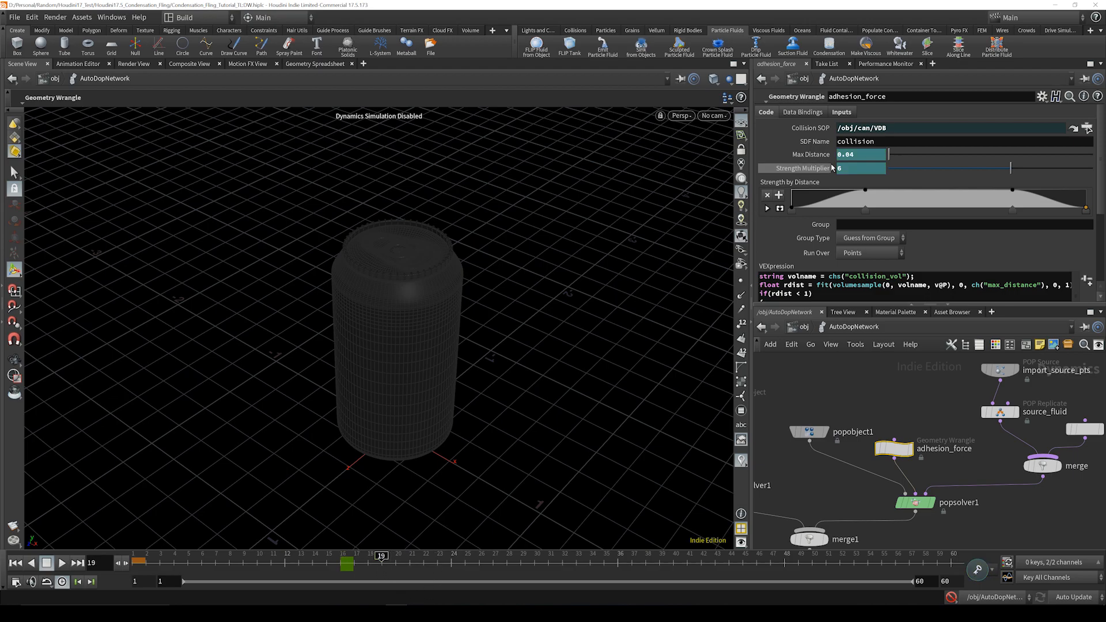
mouse_move(801, 169)
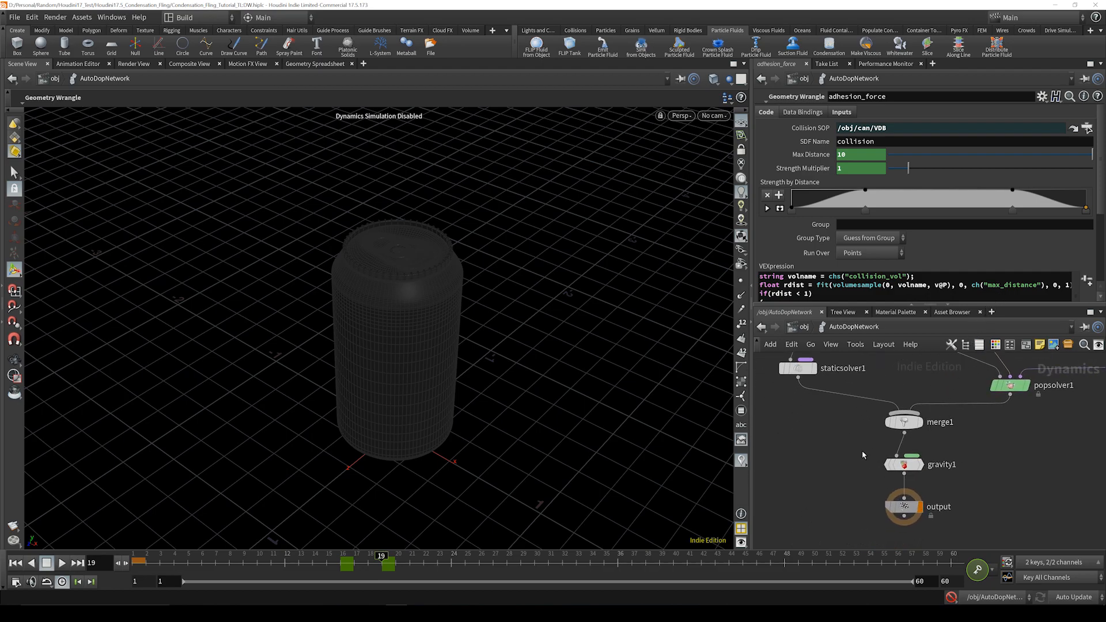
Set gravity1 to Set Always and key its Force Y at -.5 on an early frame.
left_click(903, 464)
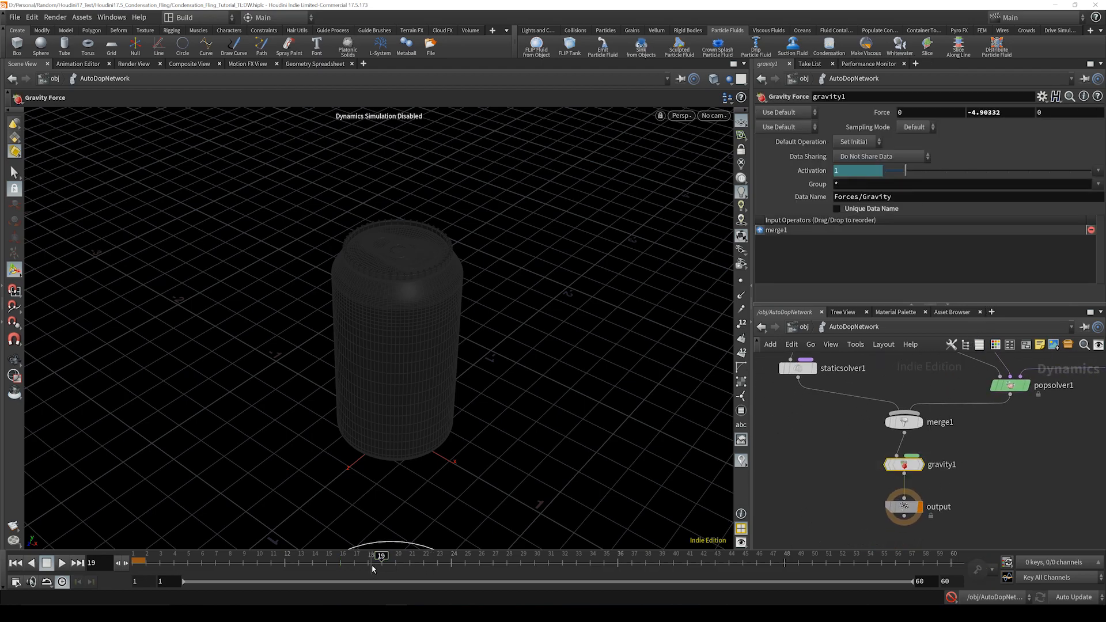
left_click(854, 140)
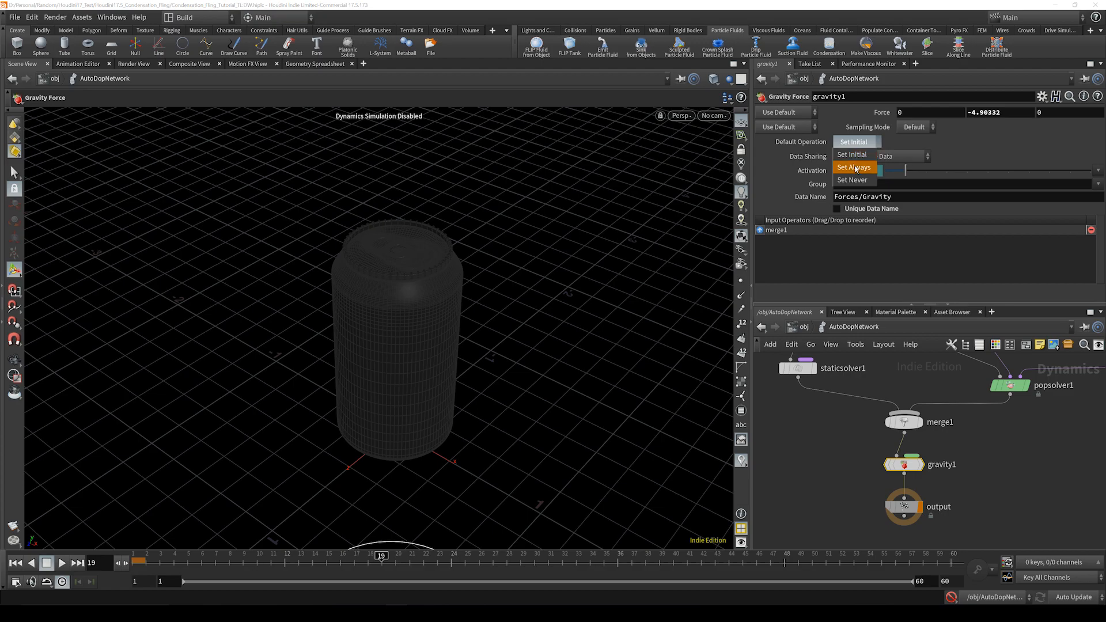
left_click(854, 167)
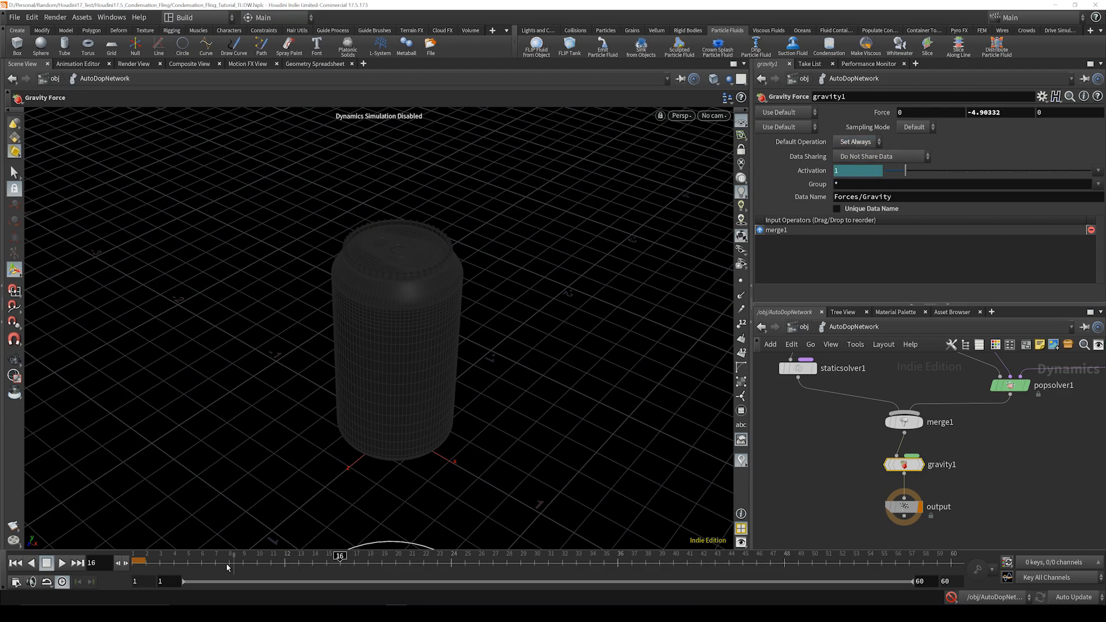
left_click(187, 557)
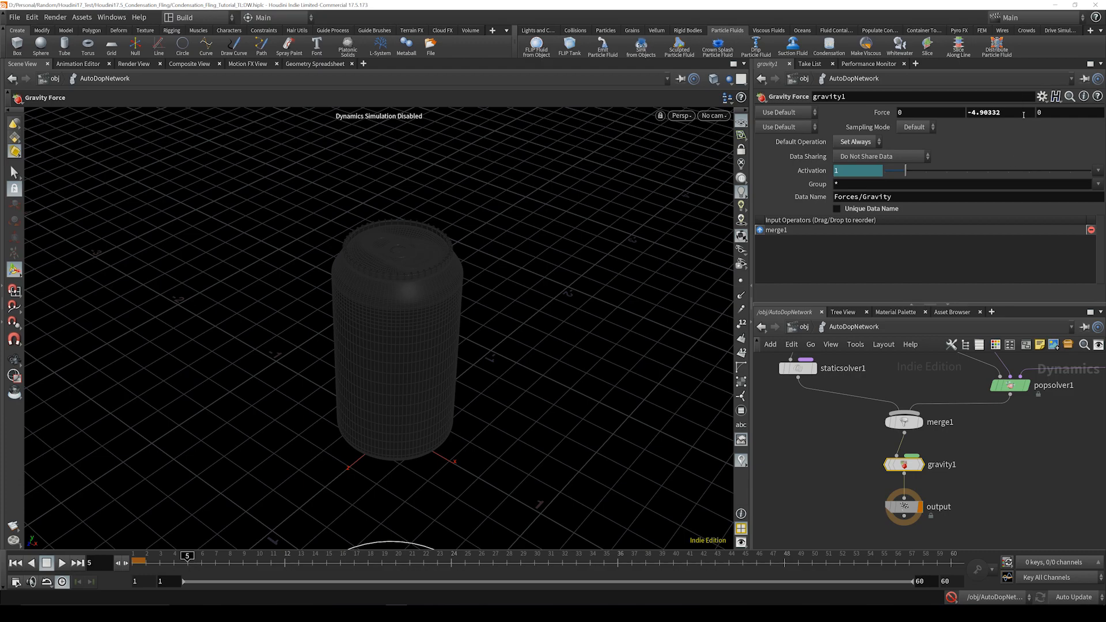
triple_click(1000, 112)
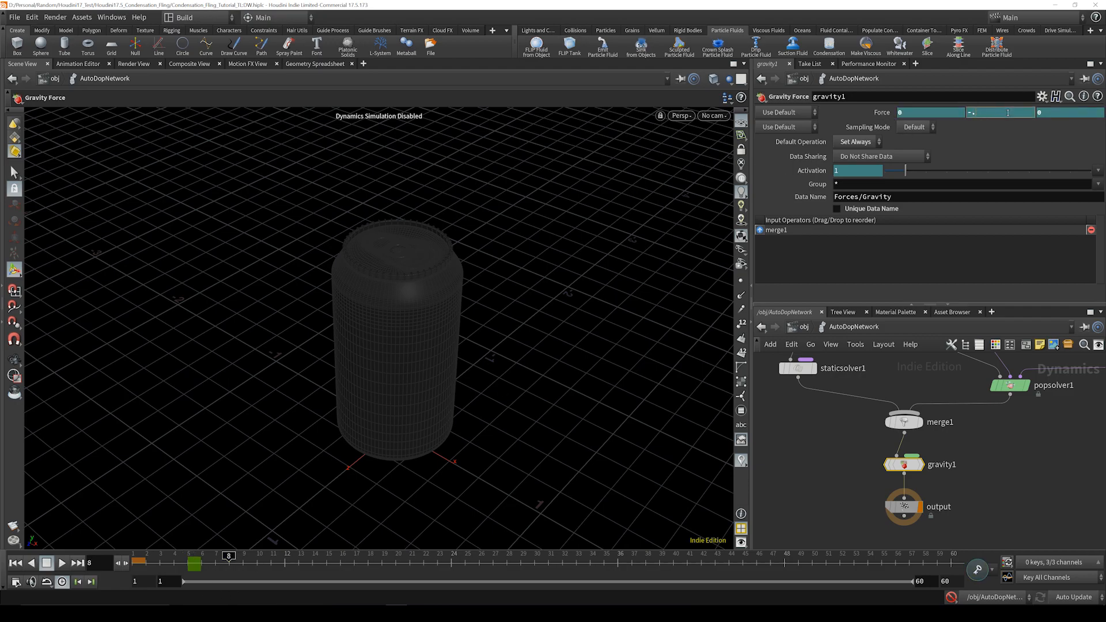
type("-.5")
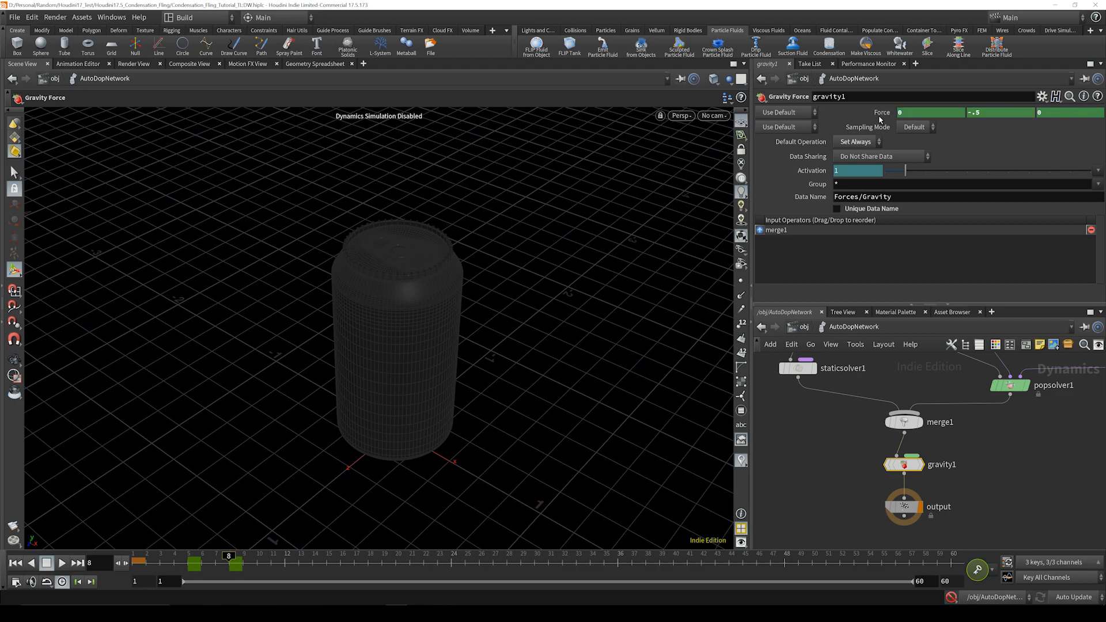
mouse_move(318, 561)
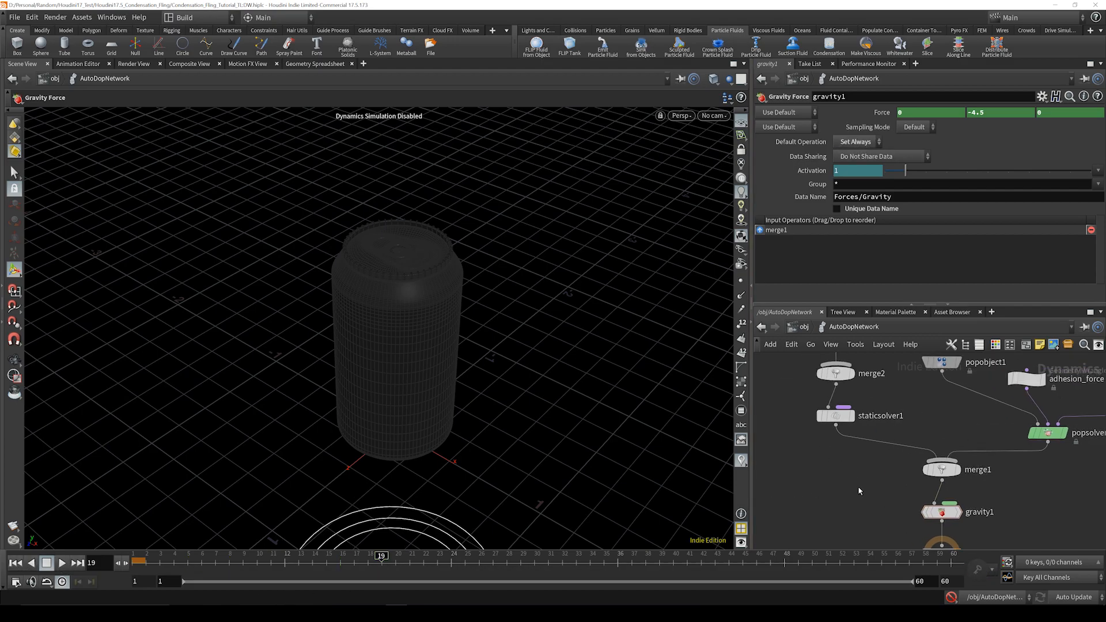
Give the can Static Object a 0.01 collision volume division size and enable Use Deforming Geometry.
left_click(858, 436)
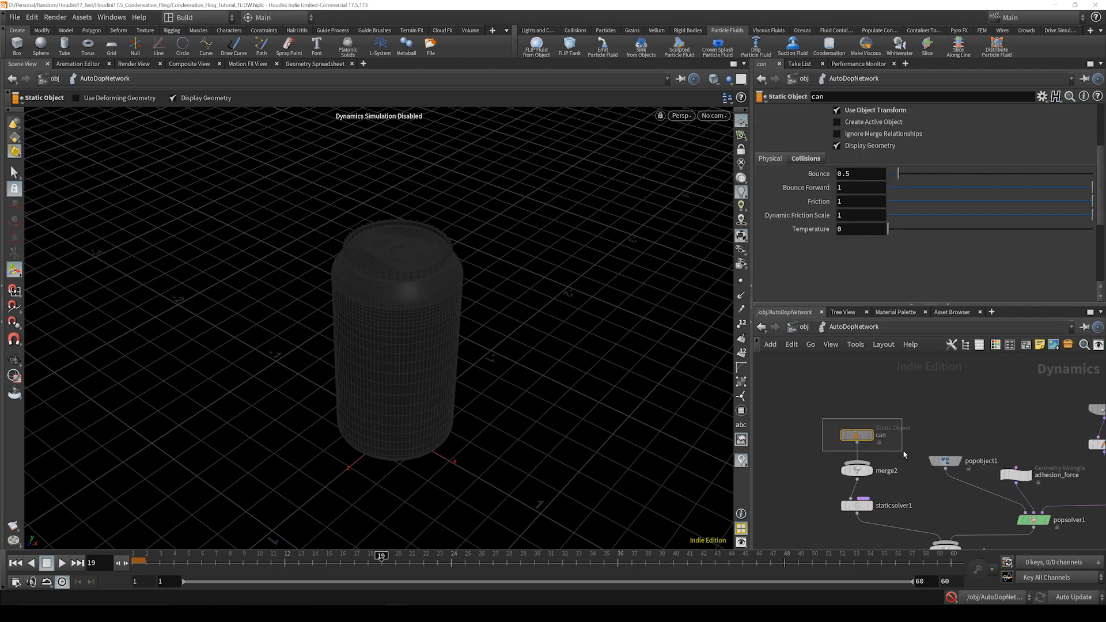
left_click(806, 158)
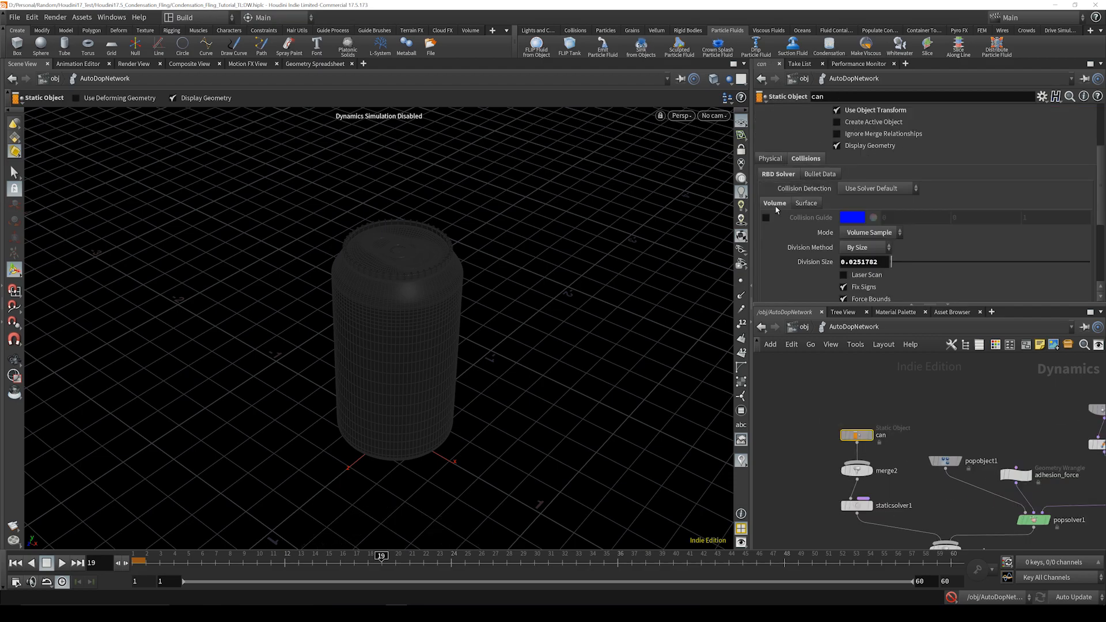
double_click(864, 261)
type("0.01")
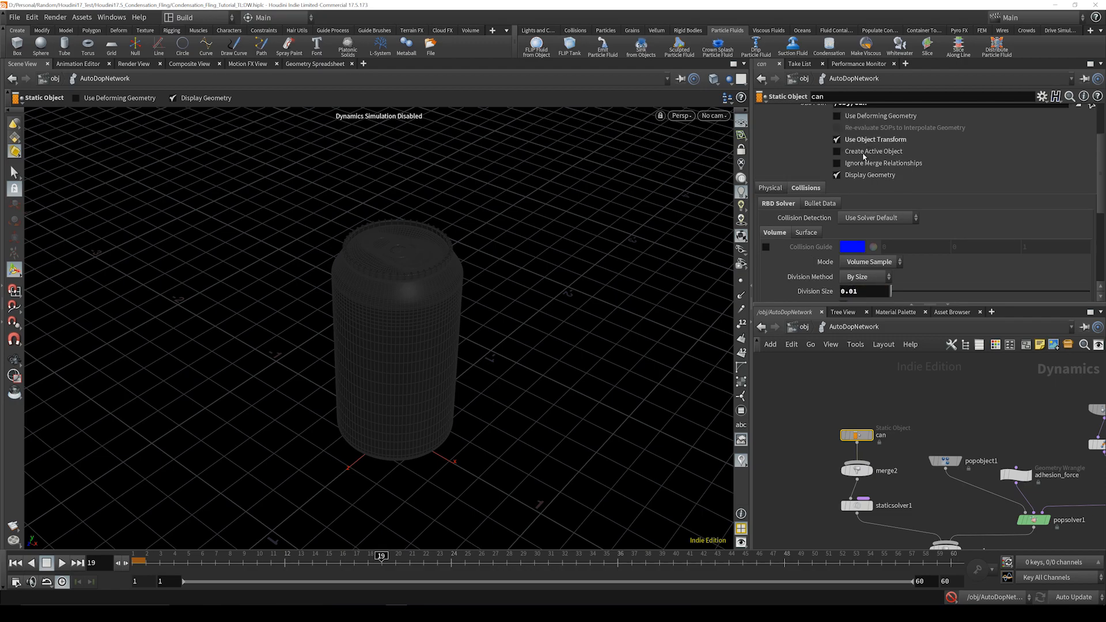
left_click(837, 115)
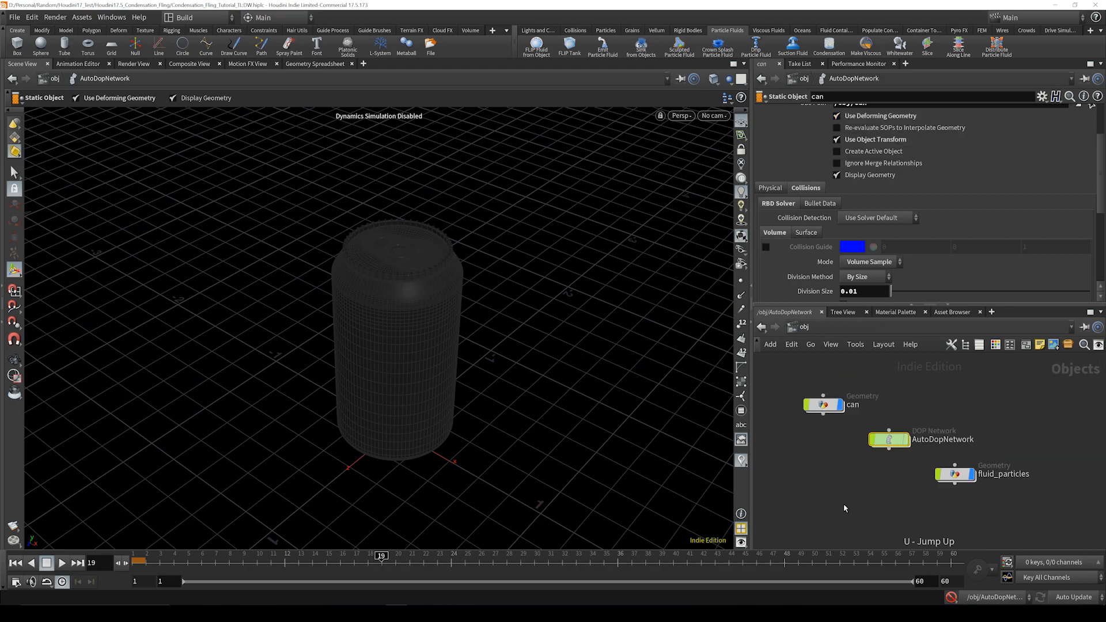
Set surface_fluid's Influence Scale to 1.5 and enable Limit Refinement Iterations.
left_click(889, 439)
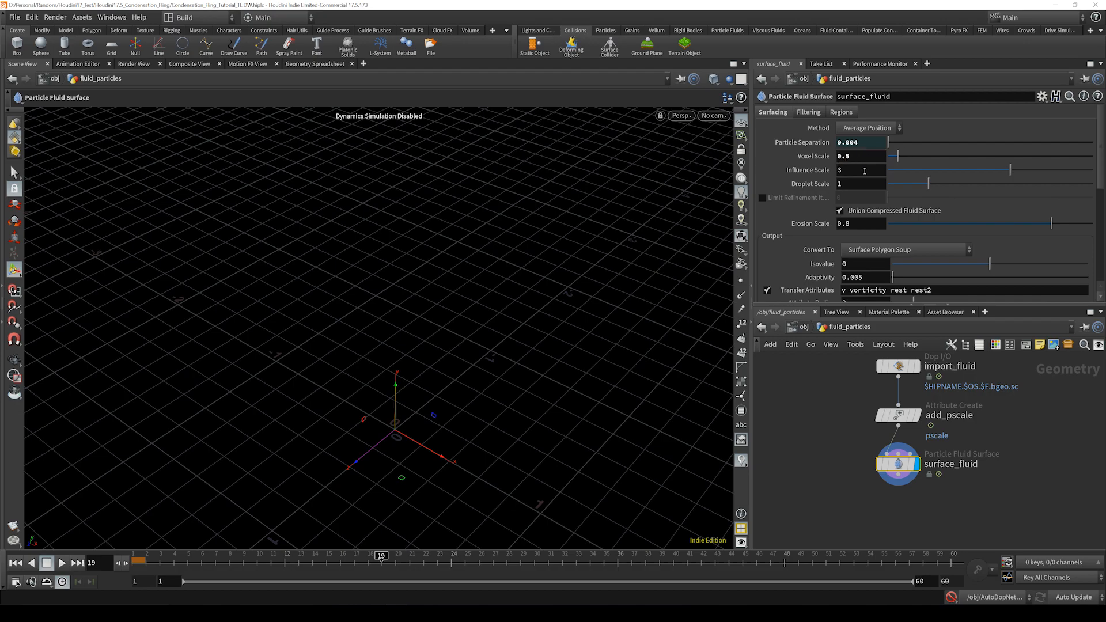
type("1.5")
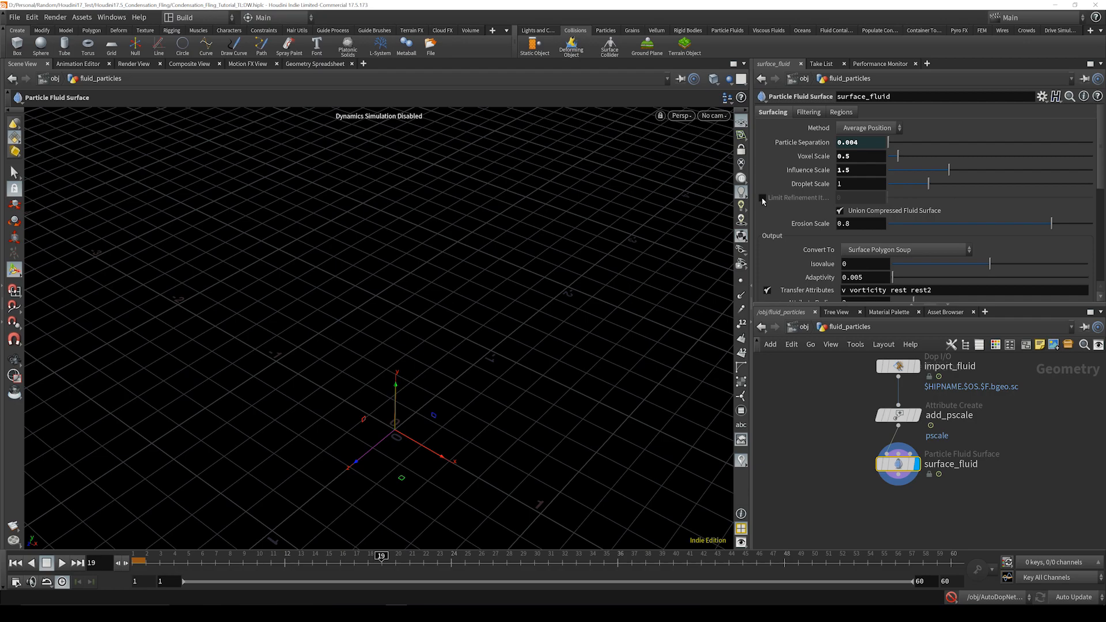
left_click(765, 197)
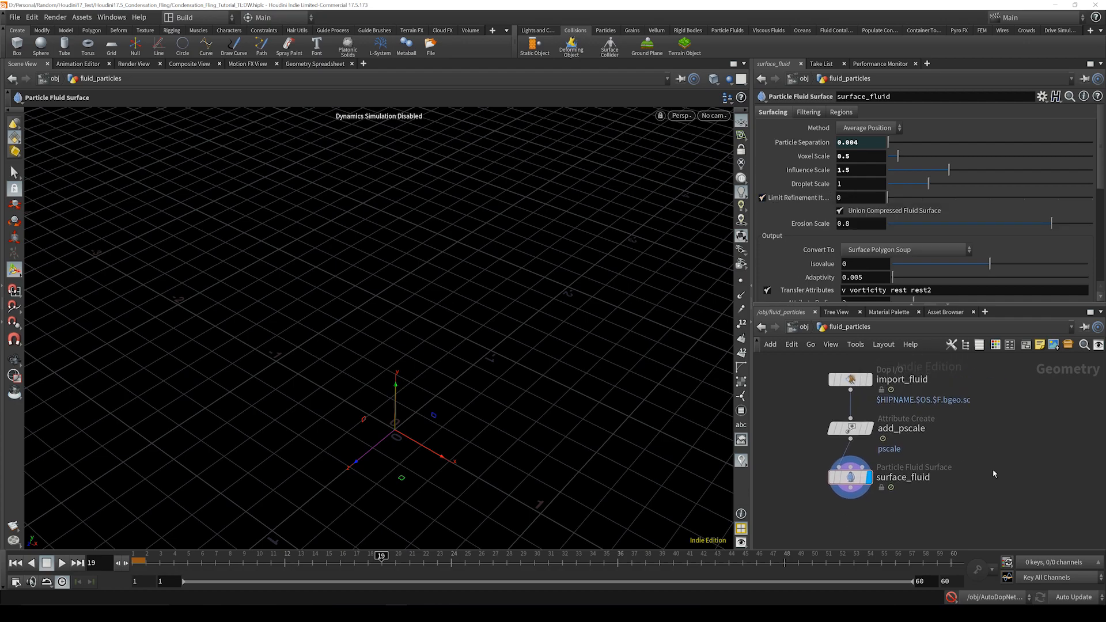
Add an Object Merge pulling /obj/can/CAN_OUT into fluid_particles.
key("tab")
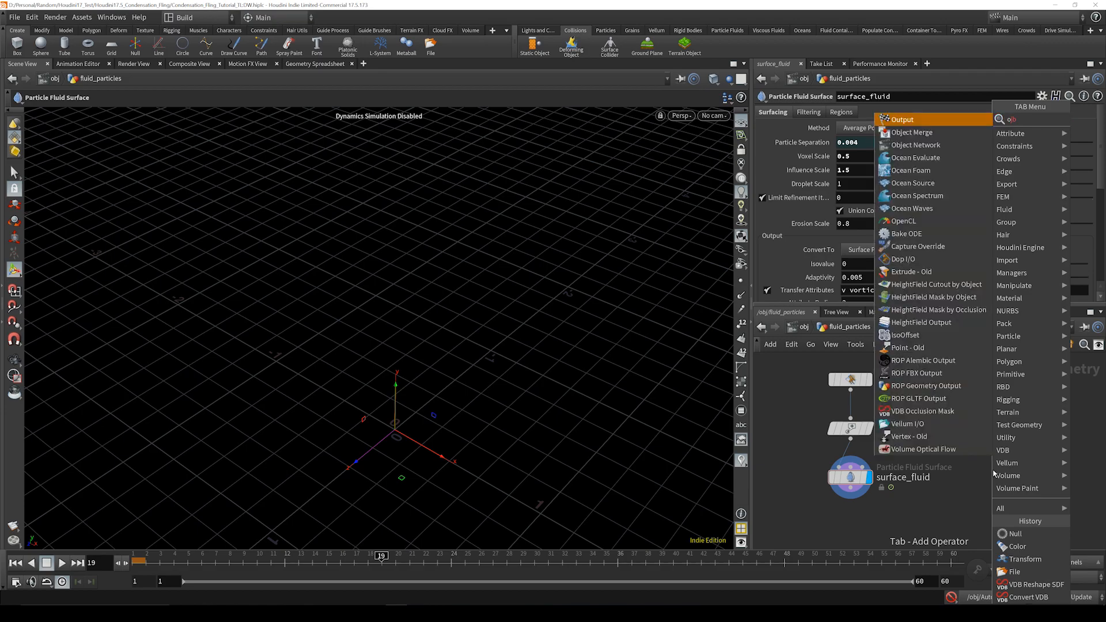
left_click(912, 132)
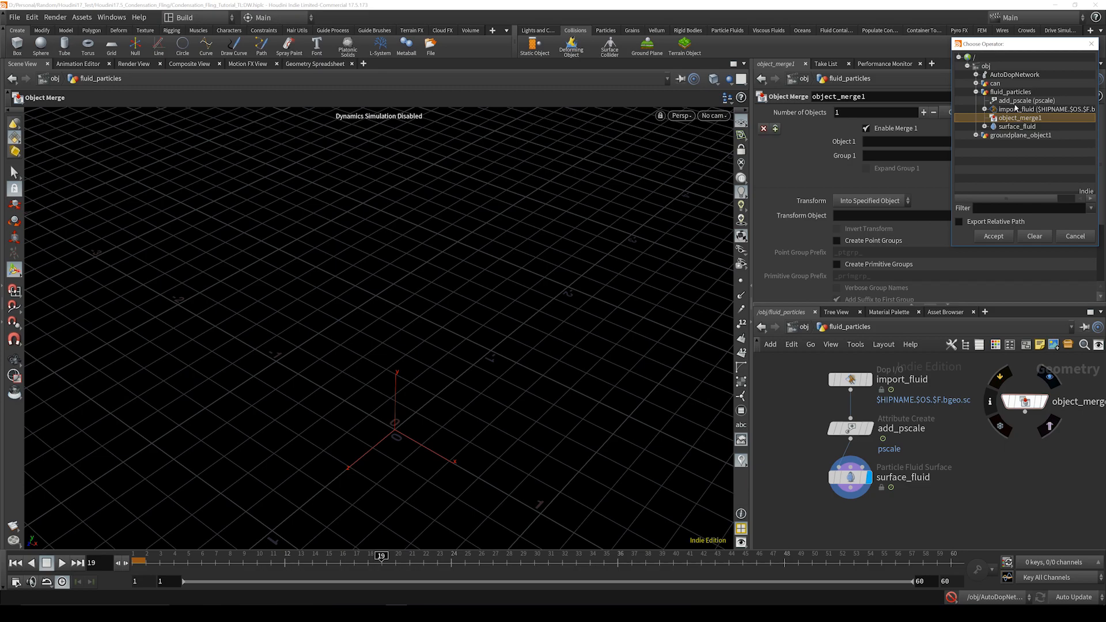
left_click(980, 83)
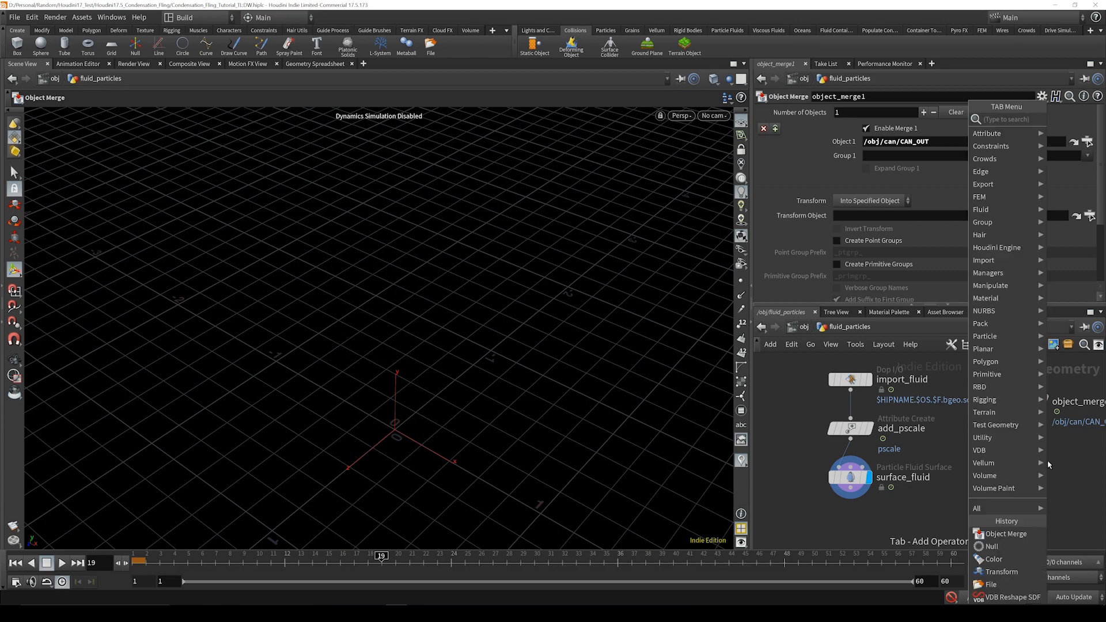
Add VDB from Polygons nodes for the can and fluid surface, can voxel size 0.001.
type("form")
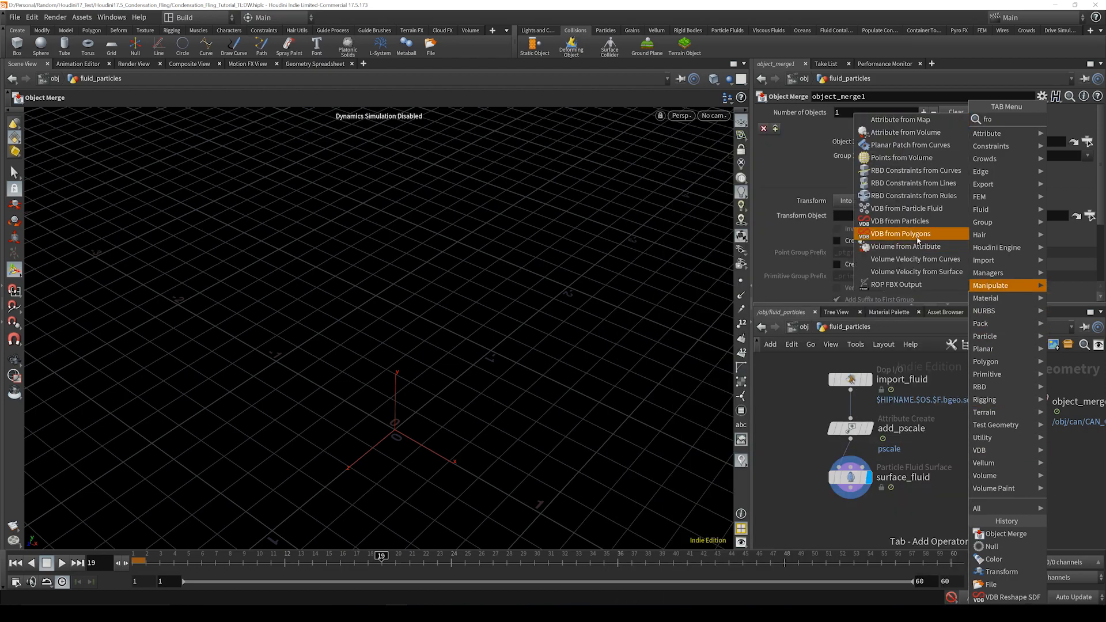
left_click(901, 234)
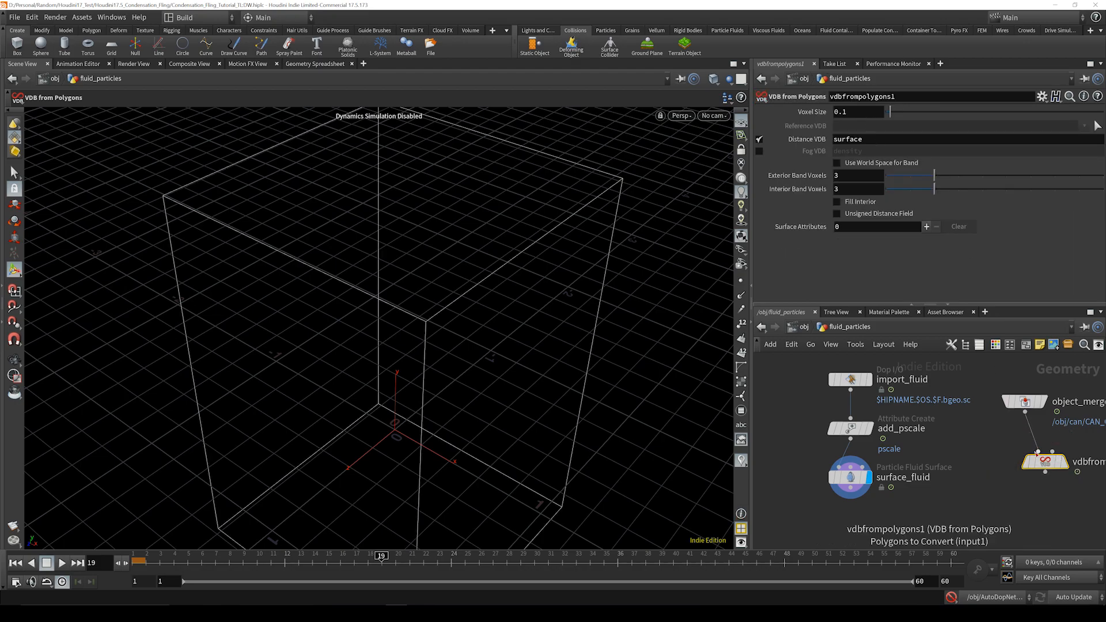
key("ctrl+v")
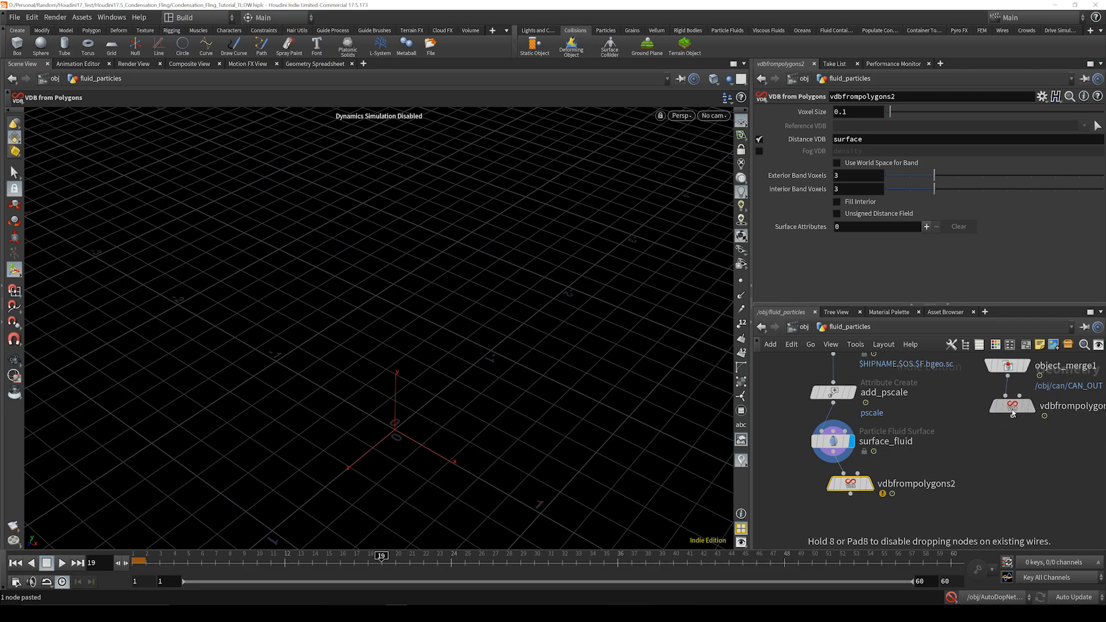
left_click(1011, 406)
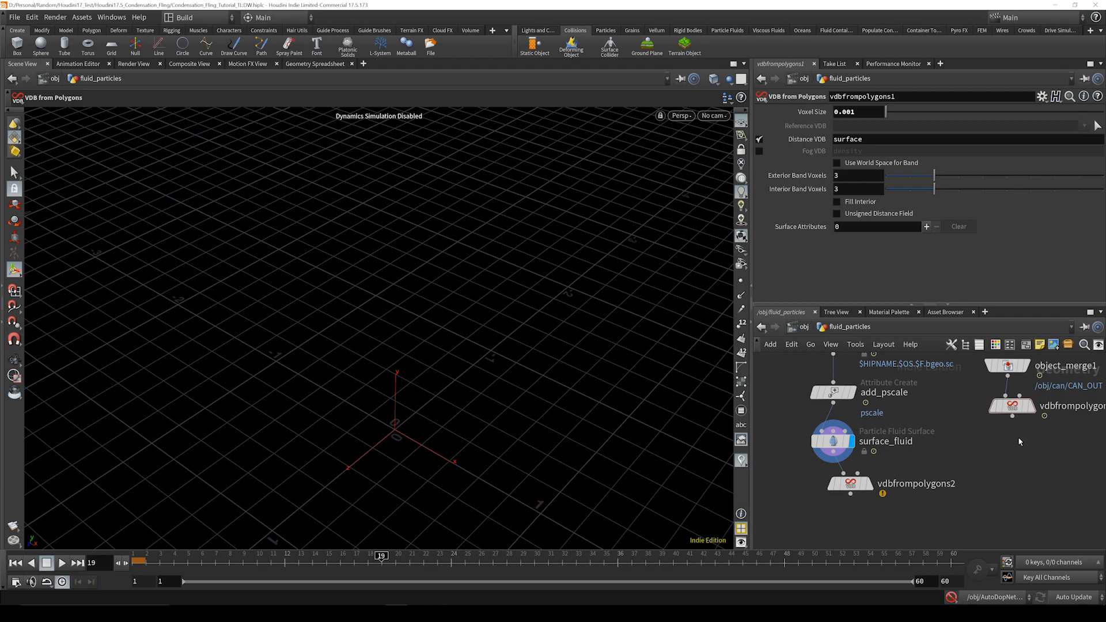
Add a VDB Reshape SDF after the can's VDB, set to Erode.
key("tab")
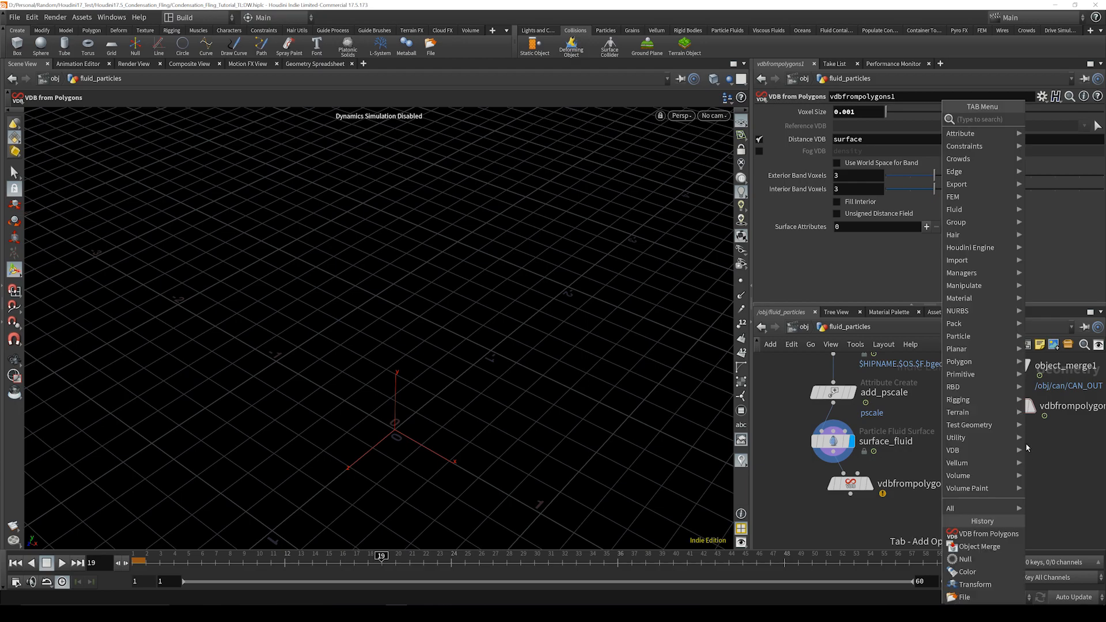
type("resh")
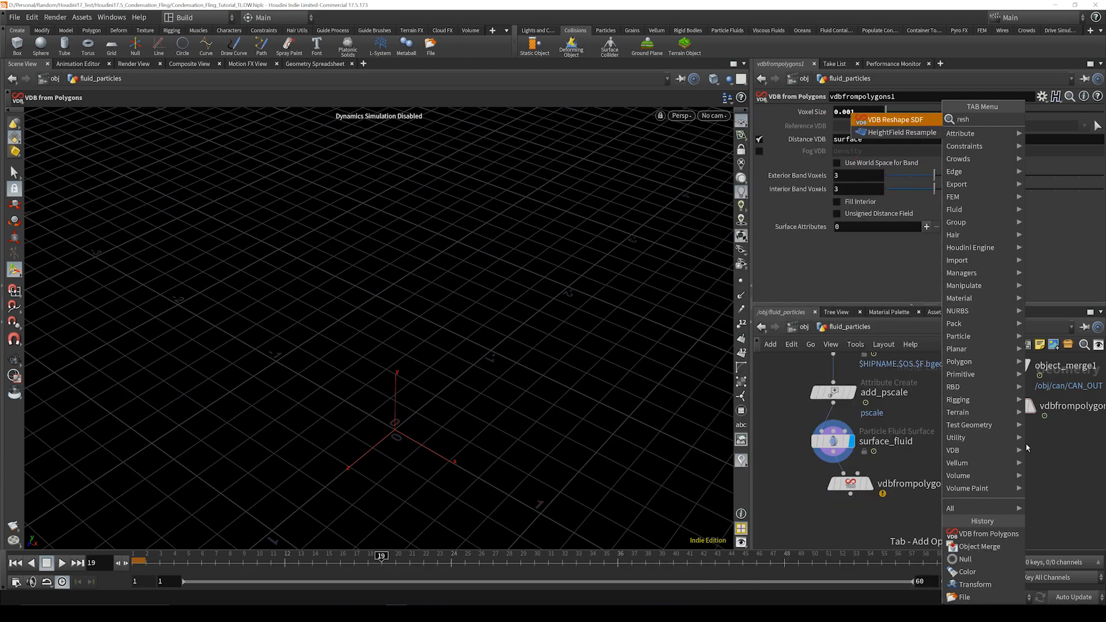
left_click(895, 119)
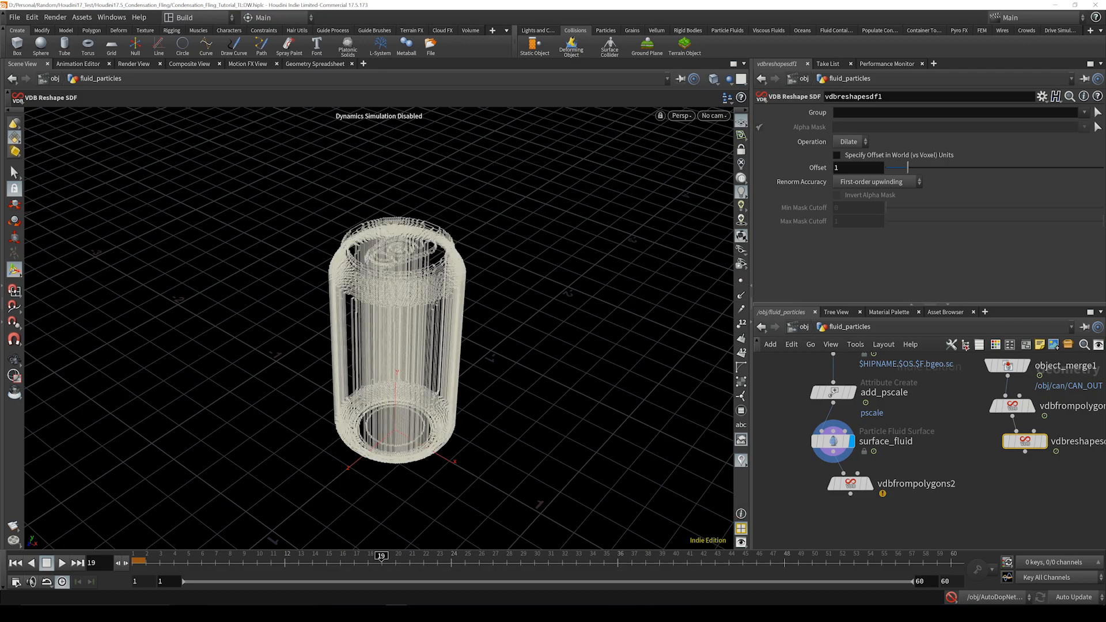
left_click(849, 142)
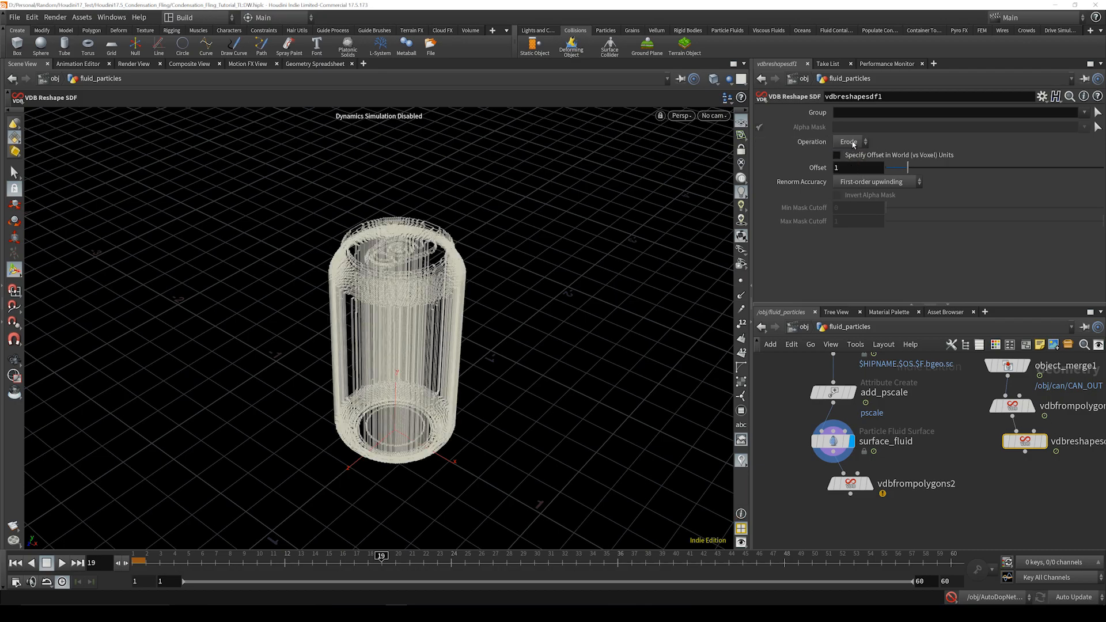
mouse_move(1038, 486)
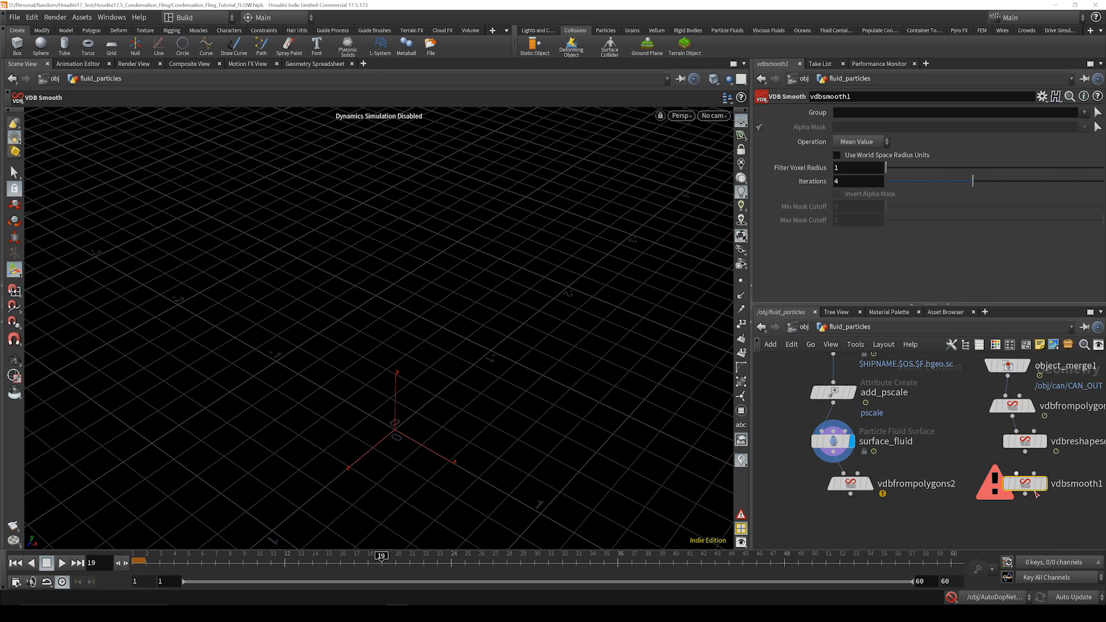
Add a VDB Smooth after the reshape with 1 iteration.
left_click(1047, 483)
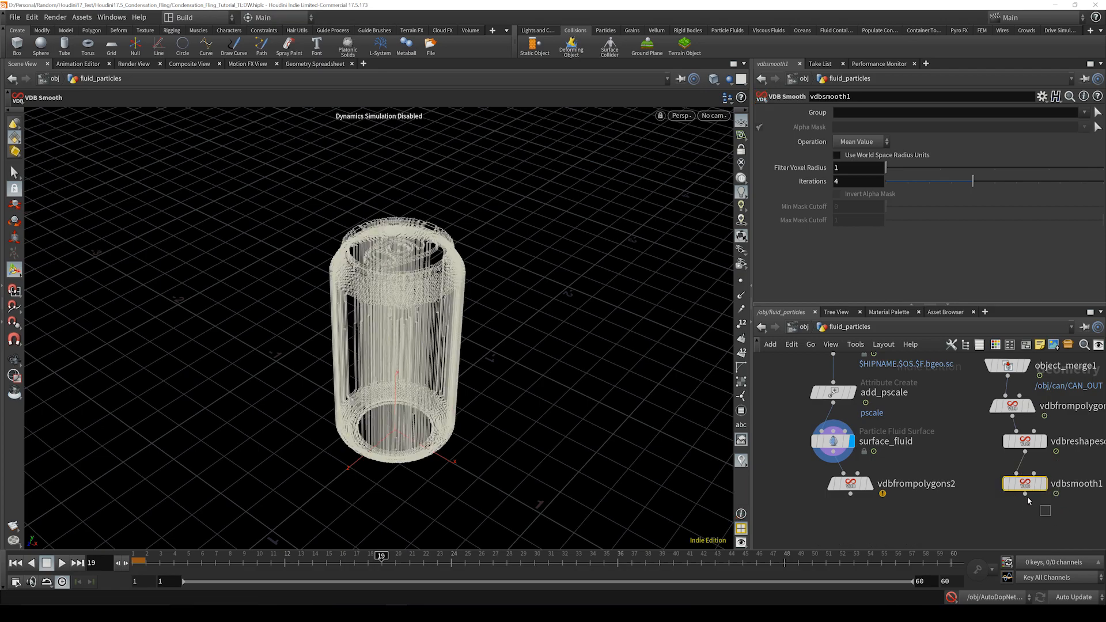
left_click(859, 181)
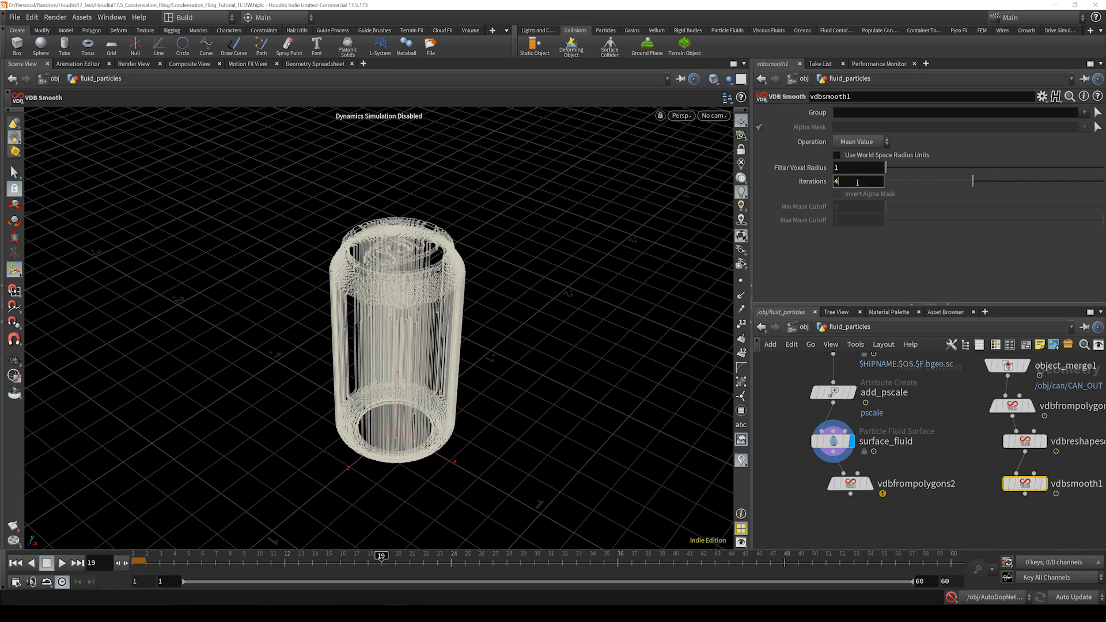
type("1")
type("comb")
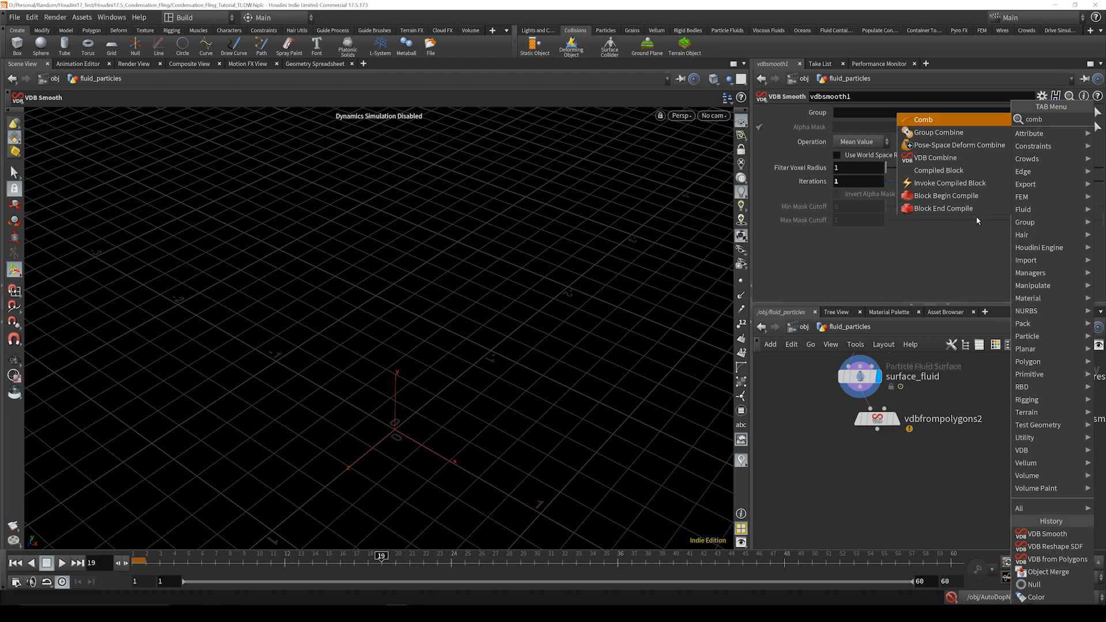
Add a VDB Combine with Resample off and Operation SDF Difference, subtracting the can from the fluid.
left_click(936, 158)
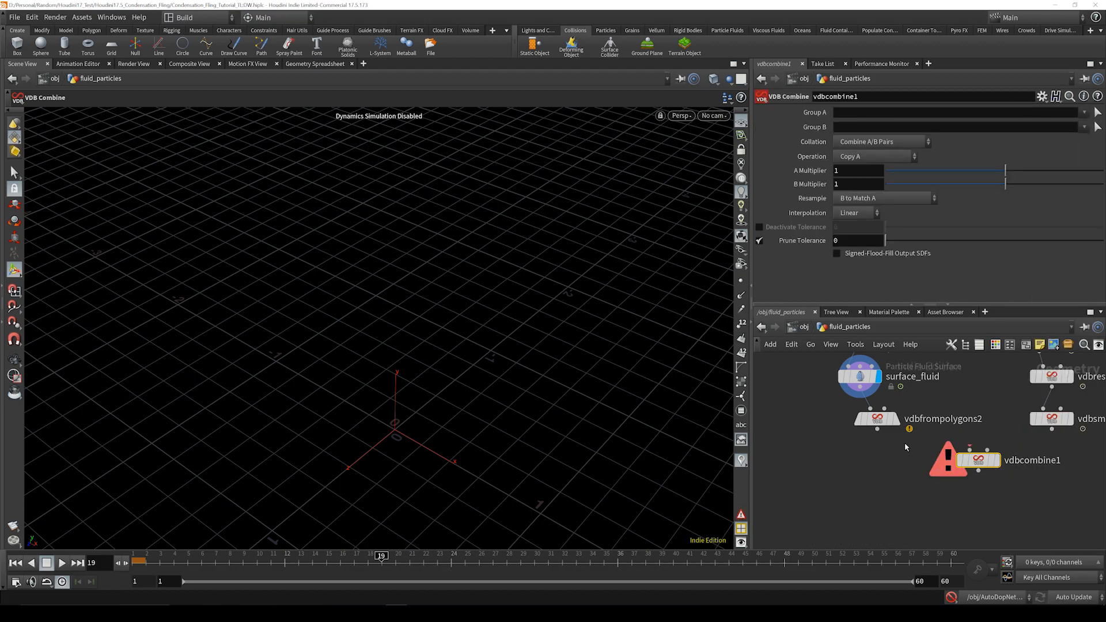
left_click(882, 198)
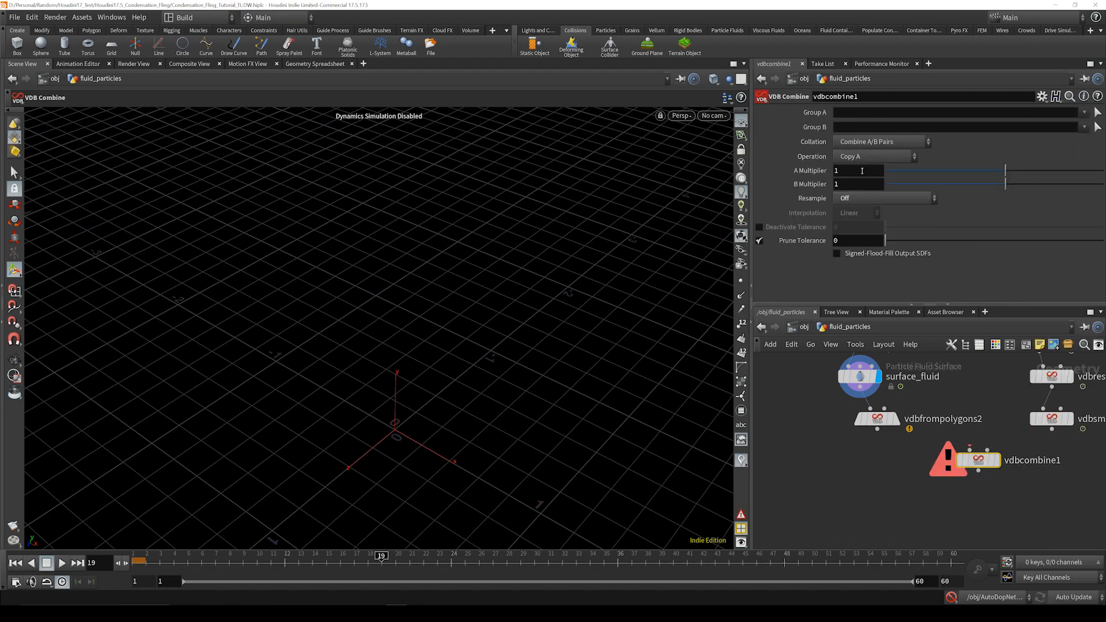
left_click(881, 155)
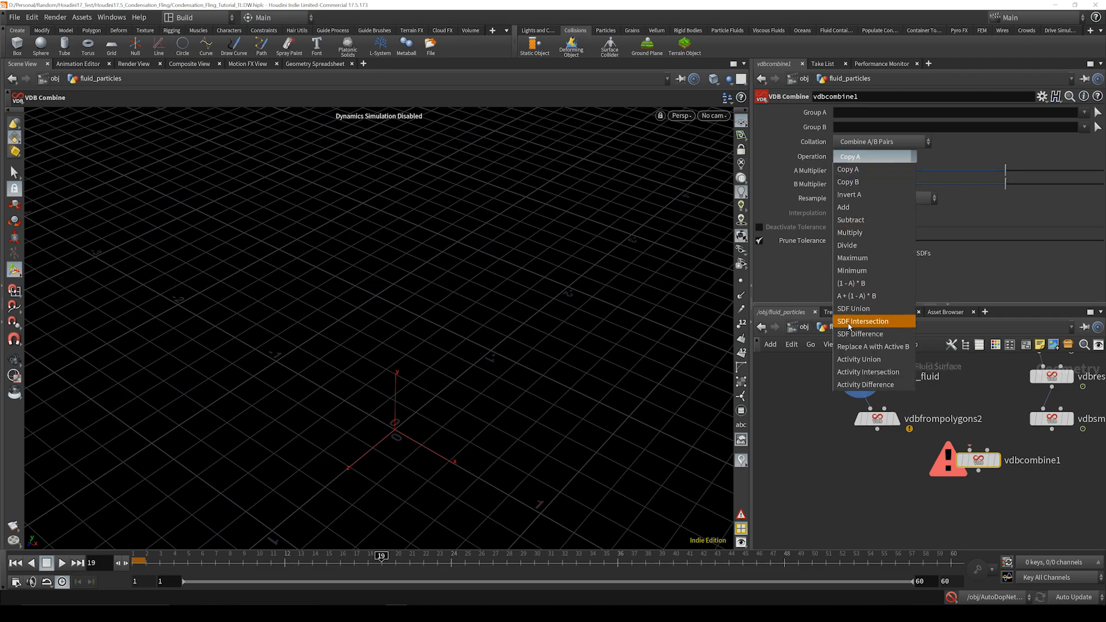
mouse_move(879, 334)
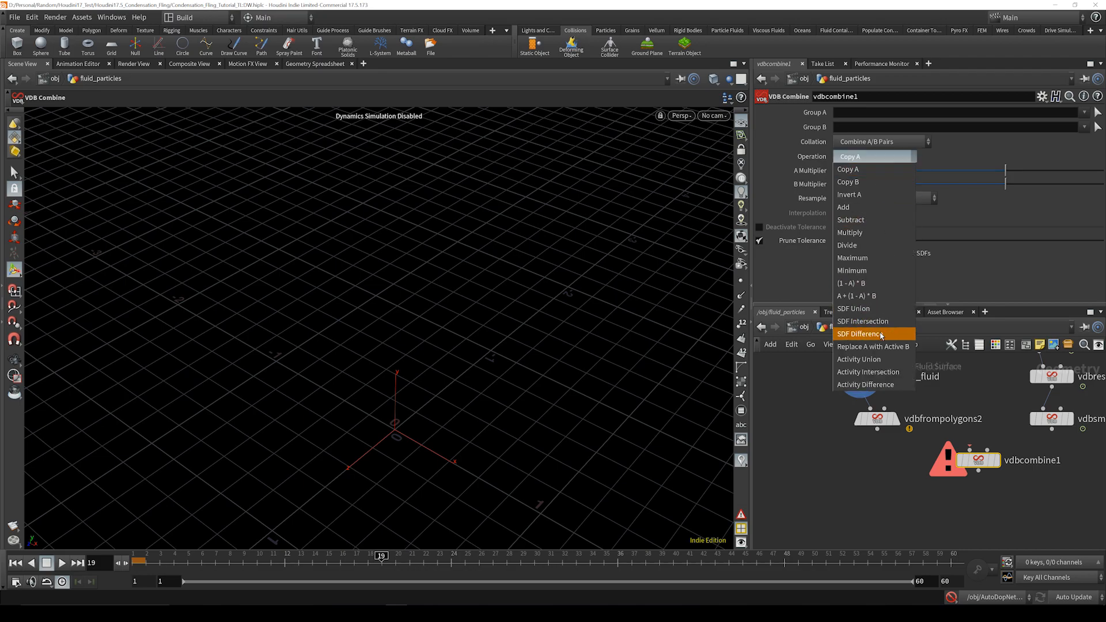
left_click(862, 334)
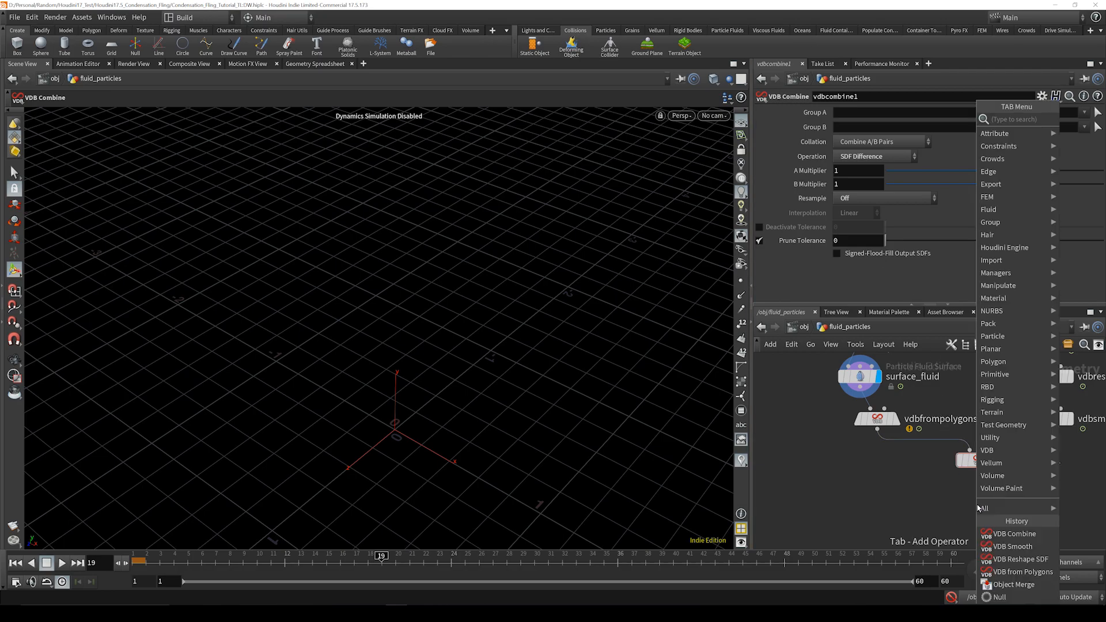
Add a VDB Smooth node after the combined volume.
type("sm")
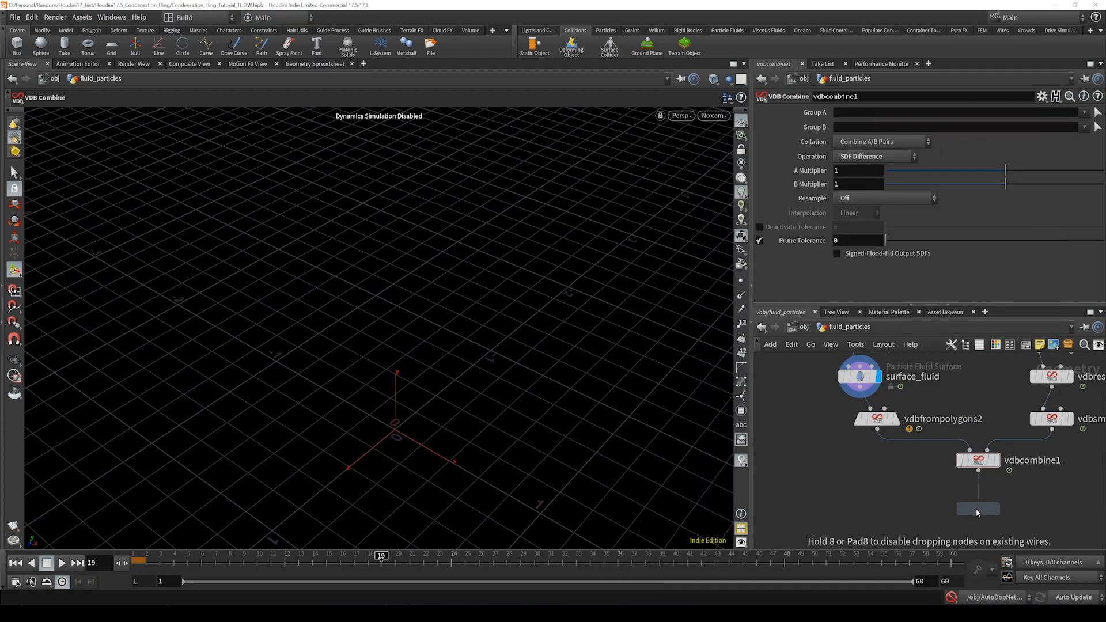
left_click(978, 510)
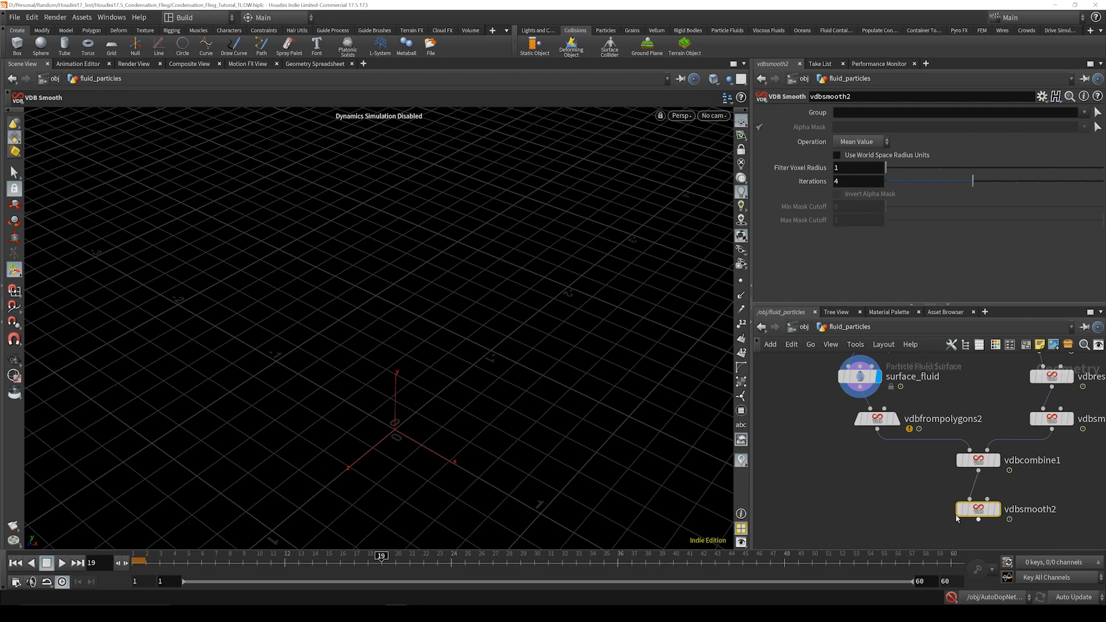
mouse_move(812, 181)
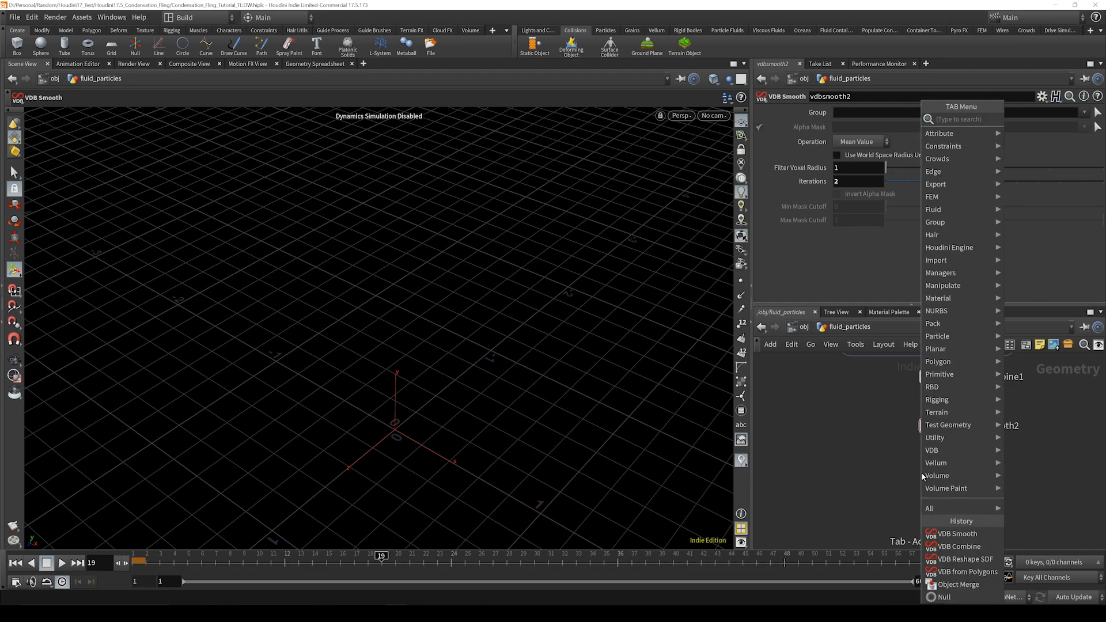
Add a Convert VDB after vdbsmooth2 converting to Polygons.
type("con")
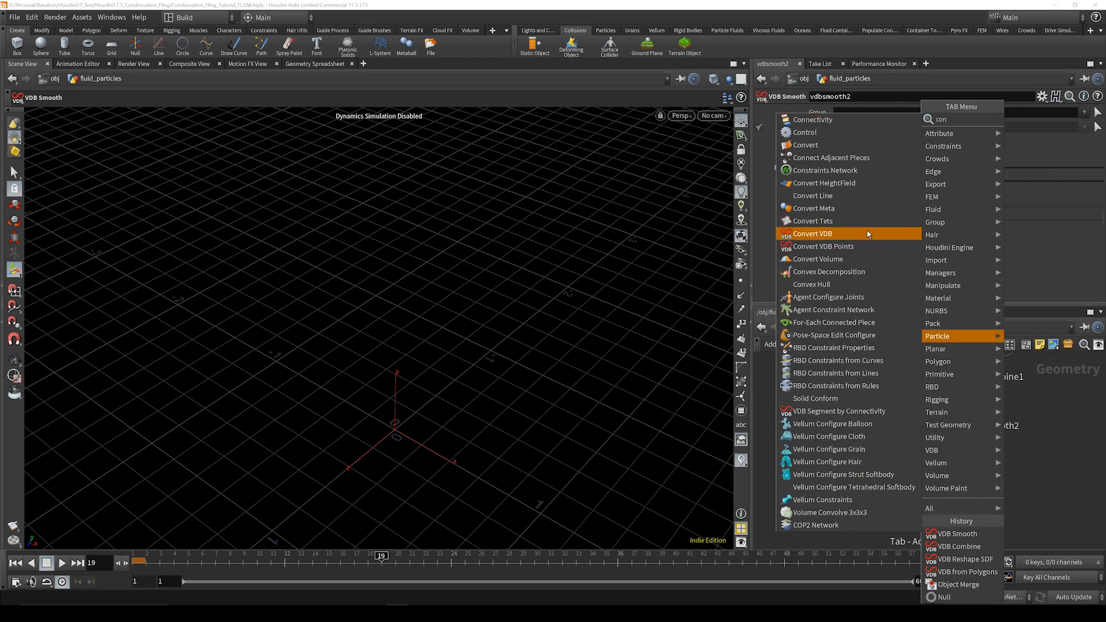
left_click(813, 234)
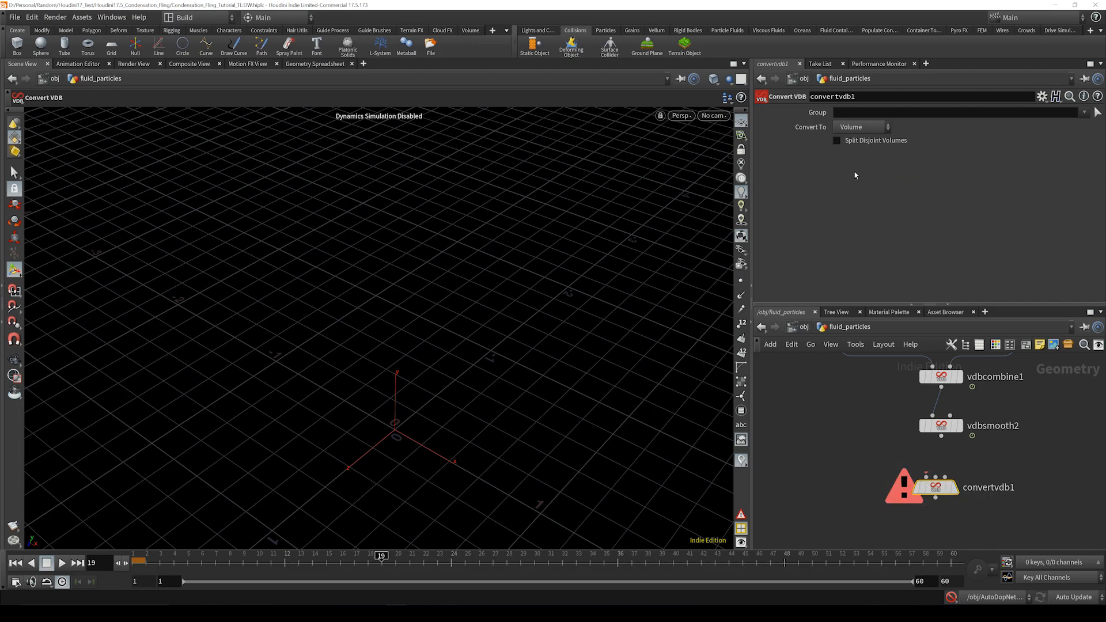
left_click(859, 127)
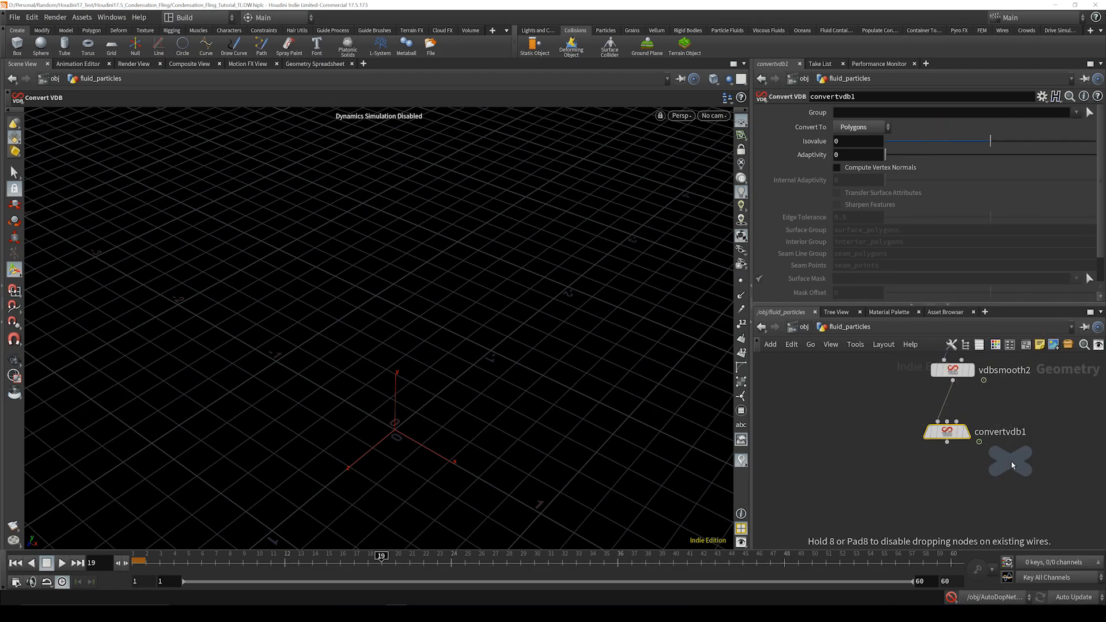
End the chain with a null renamed DROPLETS_OUT and lay out the network.
left_click(1010, 462)
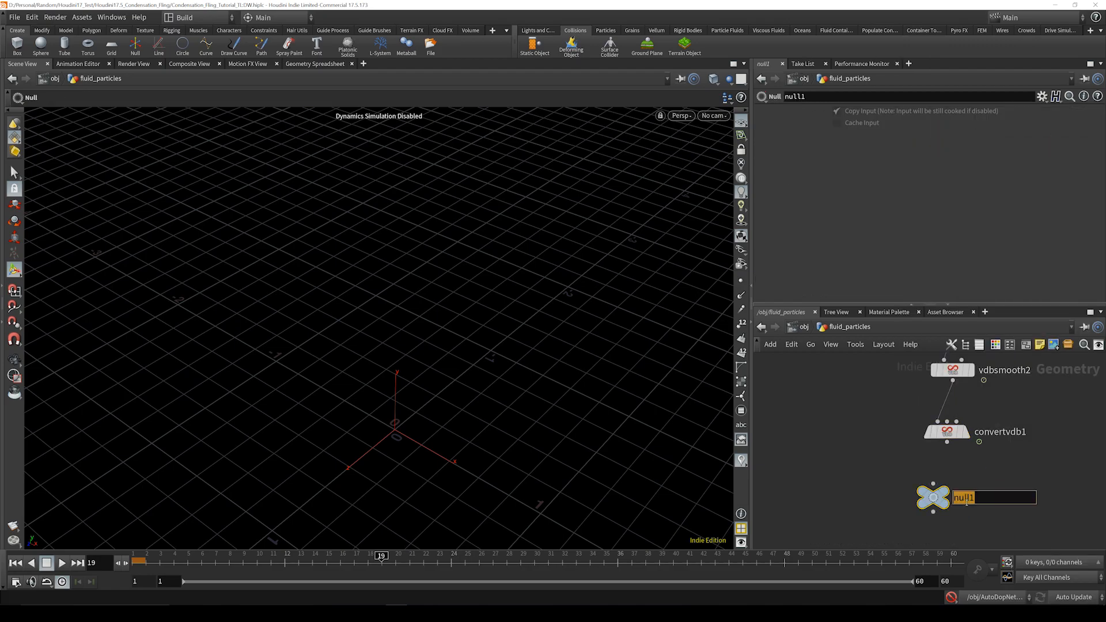
type("M")
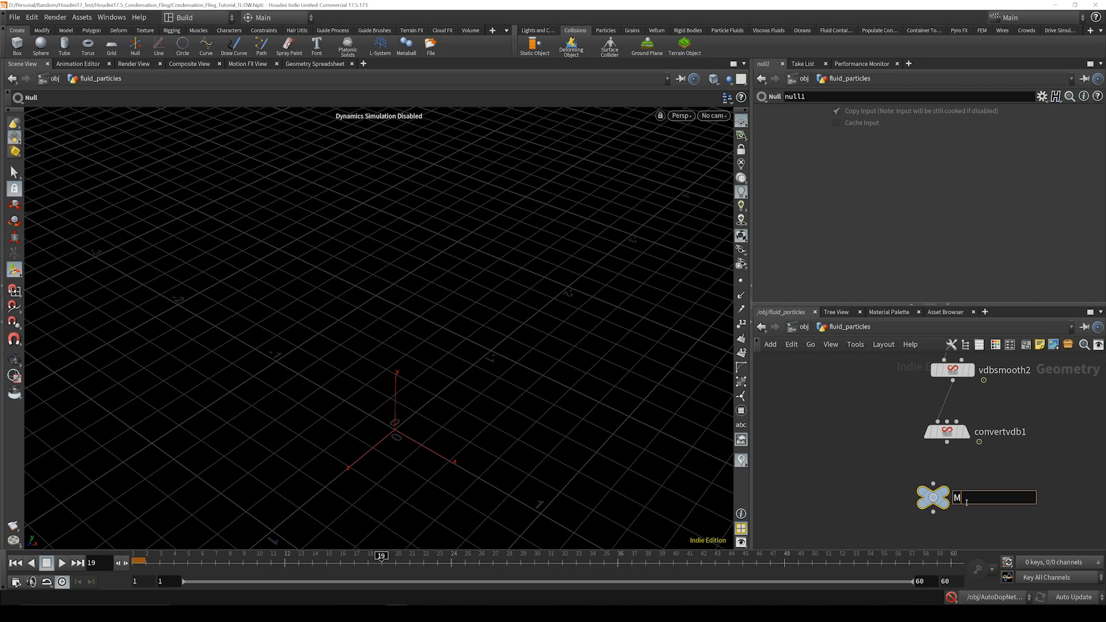
type("DROP")
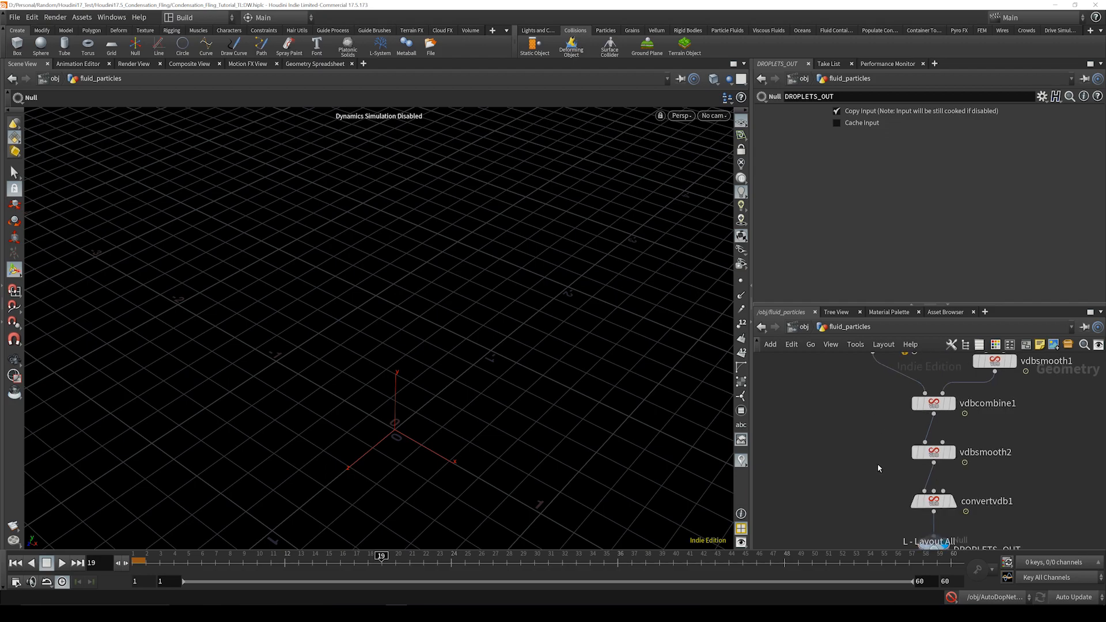
scroll("down", 3)
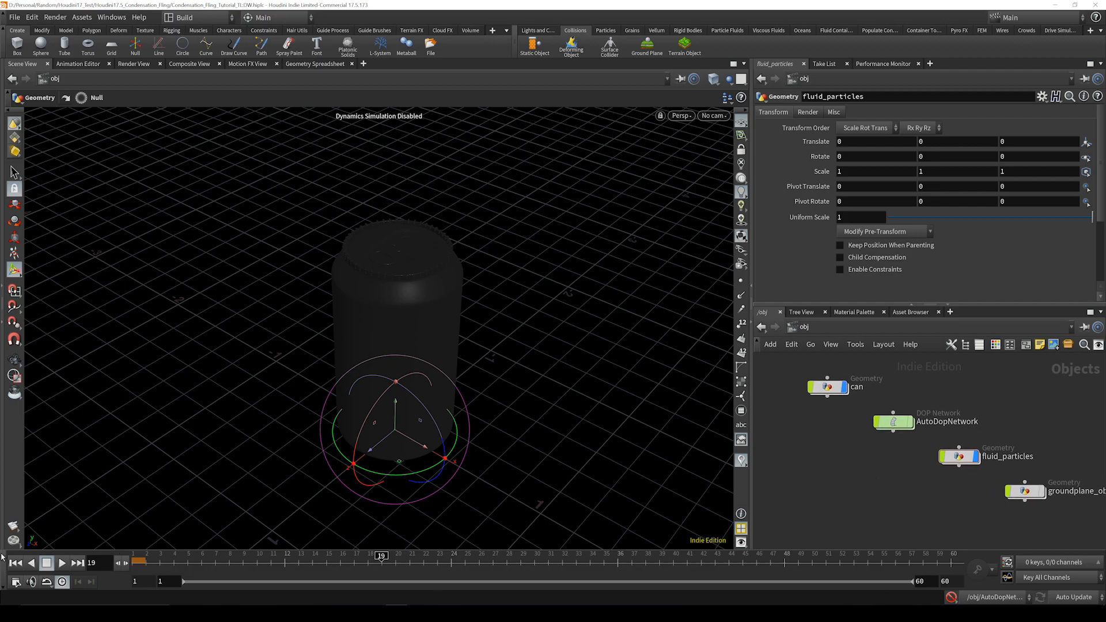
Play back the simulation at /obj so droplets cover the can.
left_click(15, 563)
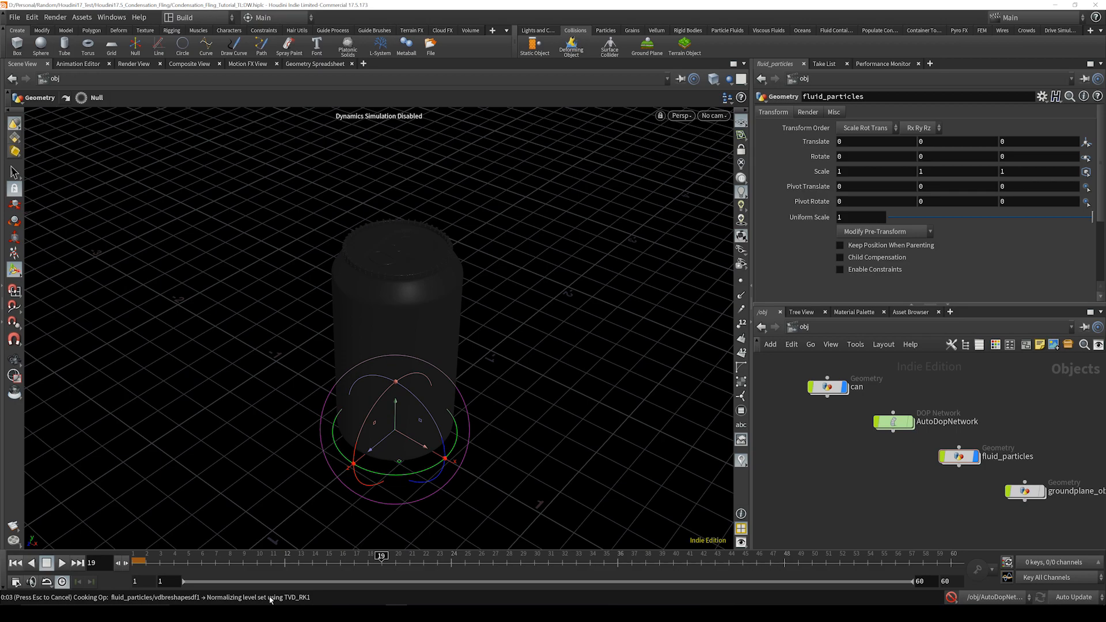
left_click(15, 564)
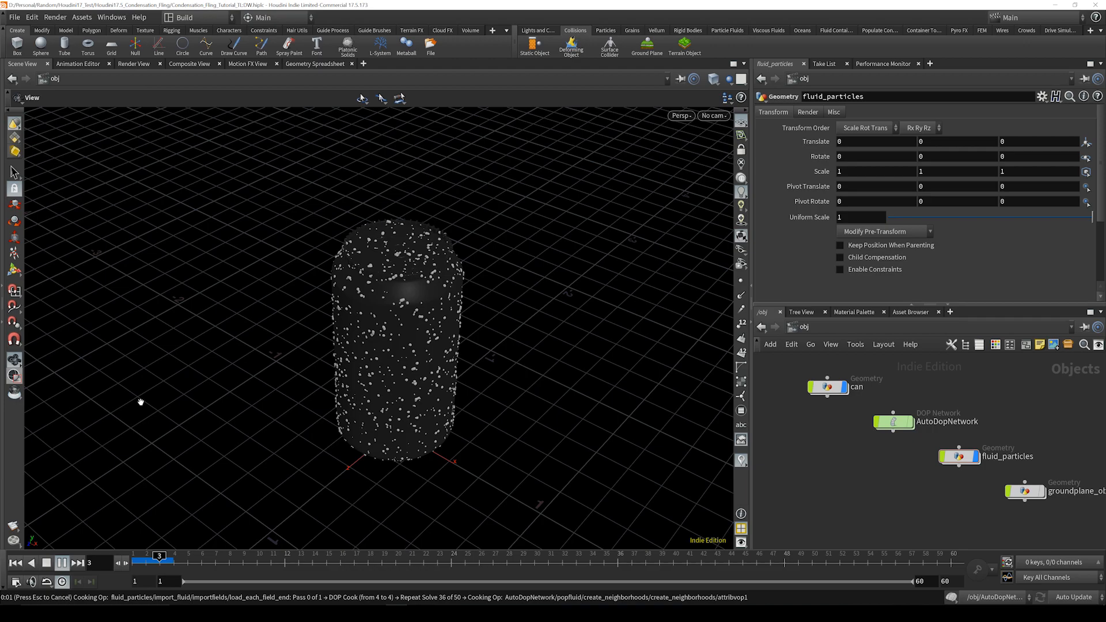
mouse_move(409, 270)
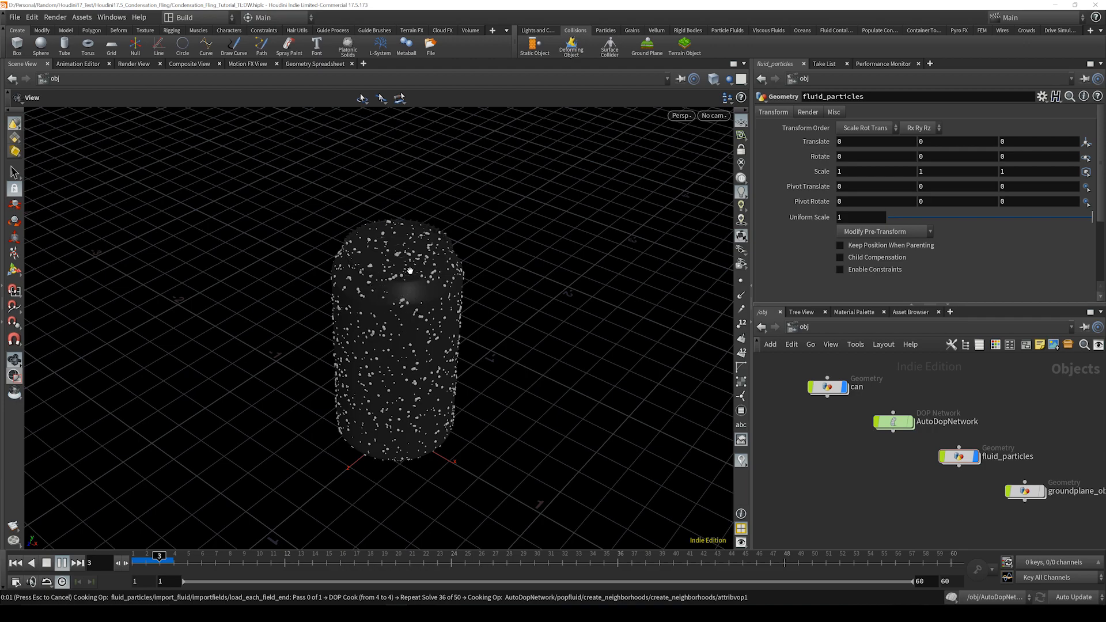
mouse_move(385, 341)
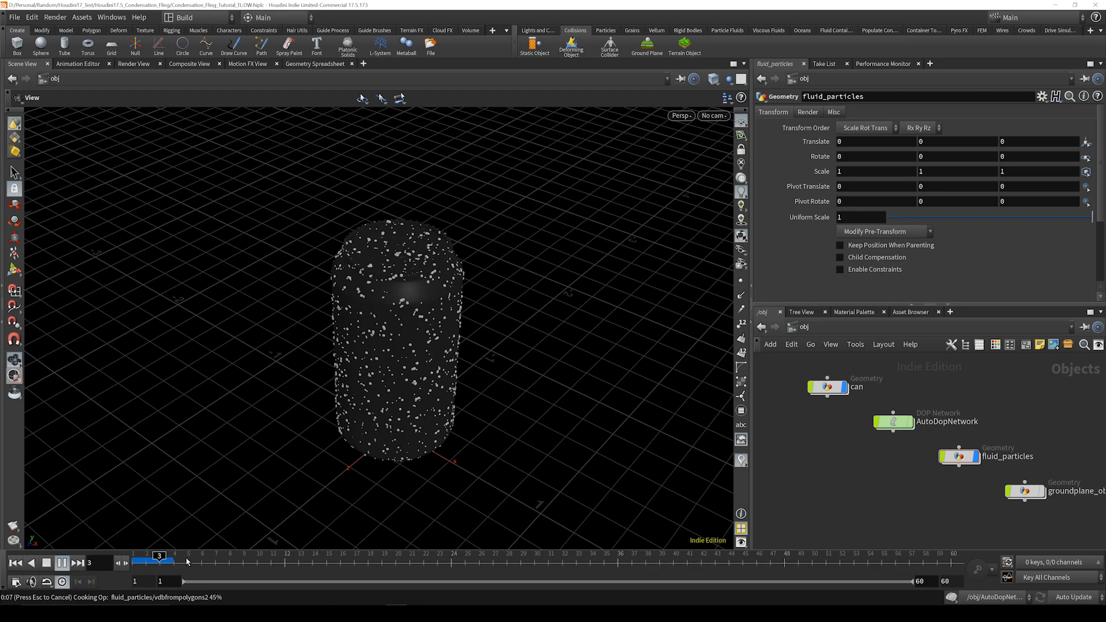
mouse_move(329, 562)
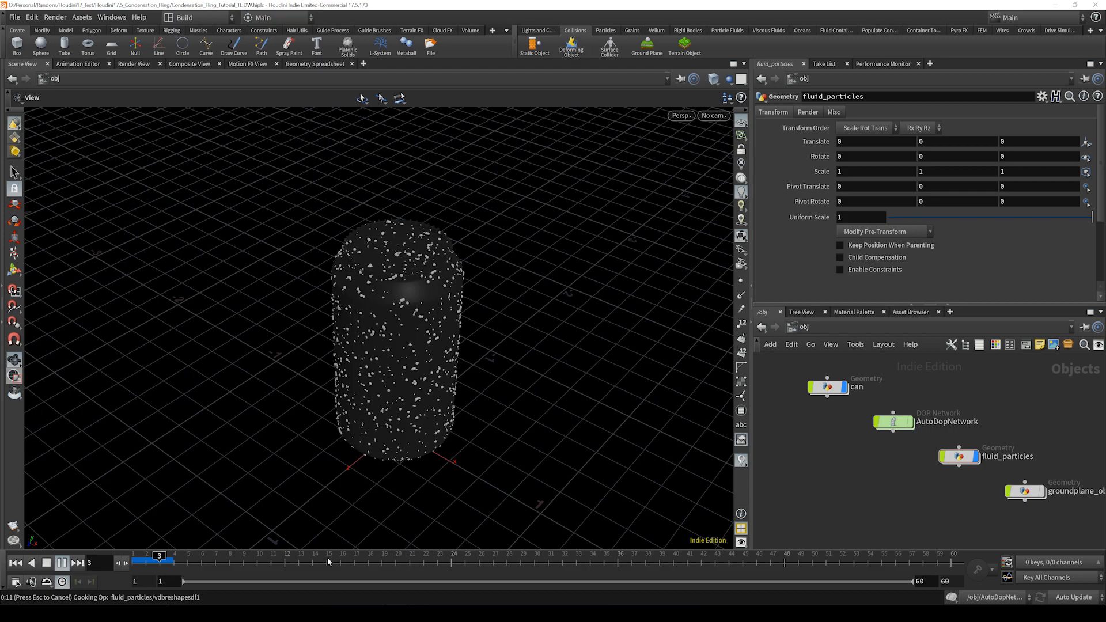
left_click(80, 562)
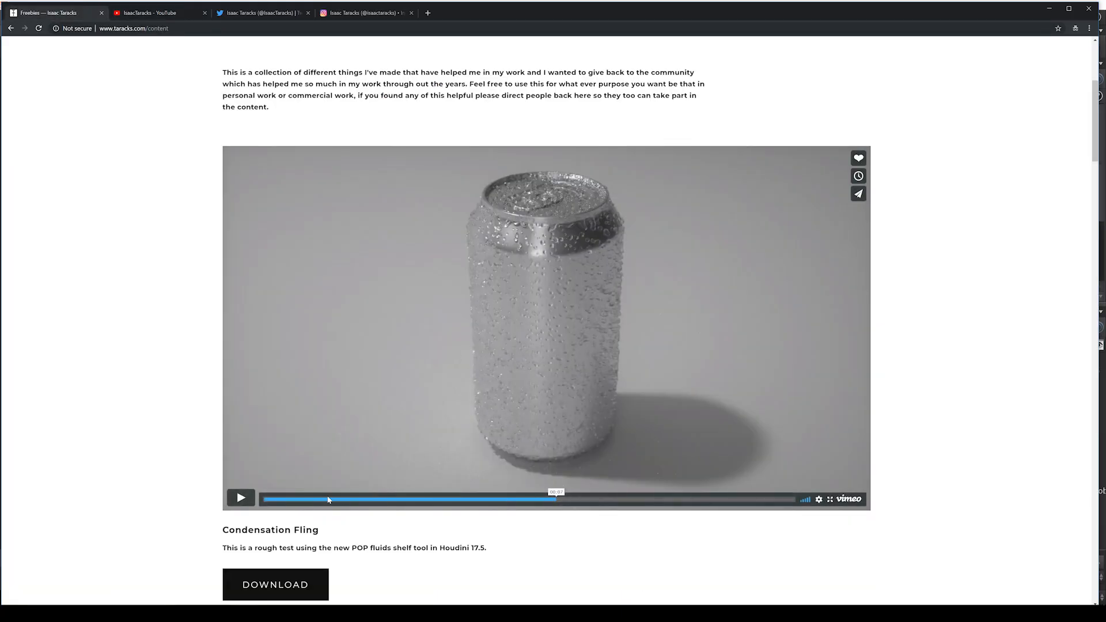
Restart the Vimeo final render video, then go to the creator's YouTube channel.
left_click(241, 497)
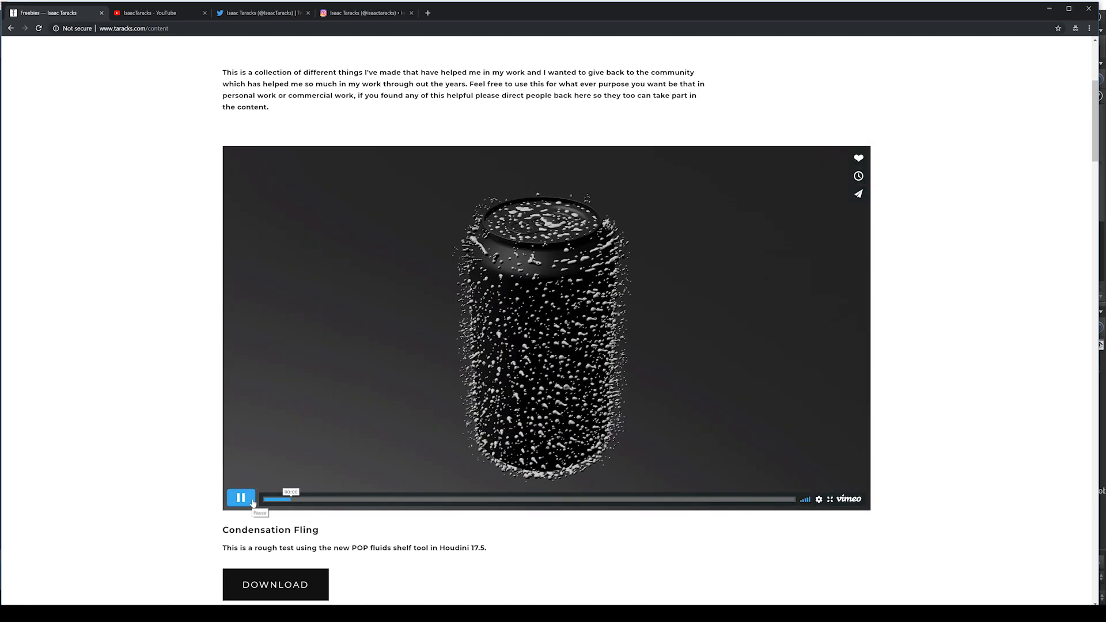
left_click(156, 12)
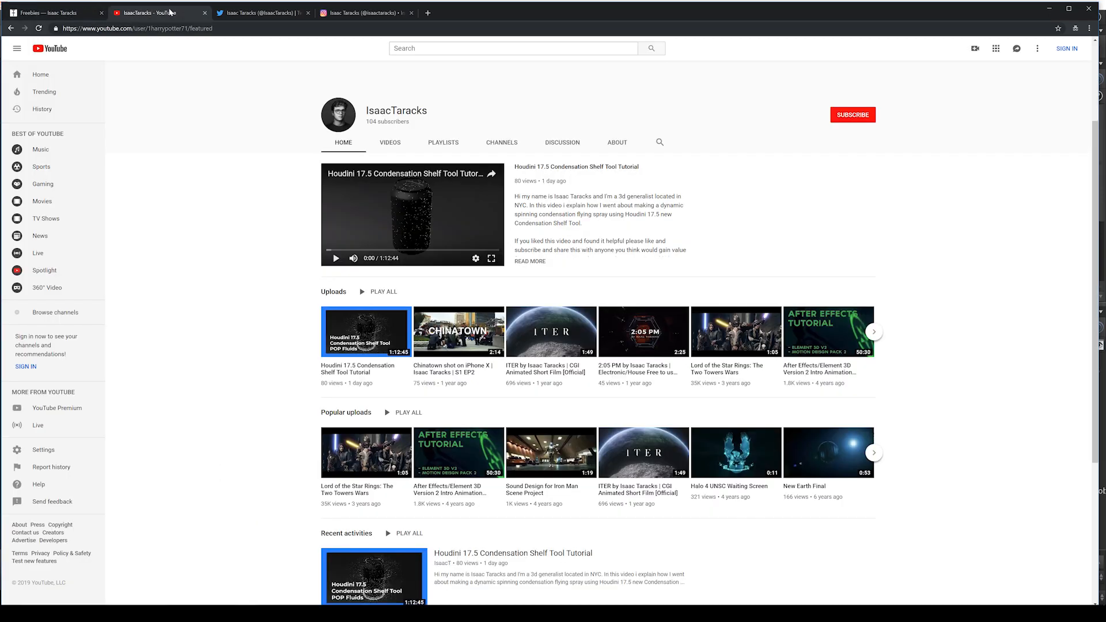
mouse_move(446, 197)
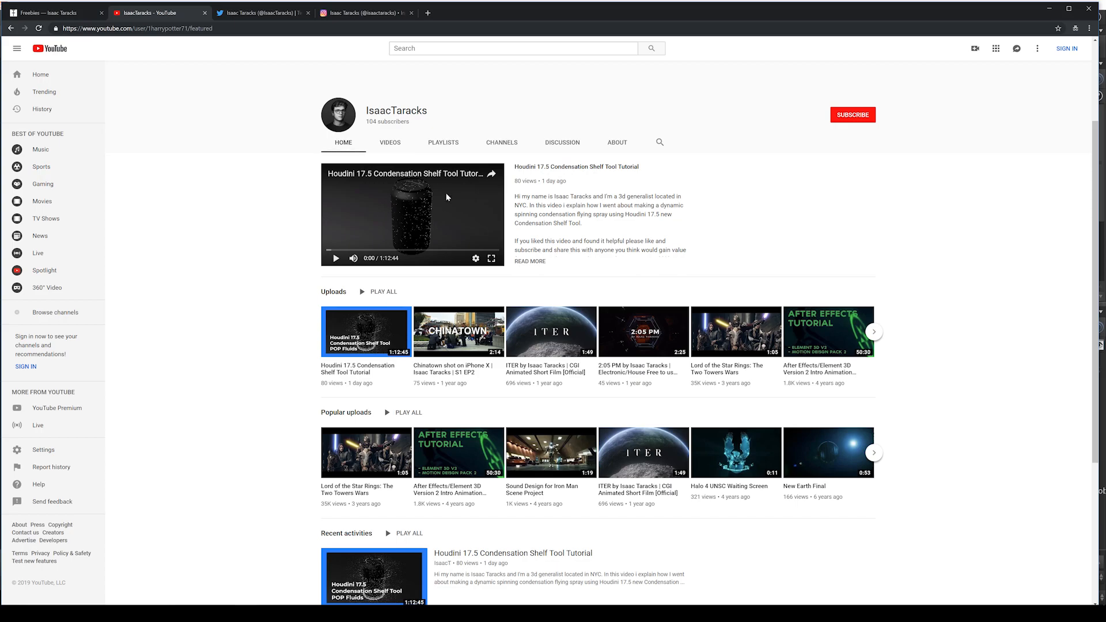
mouse_move(417, 232)
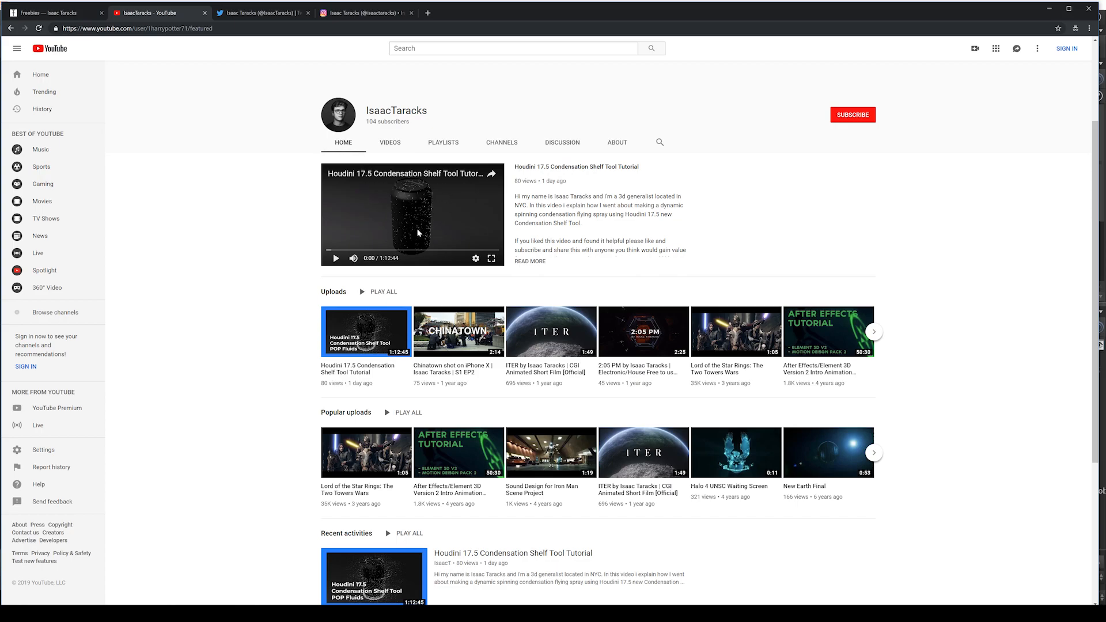
mouse_move(409, 250)
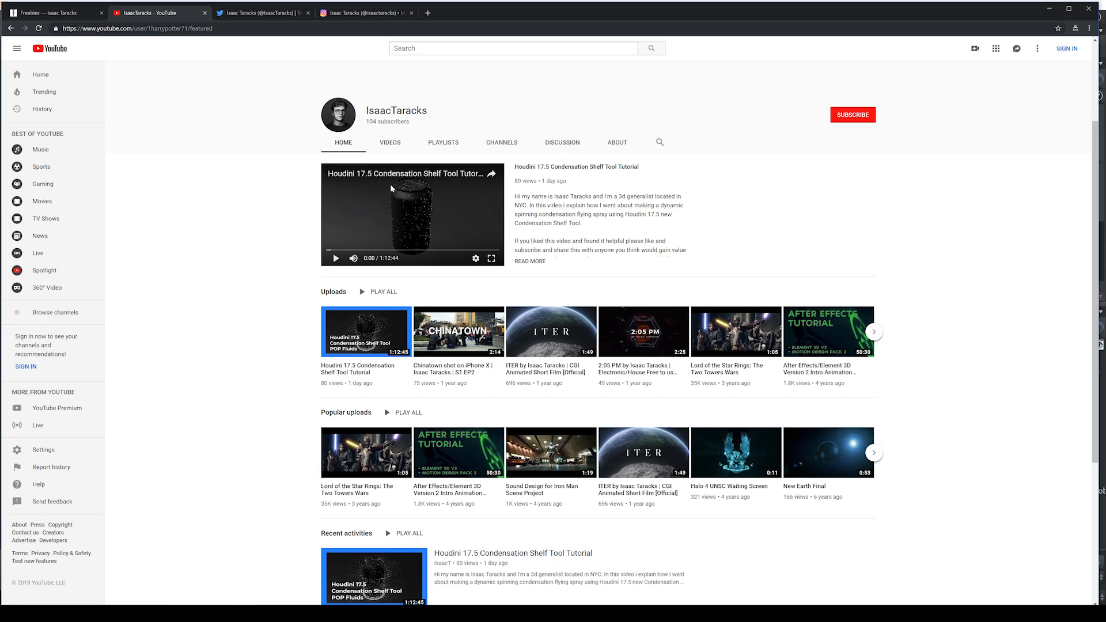
mouse_move(489, 256)
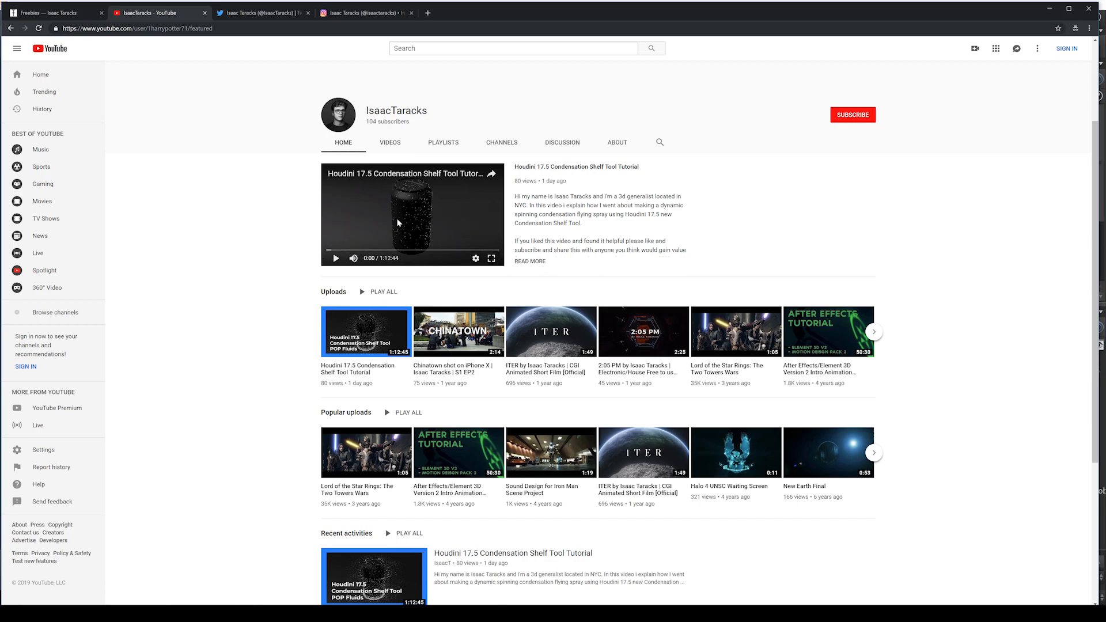
mouse_move(417, 212)
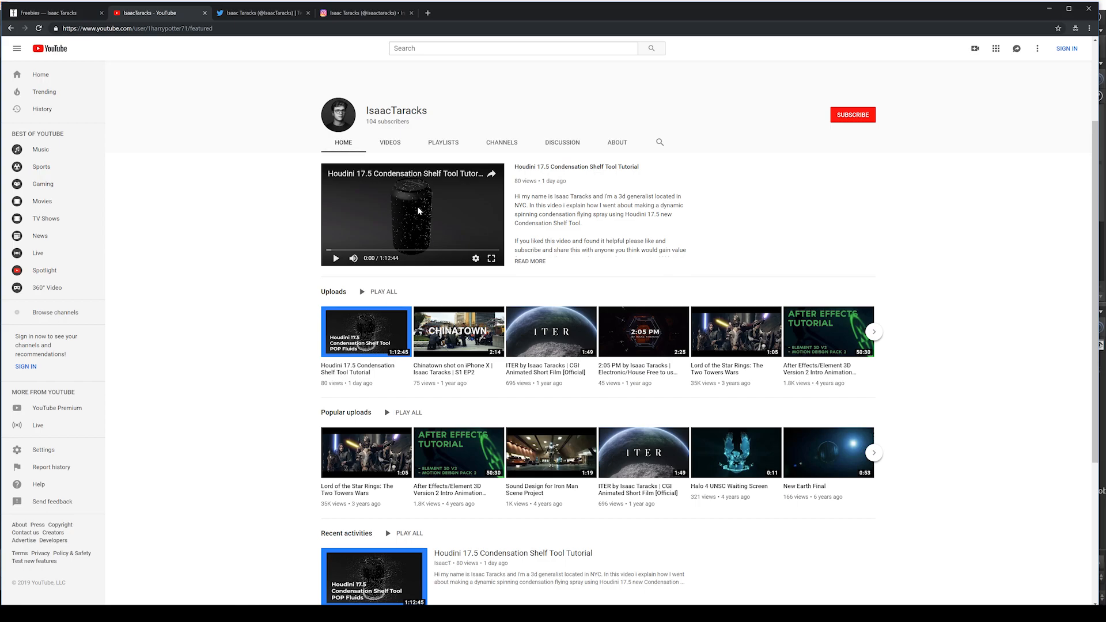
mouse_move(426, 203)
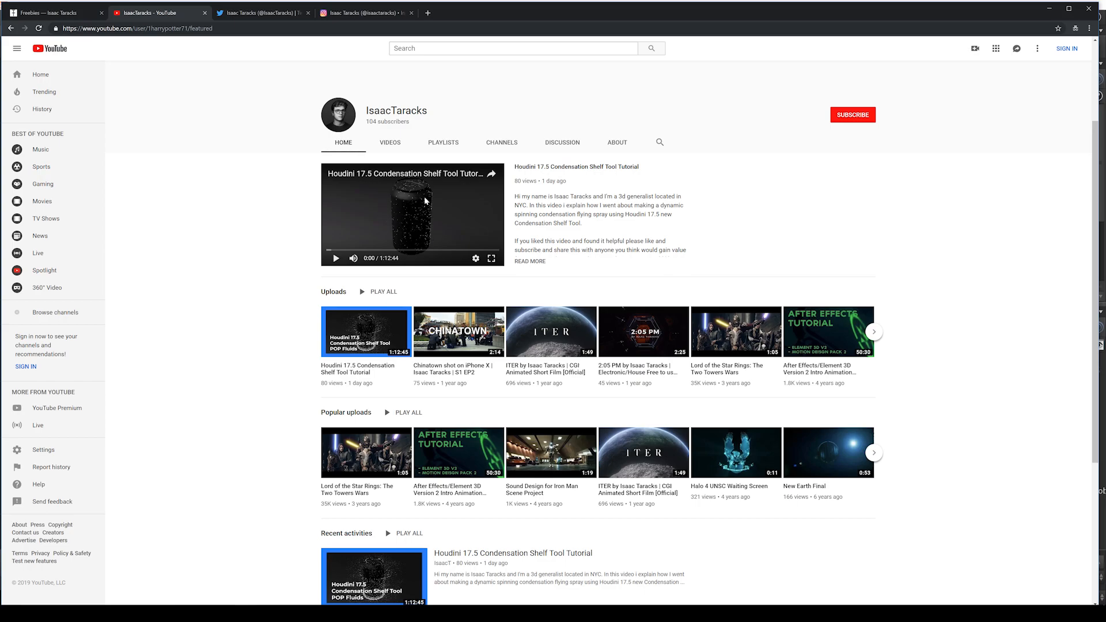
mouse_move(418, 221)
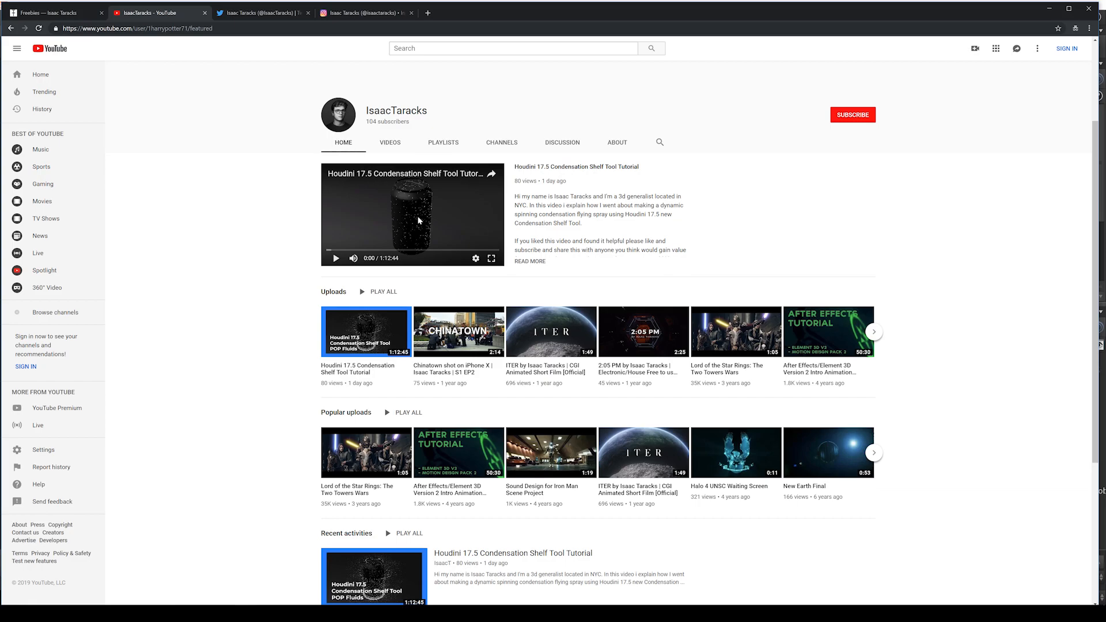
mouse_move(375, 214)
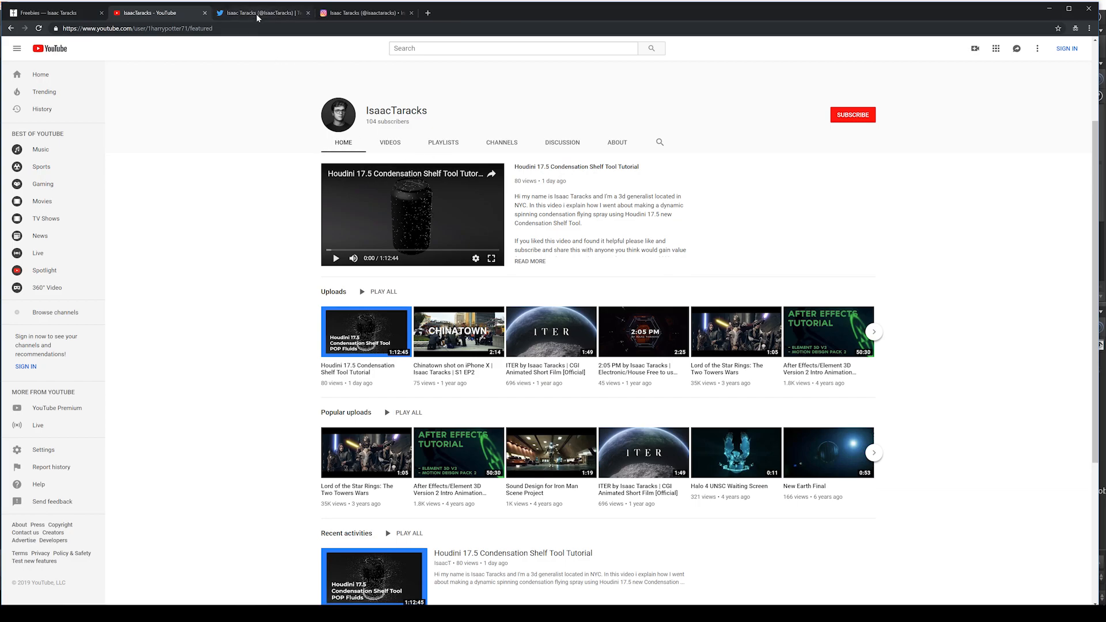
Visit the creator's Twitter profile, then the isaactaracks Instagram profile.
left_click(263, 12)
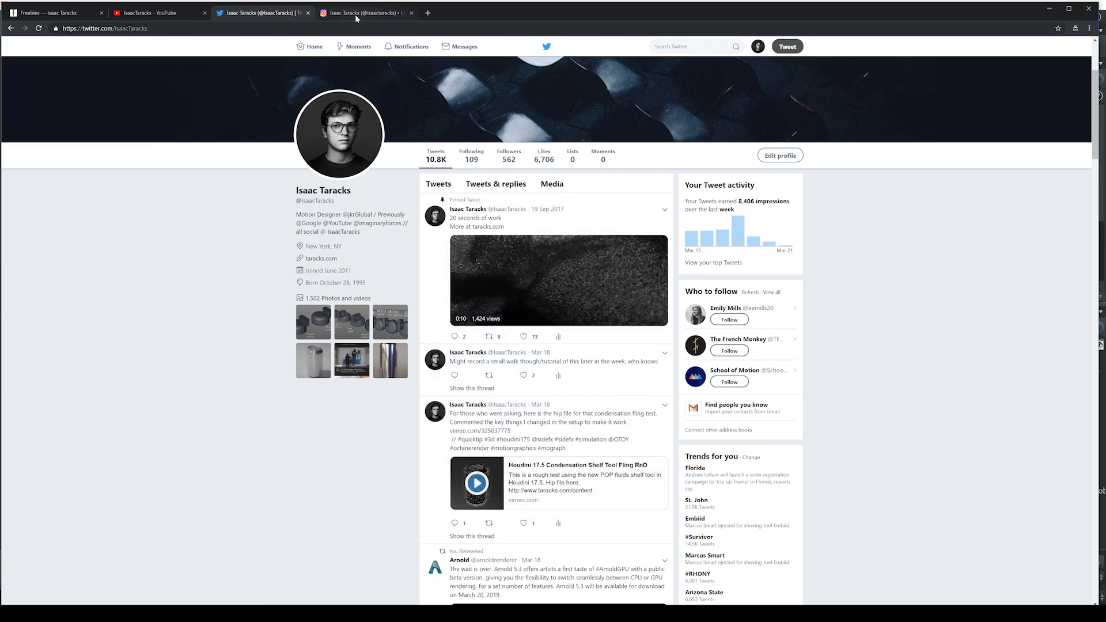
left_click(366, 13)
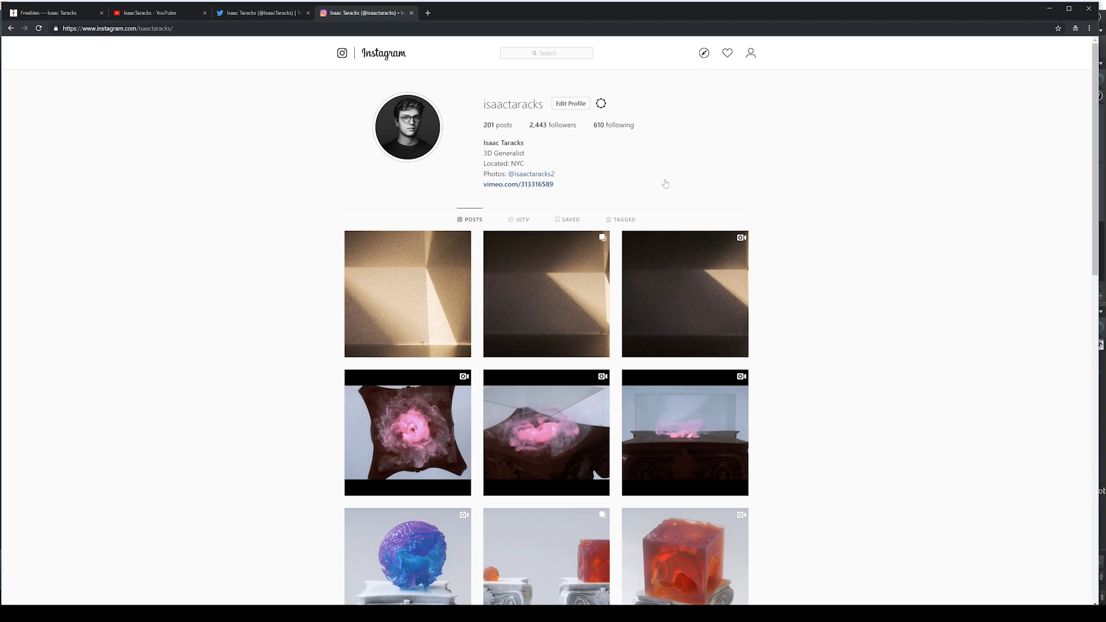
mouse_move(541, 243)
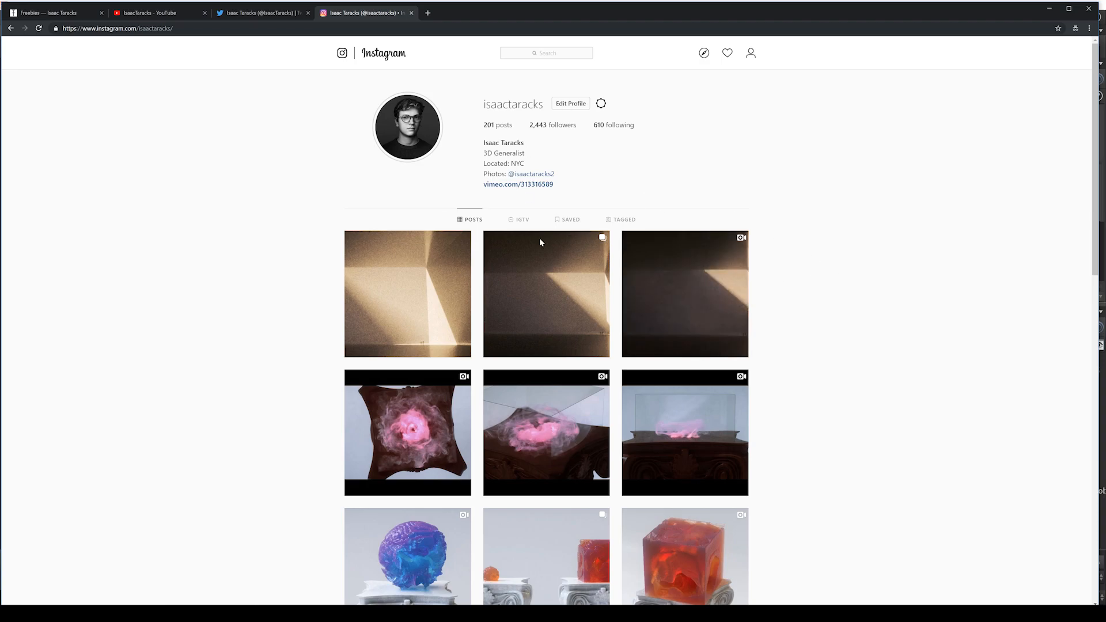
Browse the Instagram grid and watch the red smoke cube post, then close it.
scroll("down", 3)
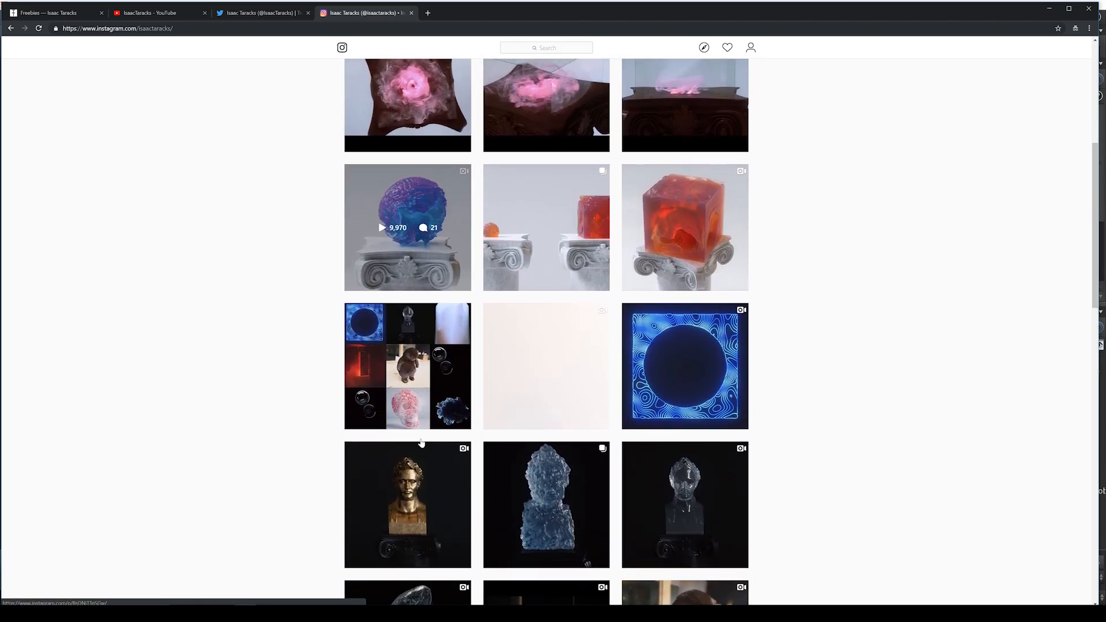
scroll("down", 3)
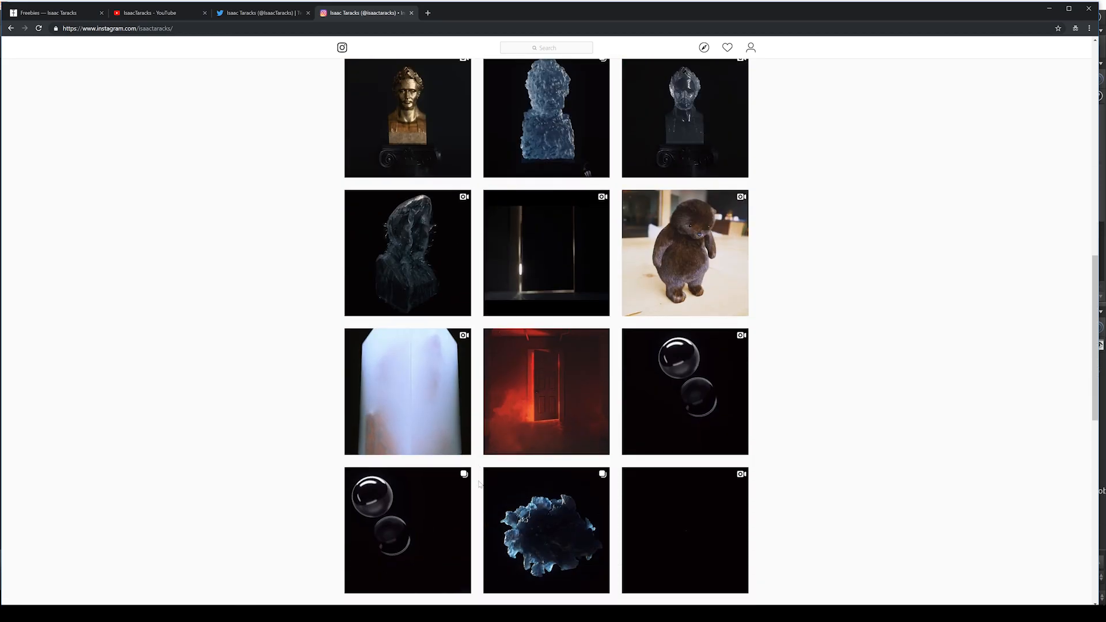
scroll("up", 3)
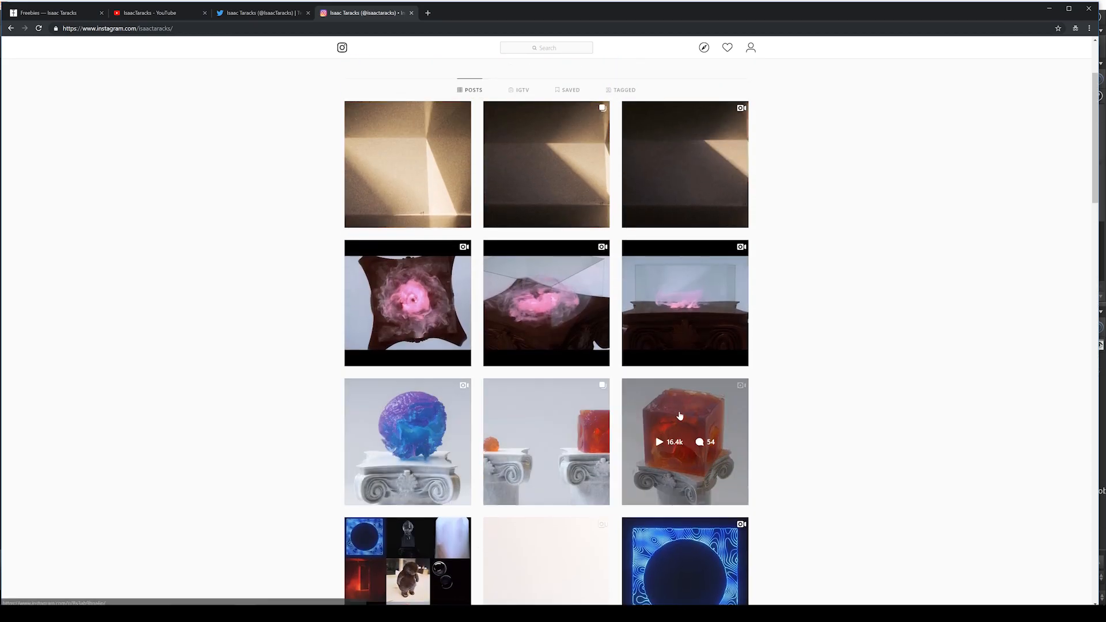
left_click(683, 441)
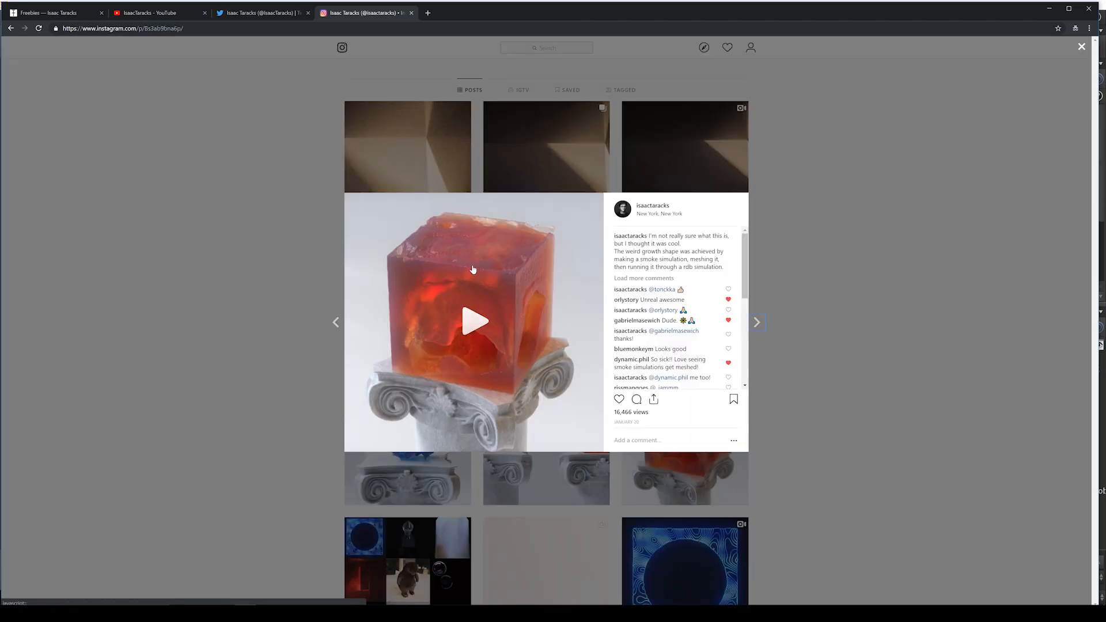
left_click(472, 322)
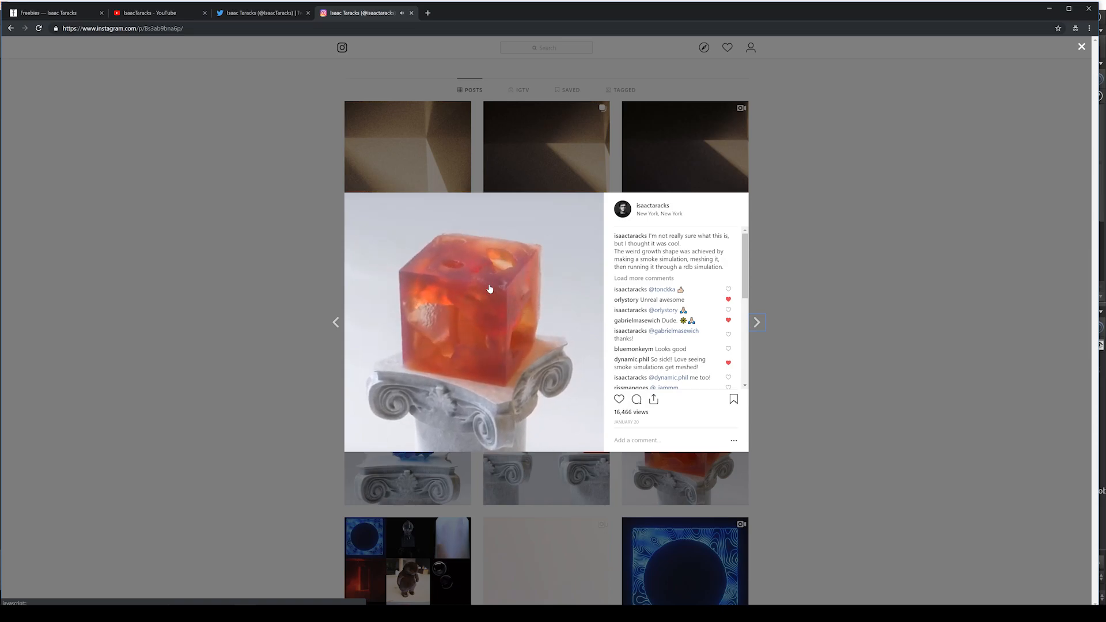
left_click(1080, 46)
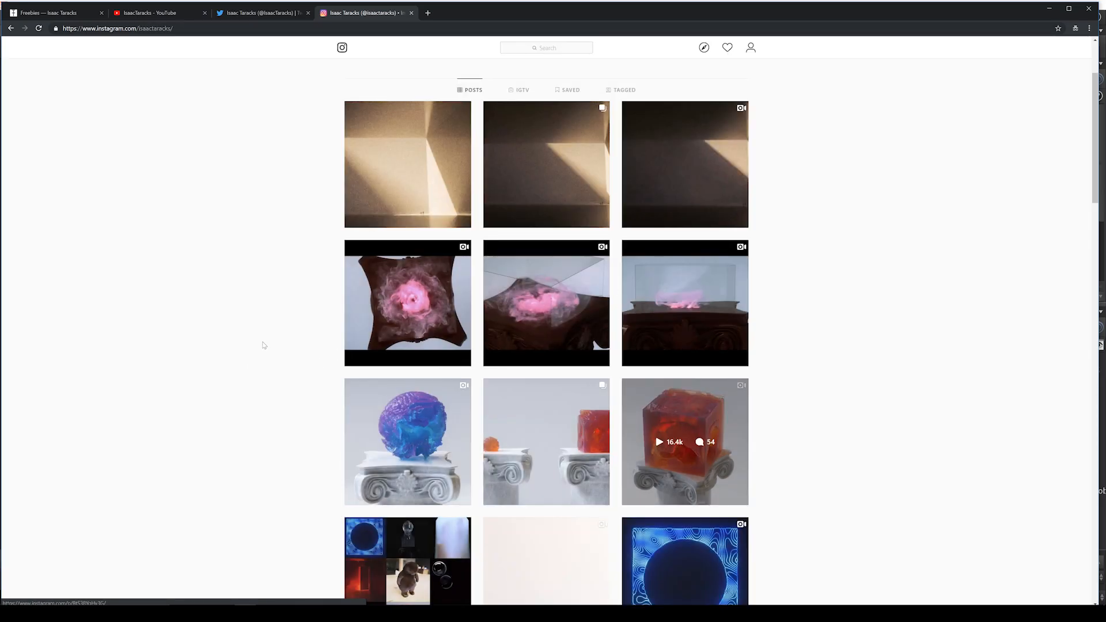
Scroll the grid further, then switch to the creator's YouTube channel.
scroll("down", 3)
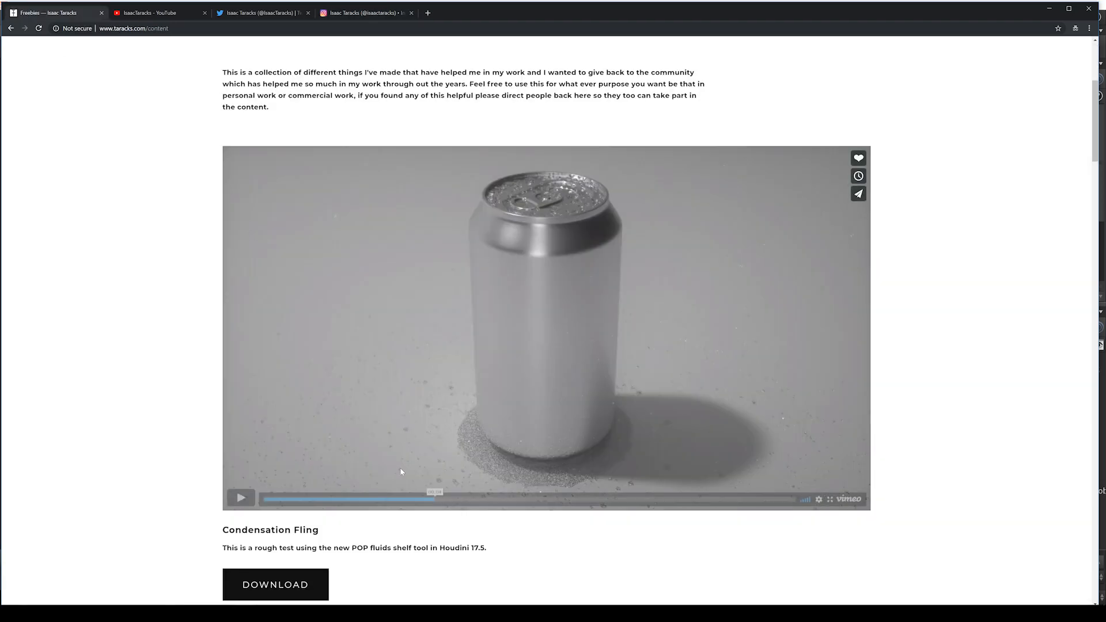
scroll("up", 3)
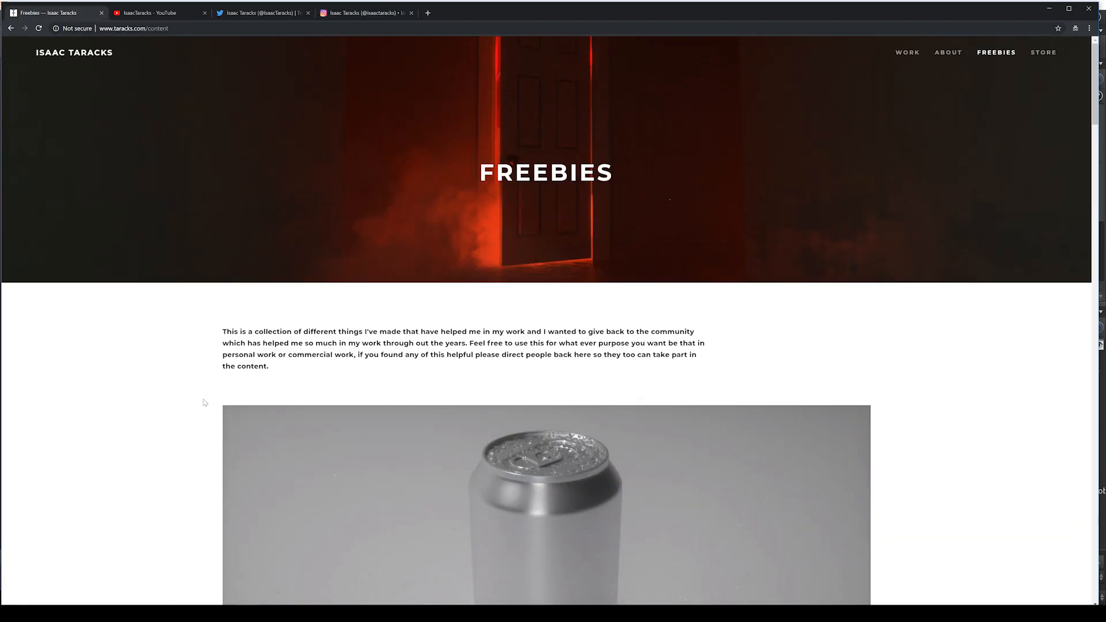
scroll("down", 3)
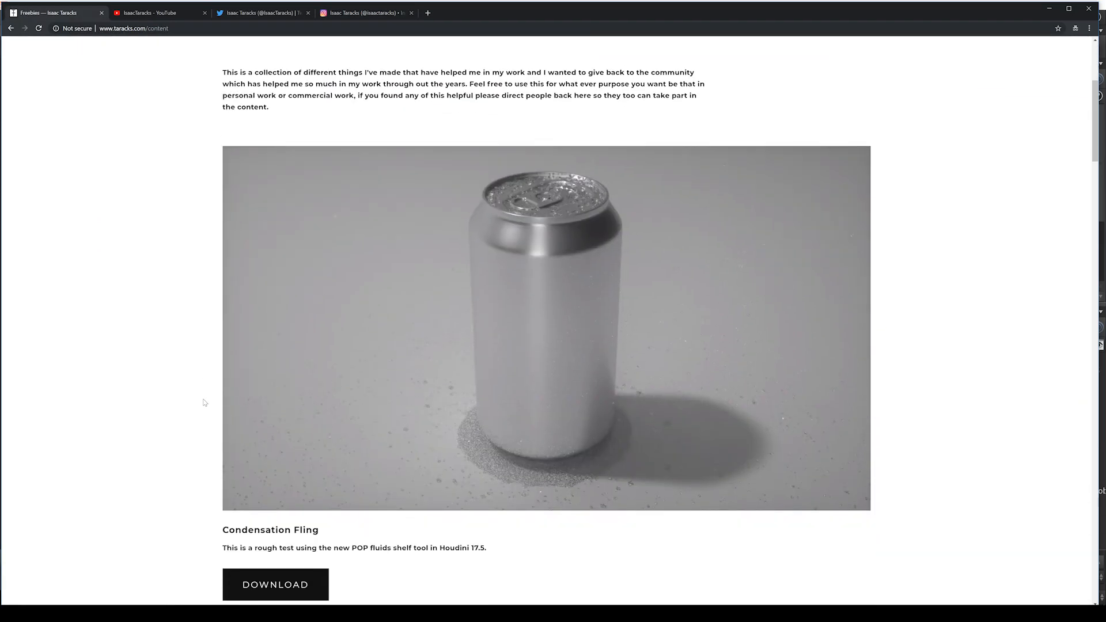
left_click(156, 13)
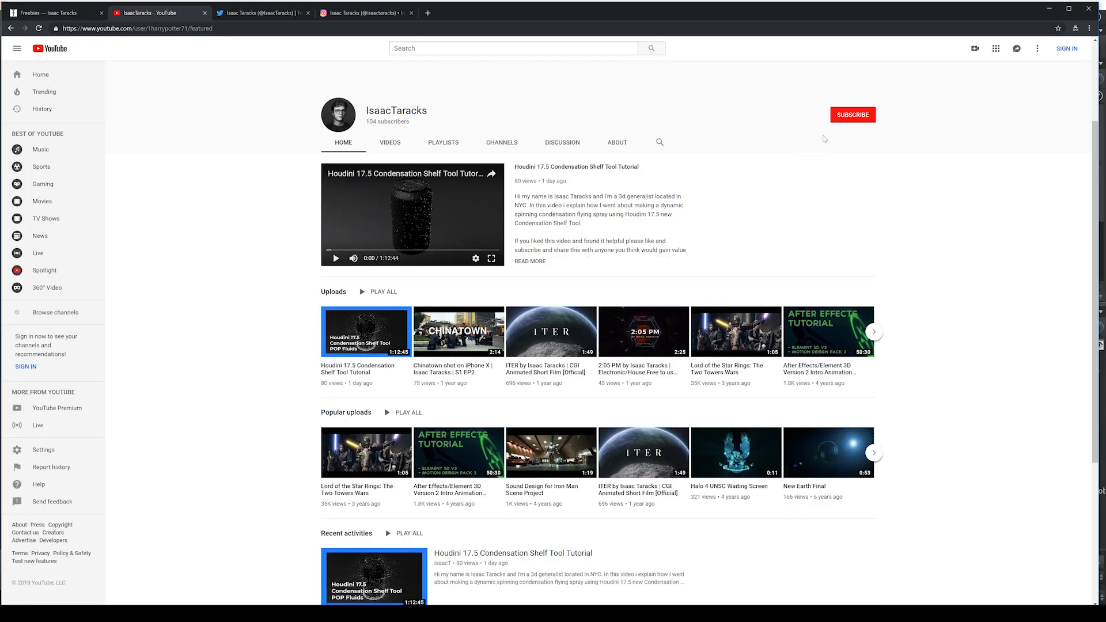
mouse_move(364, 124)
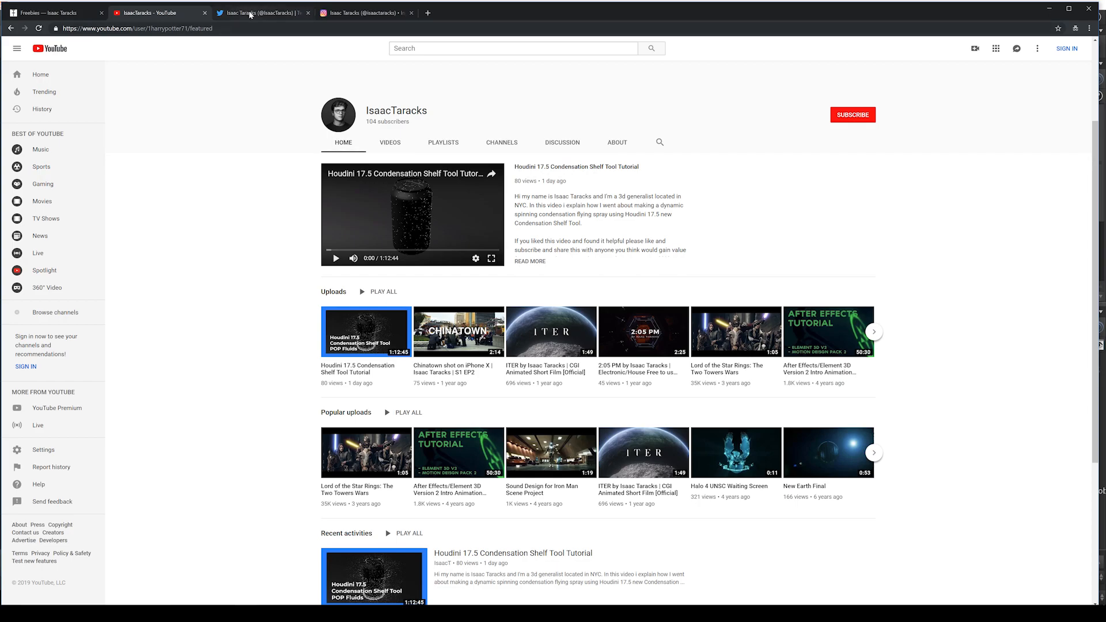
Bring up Vimeo's home page in a new browser tab.
left_click(469, 12)
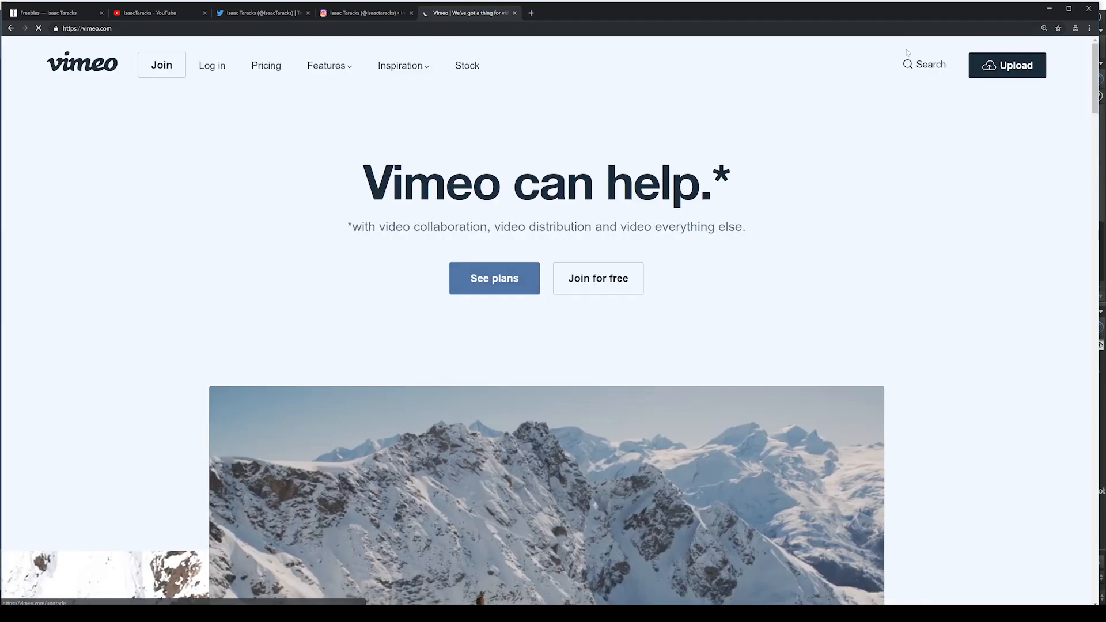
Search Vimeo for 'isaac taracks' and go to the creator's profile.
left_click(924, 65)
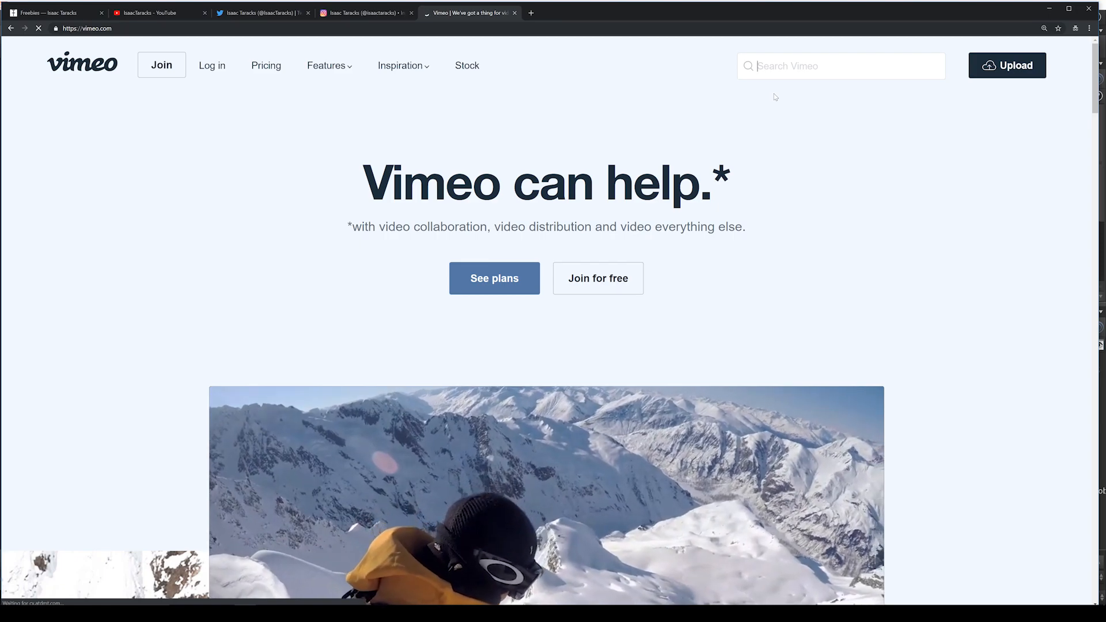
type("isaac taracks")
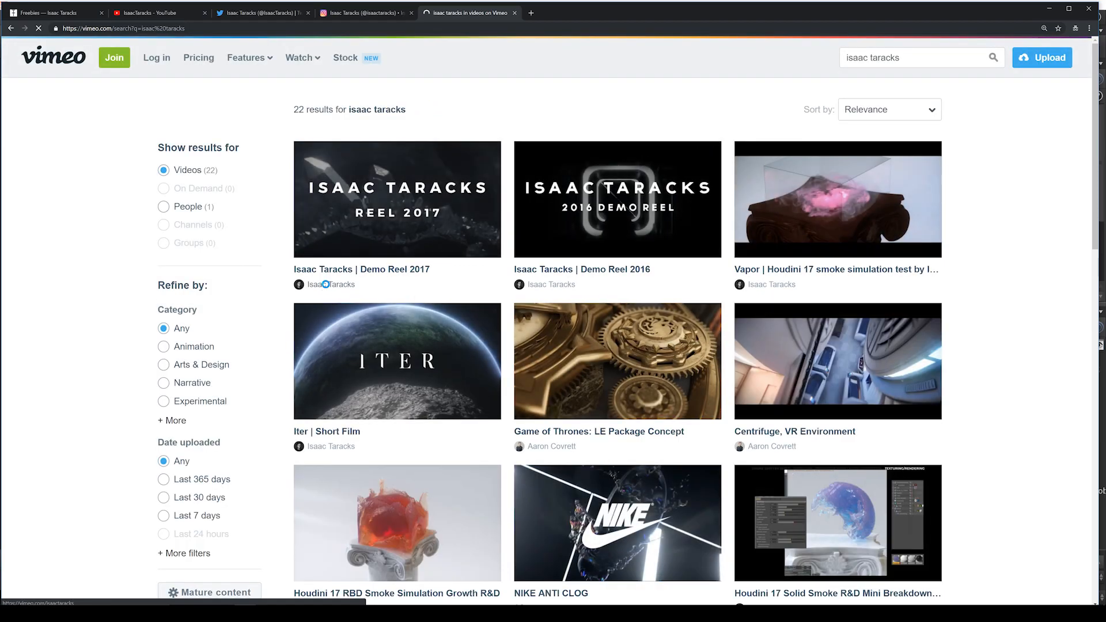
left_click(334, 285)
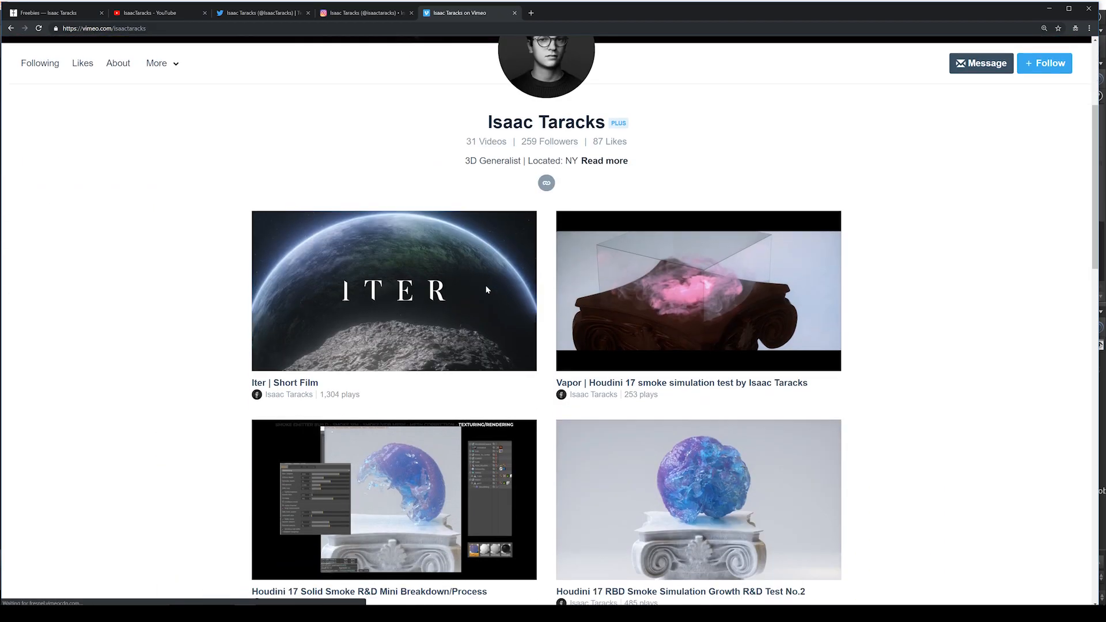
Look over the profile's 31 videos, then return to the IsaacTaracks YouTube channel.
scroll("down", 3)
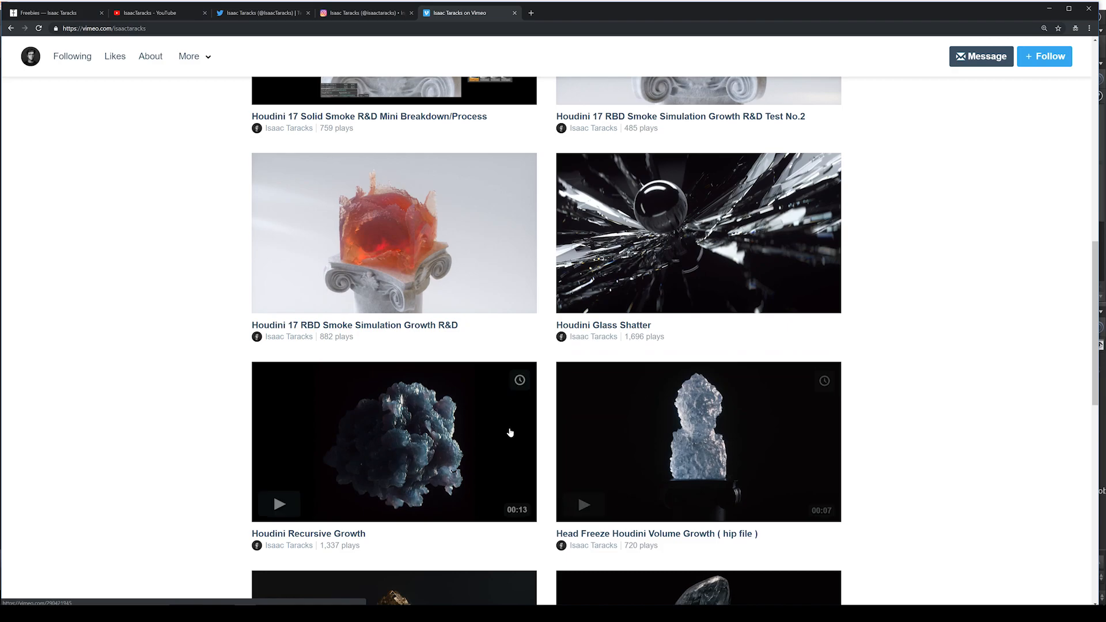
scroll("up", 3)
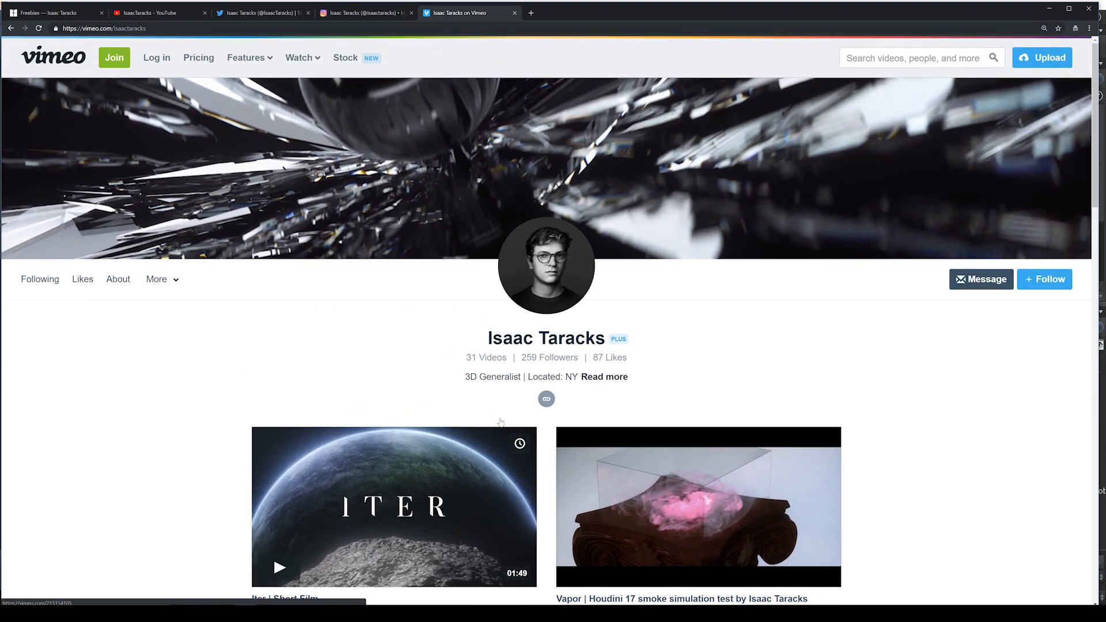
scroll("down", 3)
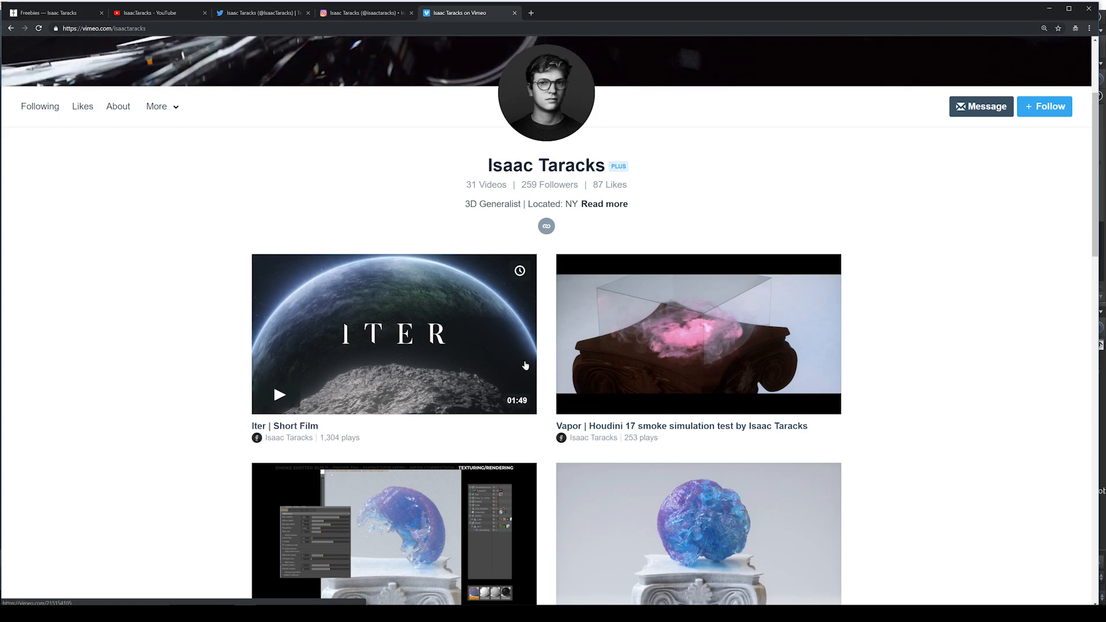
mouse_move(598, 375)
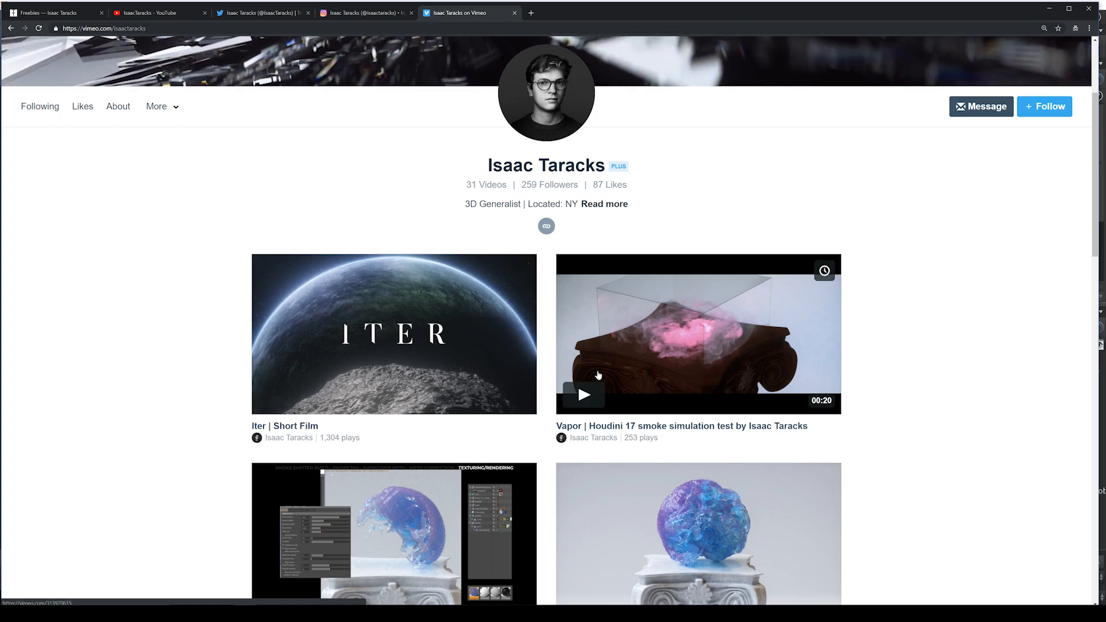
left_click(149, 13)
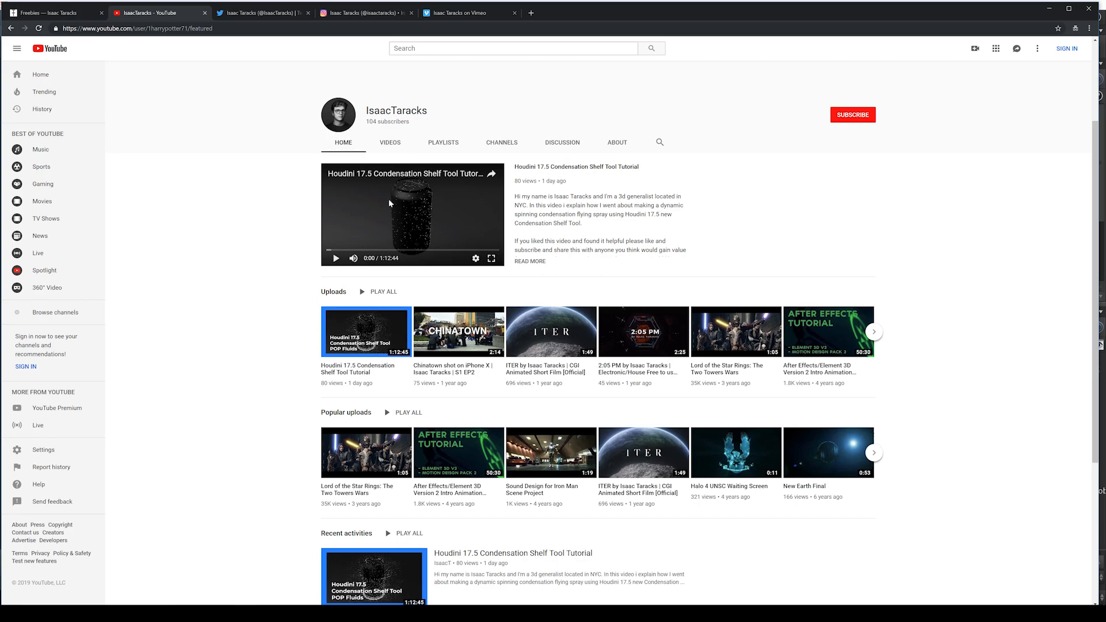
scroll("down", 3)
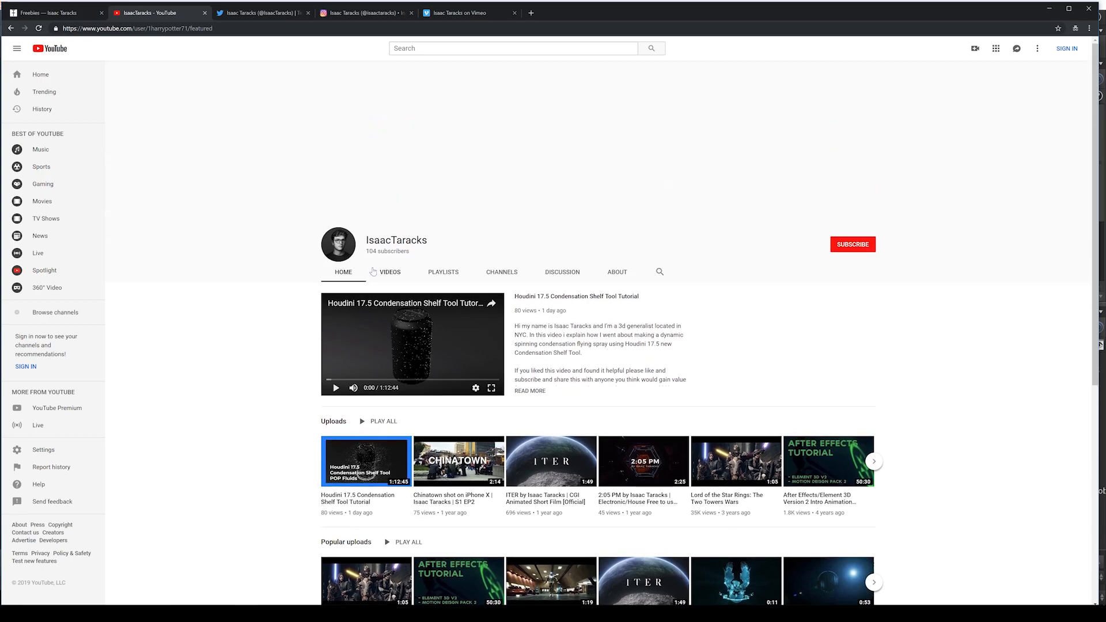
scroll("down", 3)
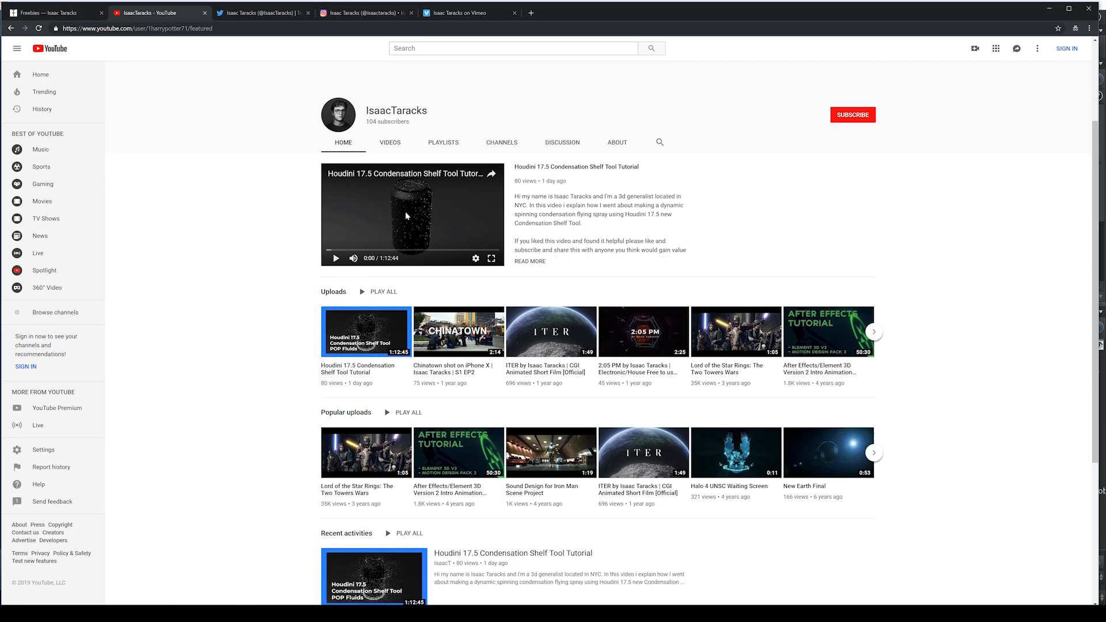
mouse_move(491, 258)
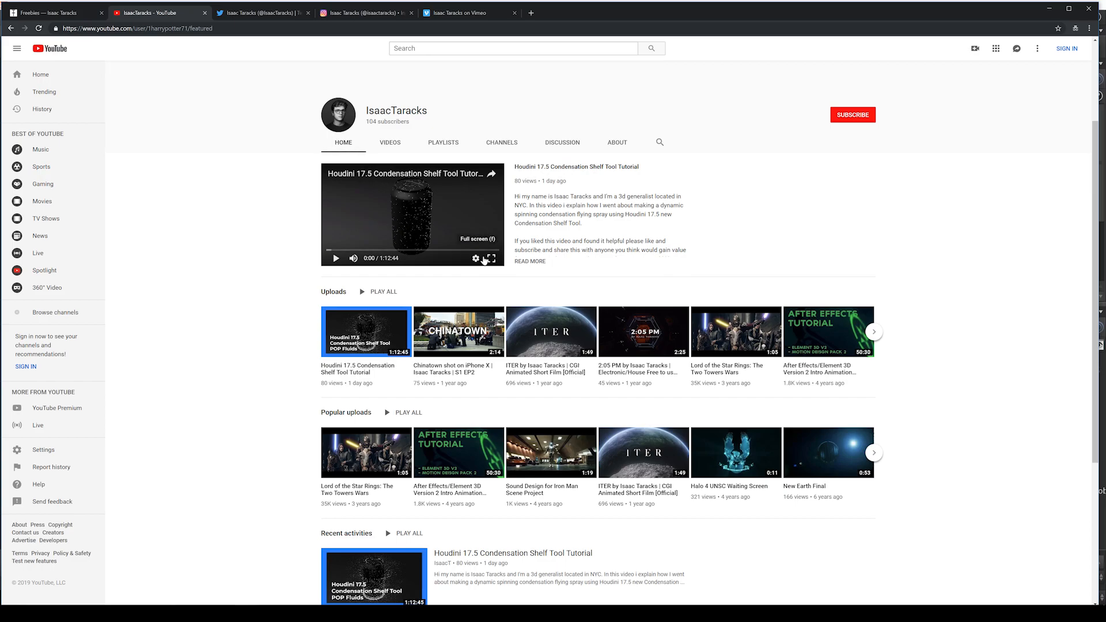
mouse_move(430, 231)
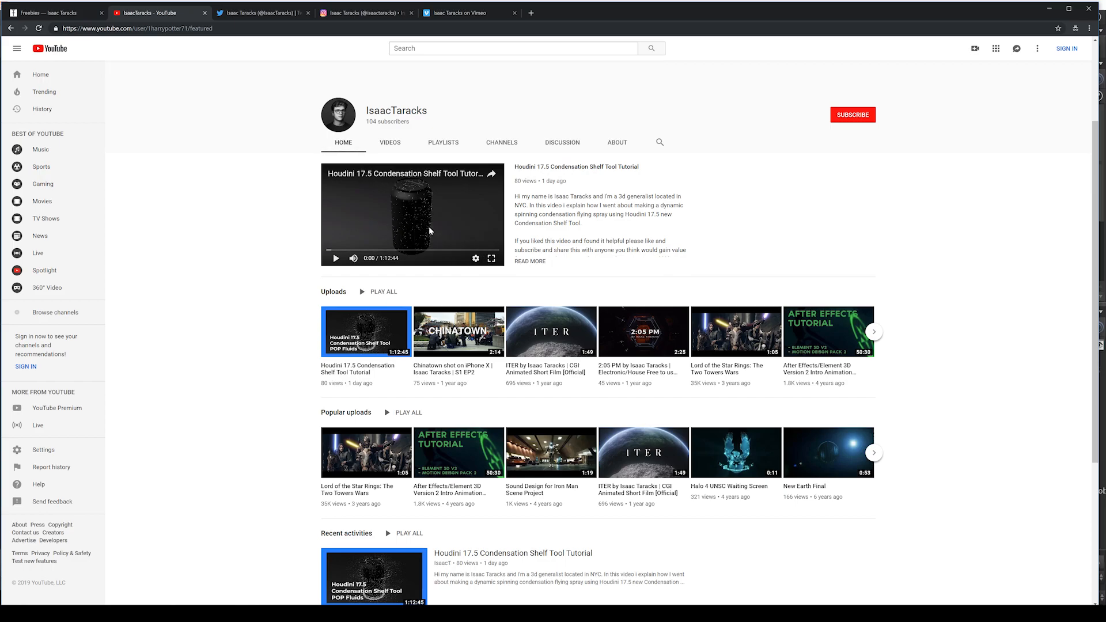
mouse_move(433, 219)
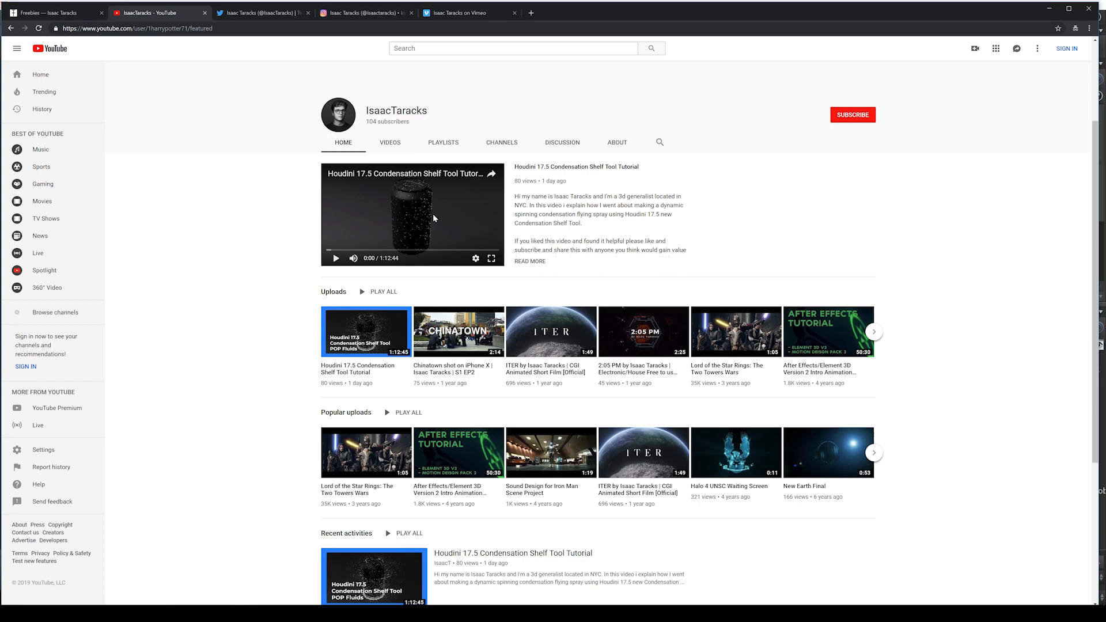